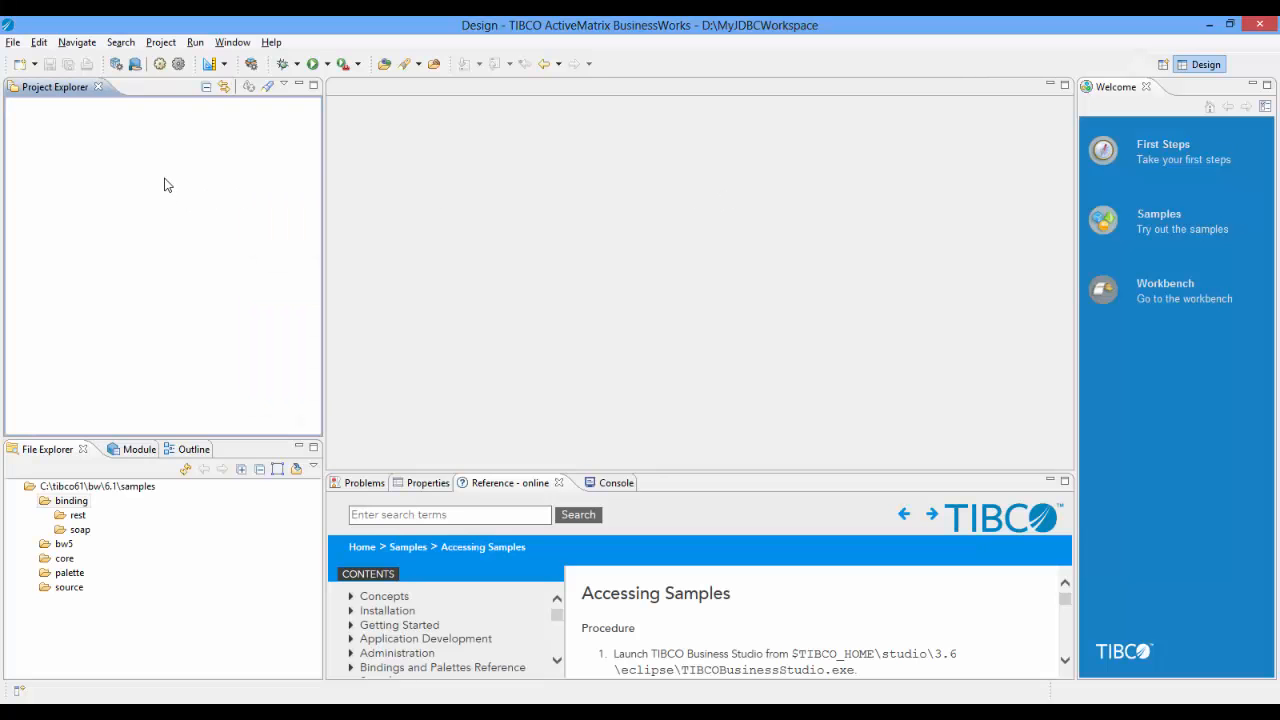
- Create the BusinessWorks application module MyJDBC through the New wizard and select its Resources folder
{"action": "right_click", "coordinate": [168, 184]}
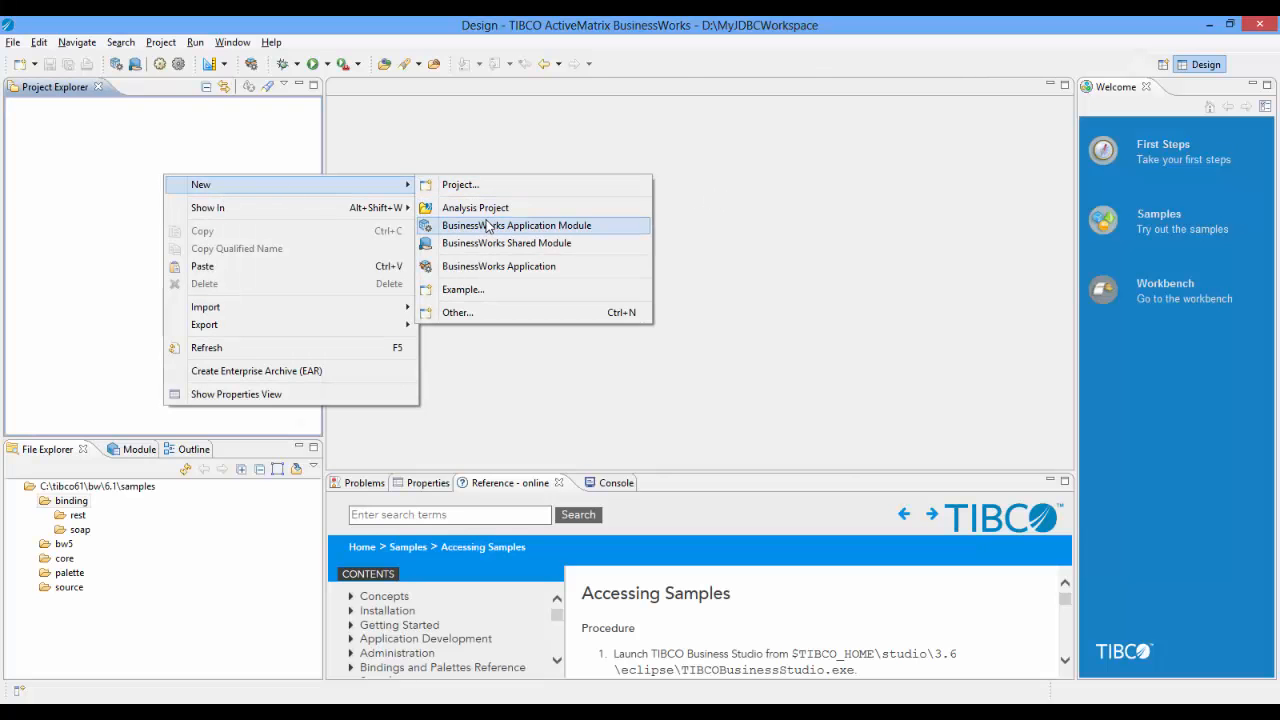
{"action": "left_click", "coordinate": [516, 224]}
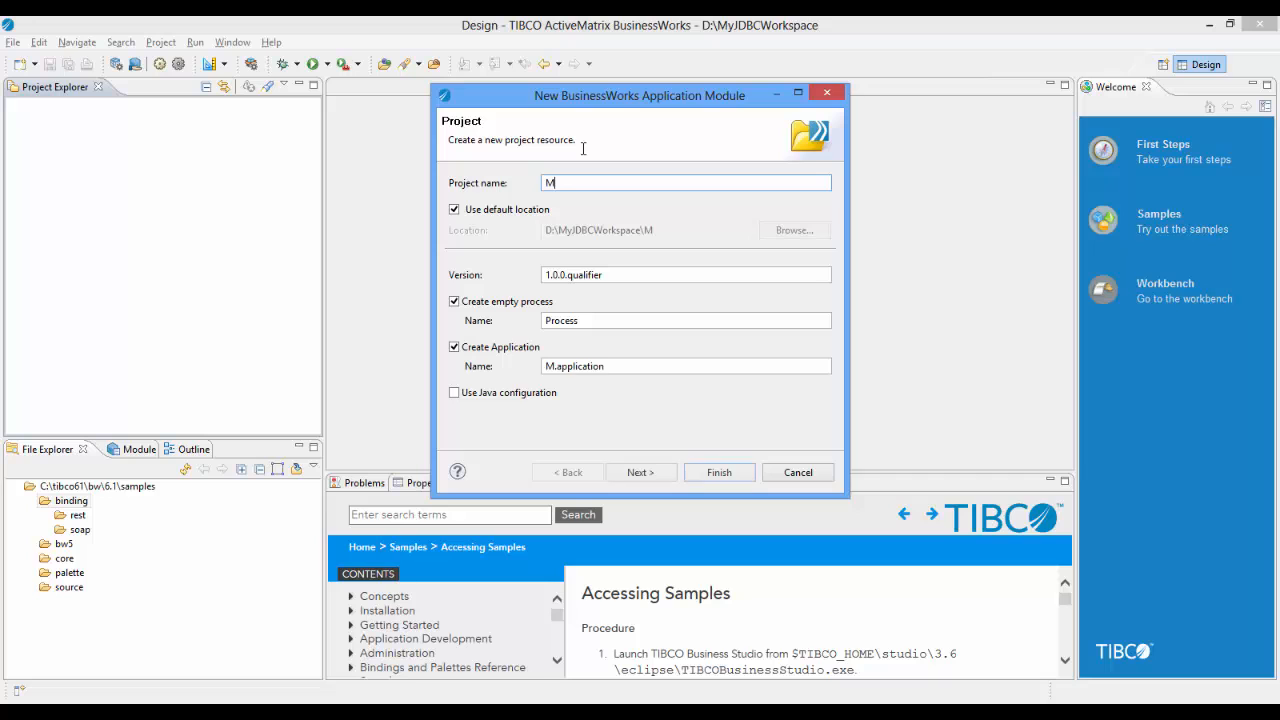
{"action": "type", "text": "yJDBC"}
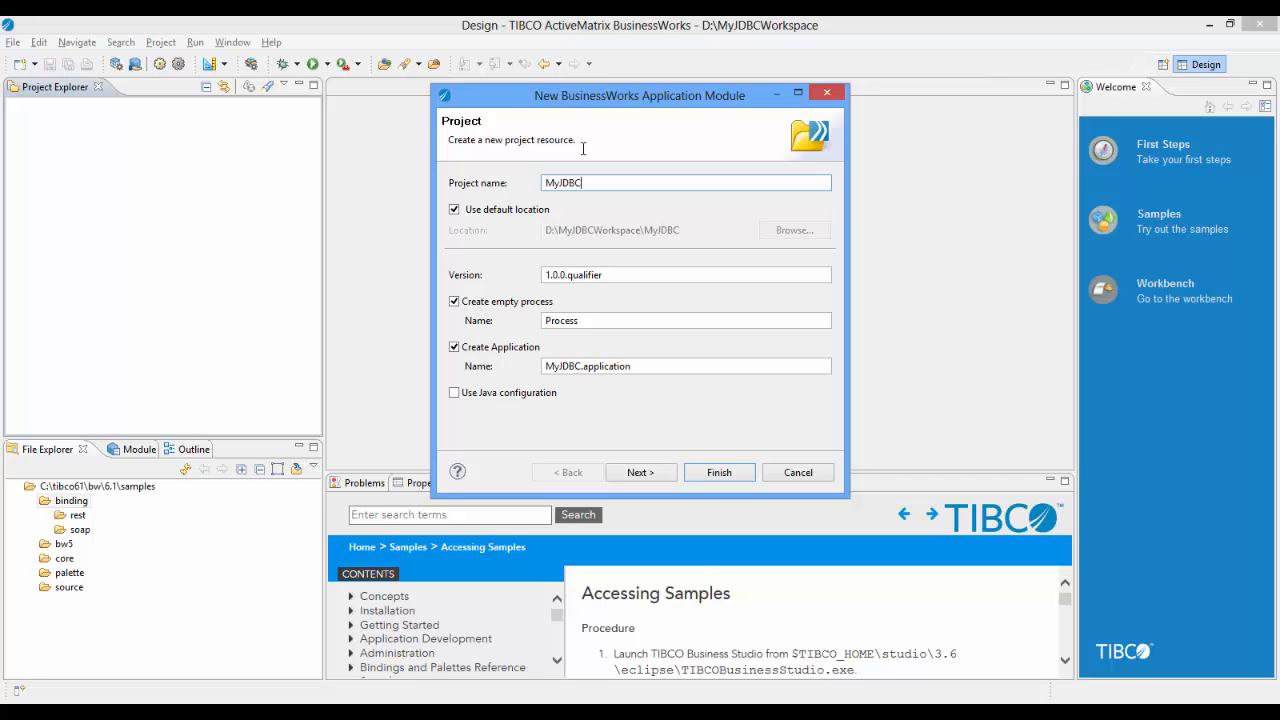
{"action": "left_click", "coordinate": [640, 472]}
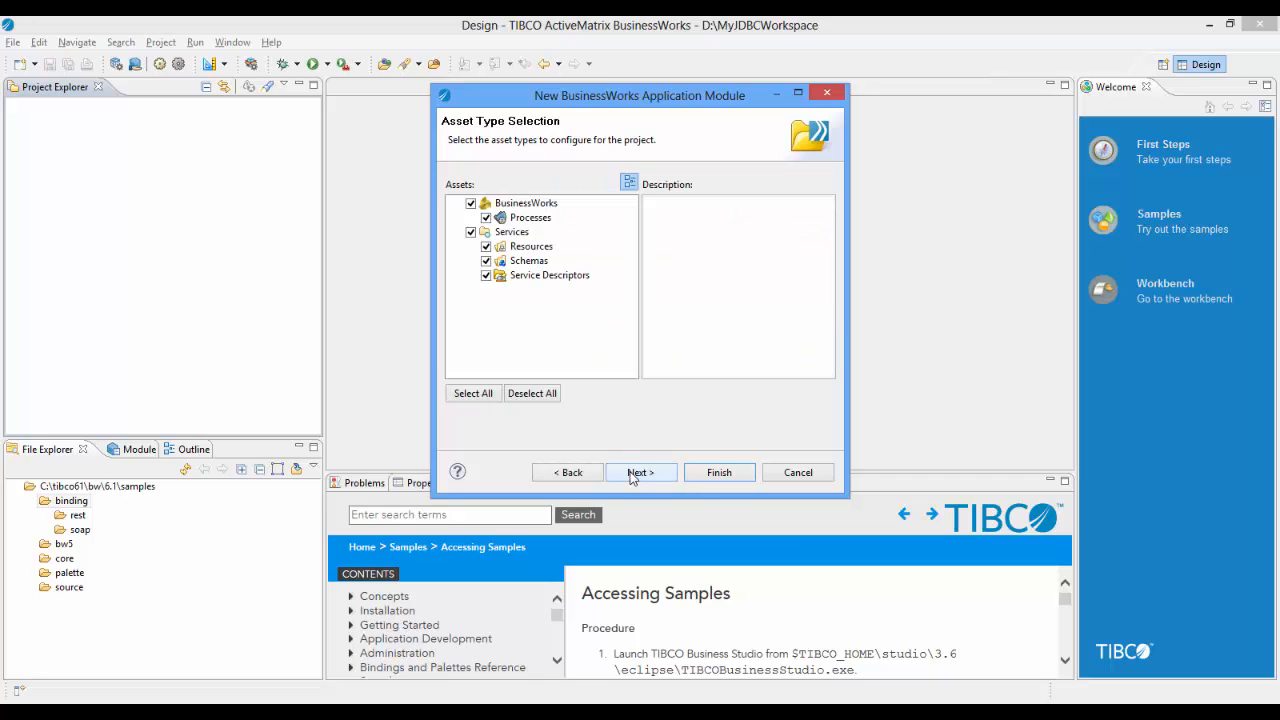
{"action": "left_click", "coordinate": [640, 472]}
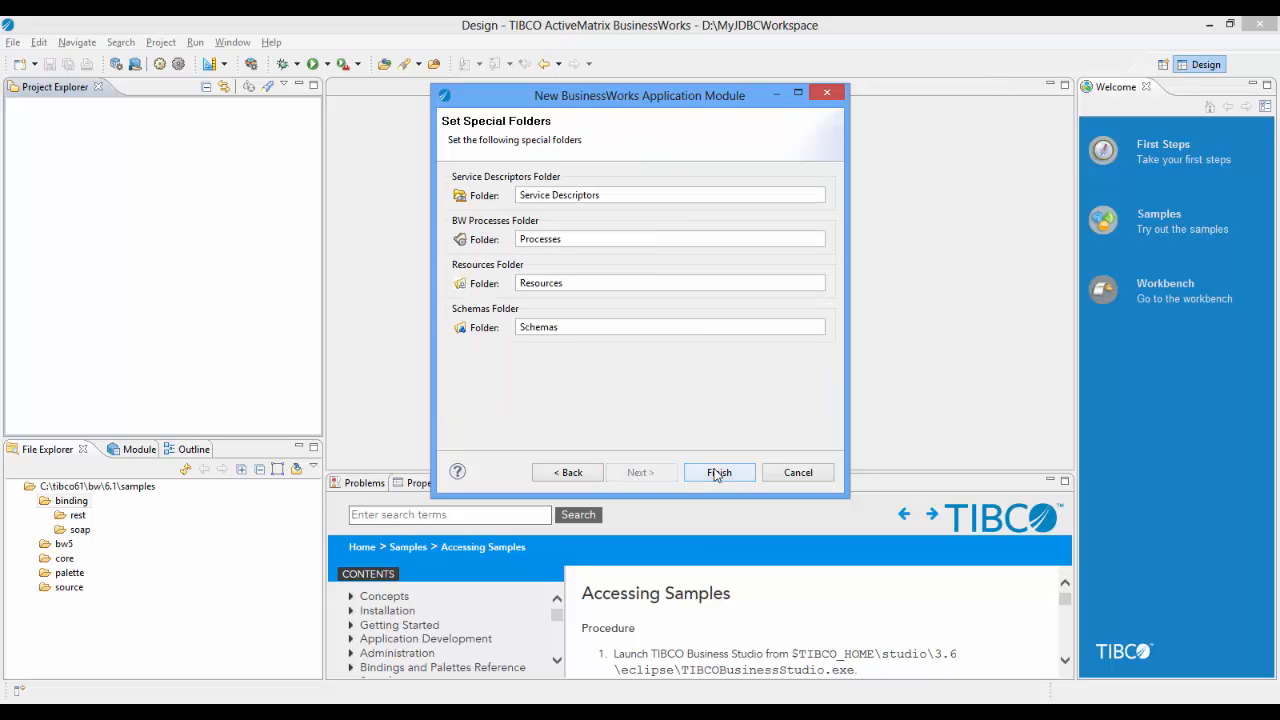
{"action": "left_click", "coordinate": [720, 472]}
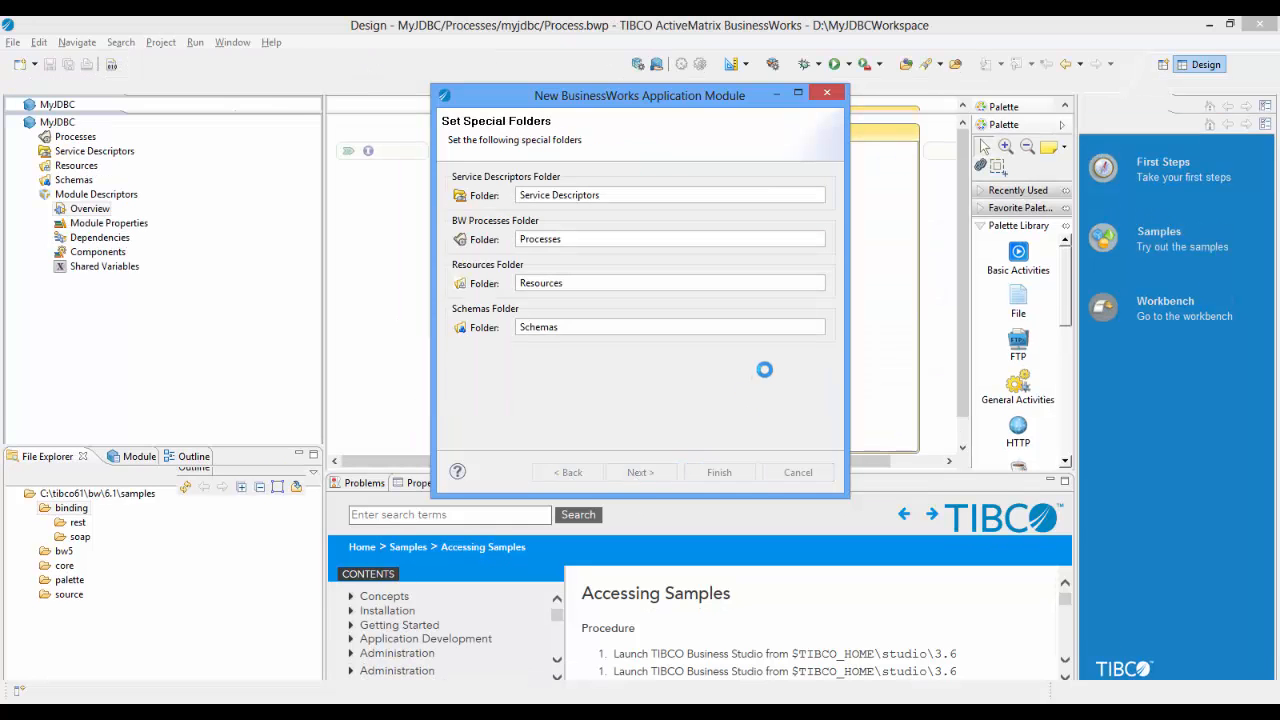
{"action": "left_click", "coordinate": [718, 472]}
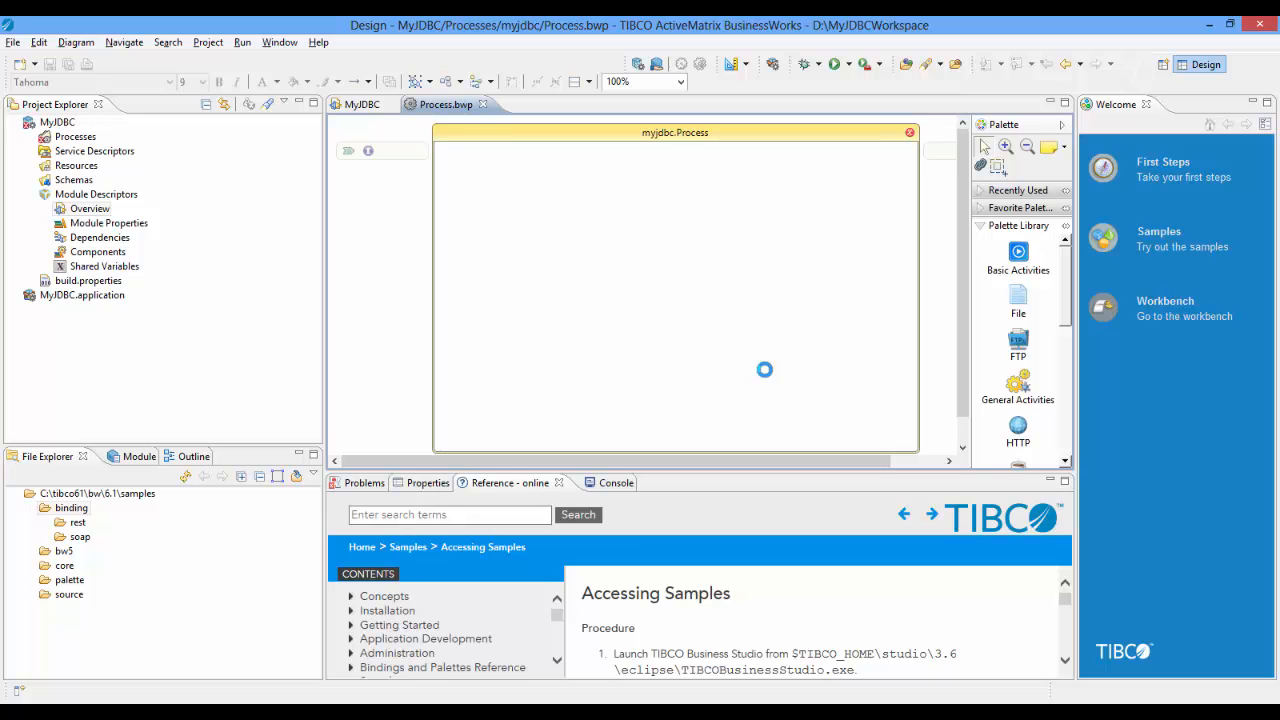
{"action": "left_click", "coordinate": [76, 164]}
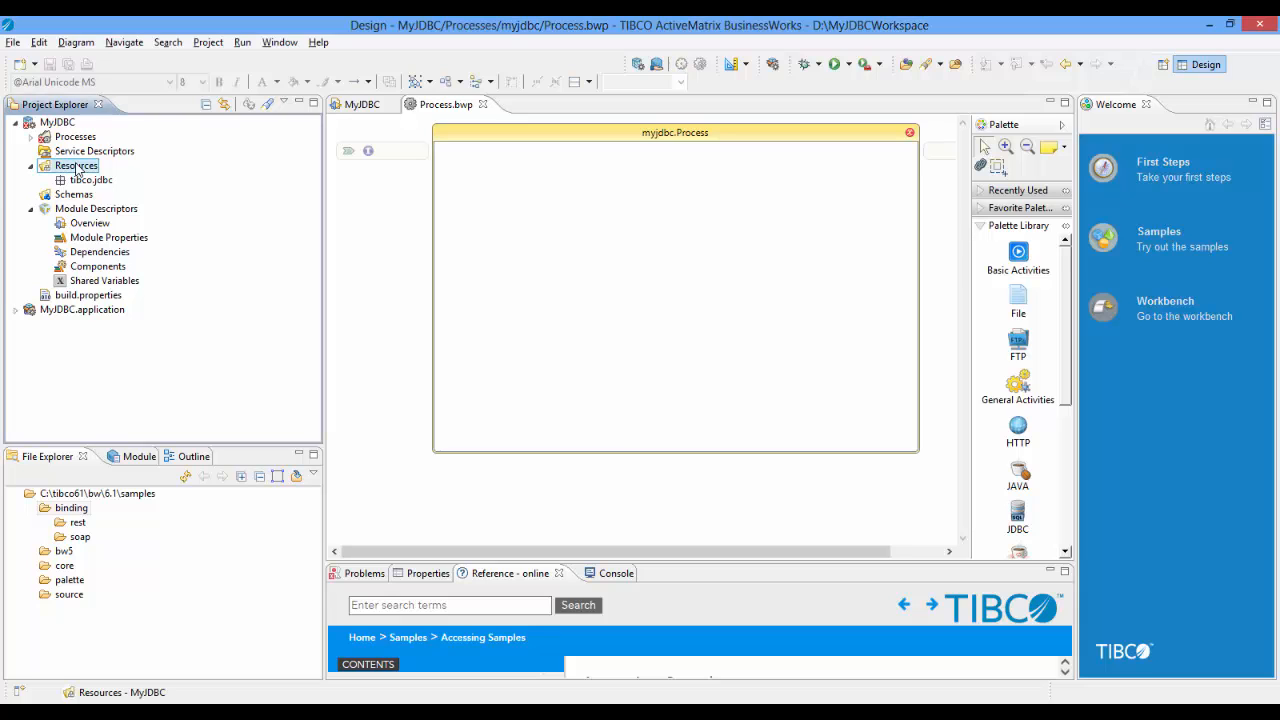
- Start a new JDBC Connection resource under the MyJDBC Resources folder
{"action": "right_click", "coordinate": [76, 164]}
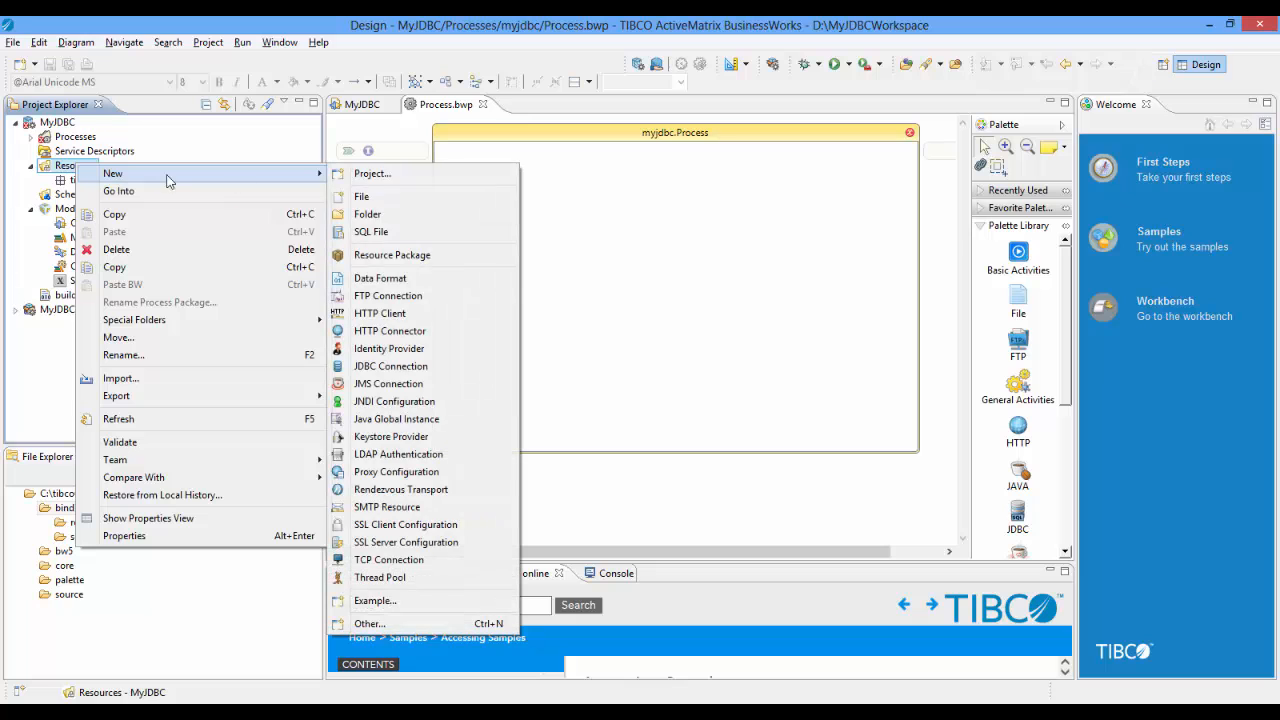
{"action": "left_click", "coordinate": [390, 366]}
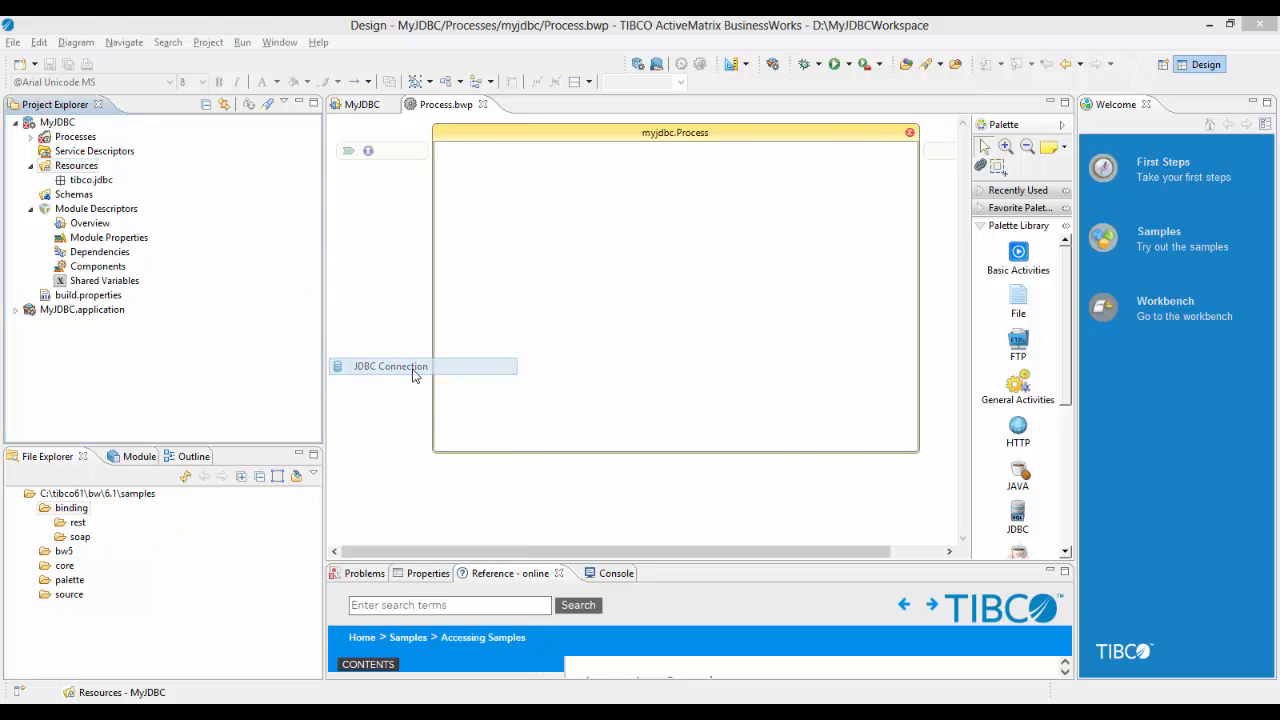
{"action": "double_click", "coordinate": [390, 364]}
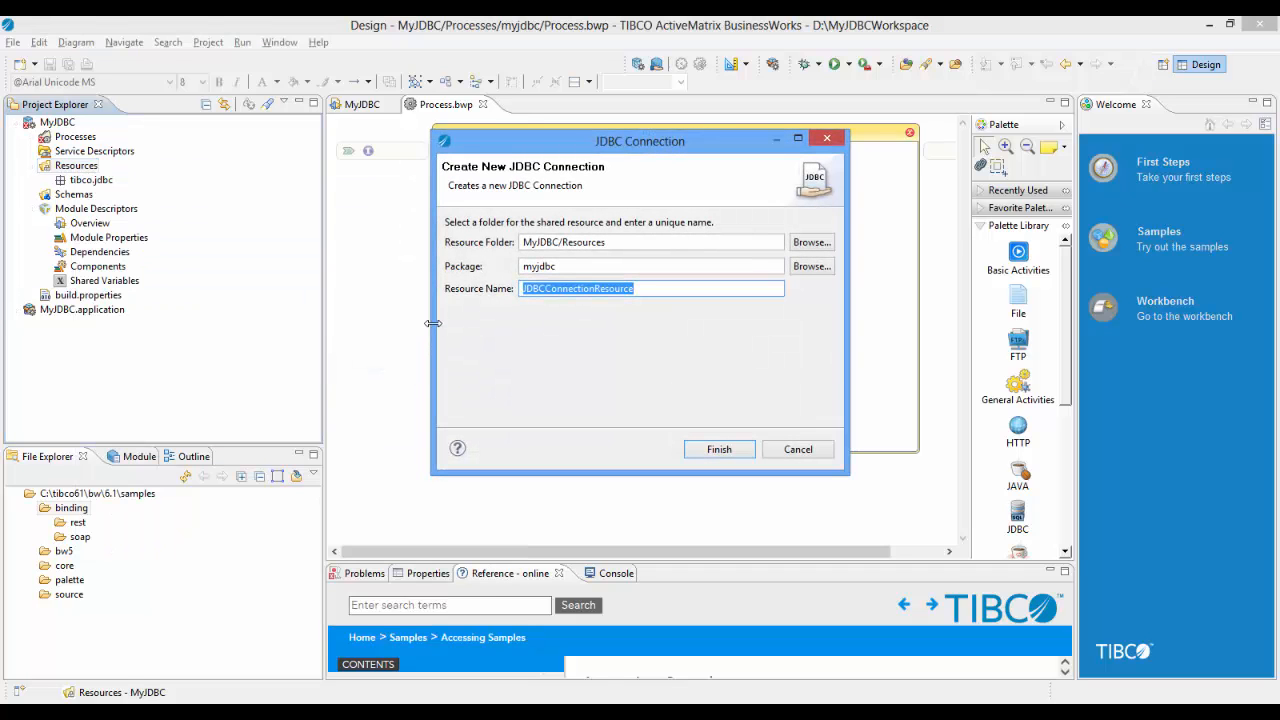
- Name it PostgresJDBCConnectionResource in package tibco.jdbc.myjdbc and finish creating it
{"action": "left_click", "coordinate": [674, 266]}
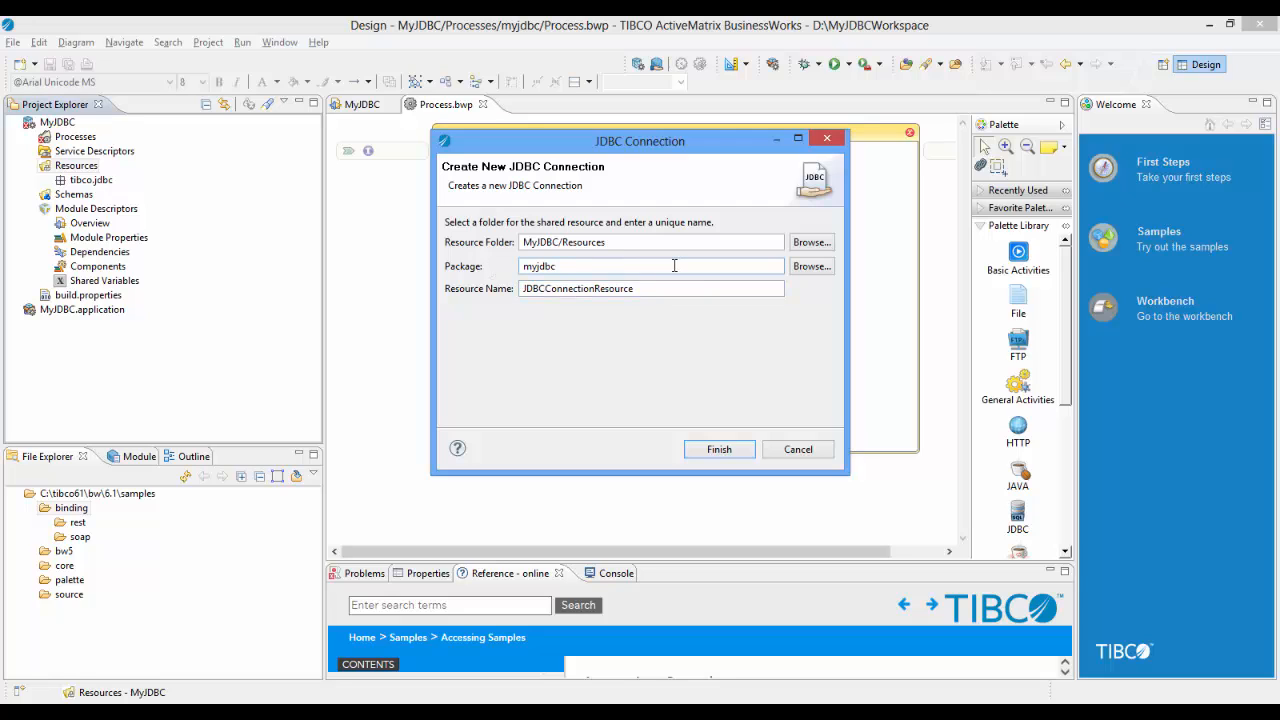
{"action": "type", "text": "tibco"}
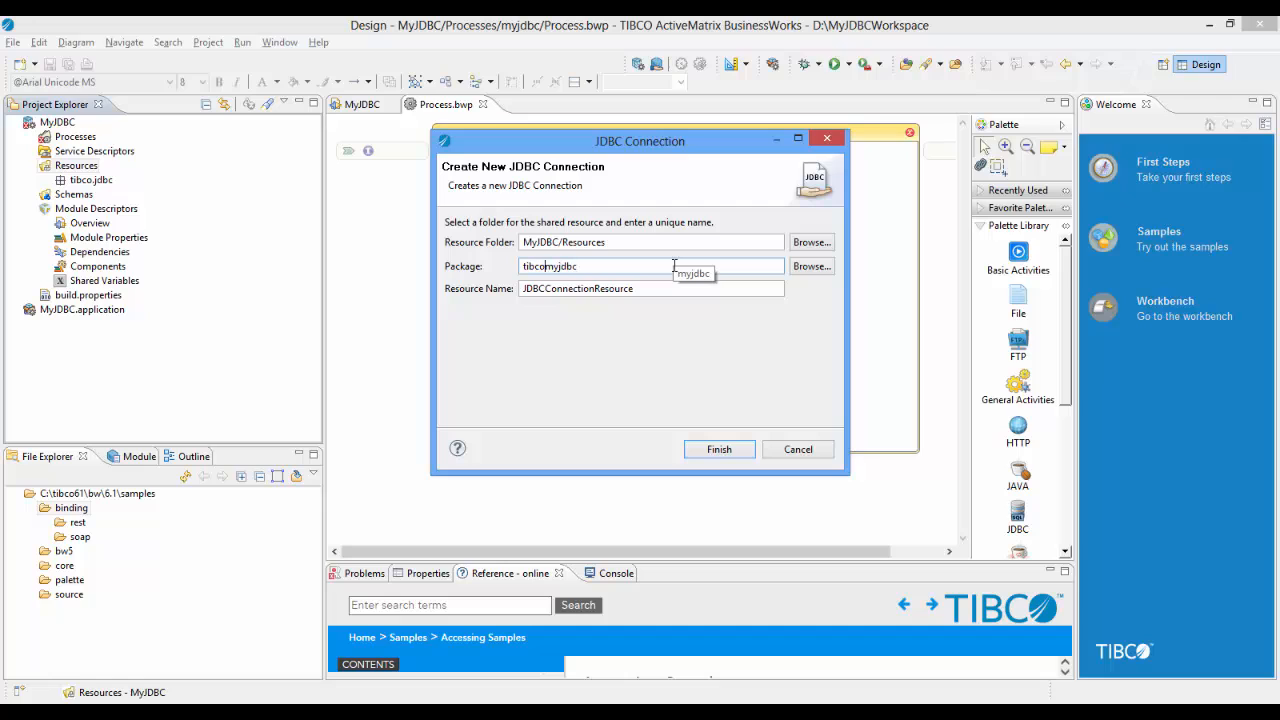
{"action": "type", "text": "jdbc."}
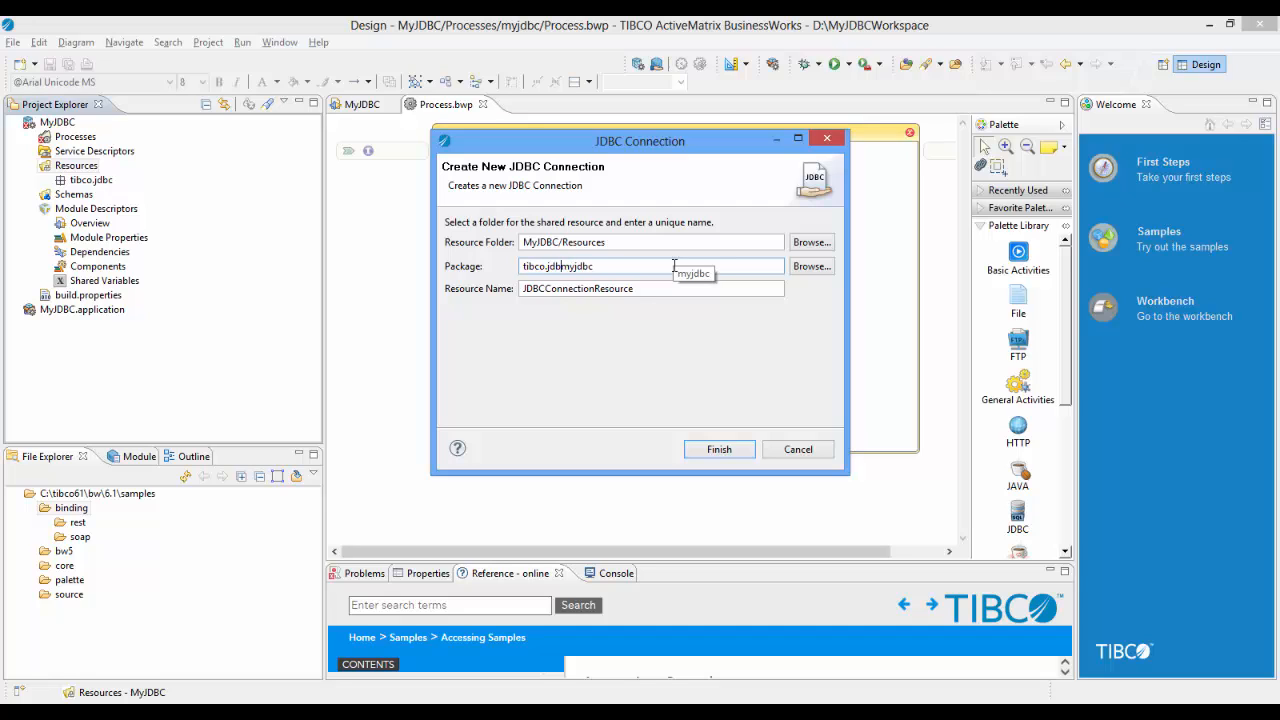
{"action": "type", "text": "."}
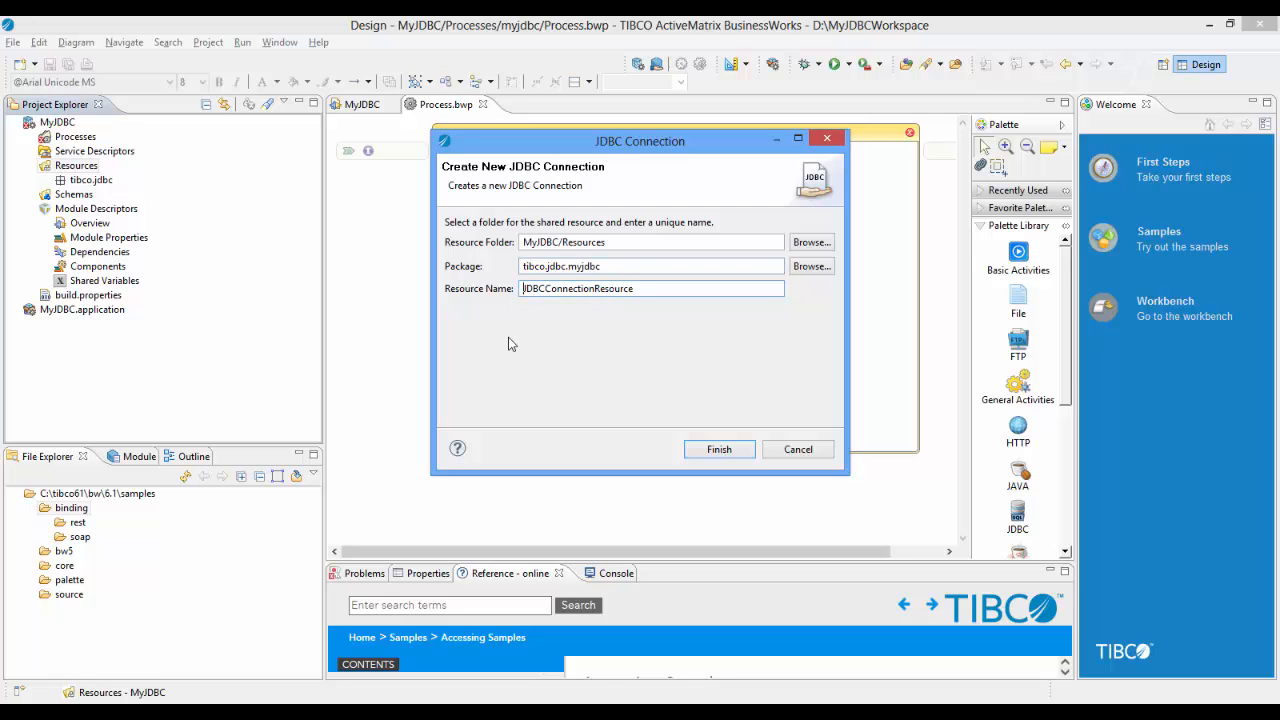
{"action": "type", "text": "p"}
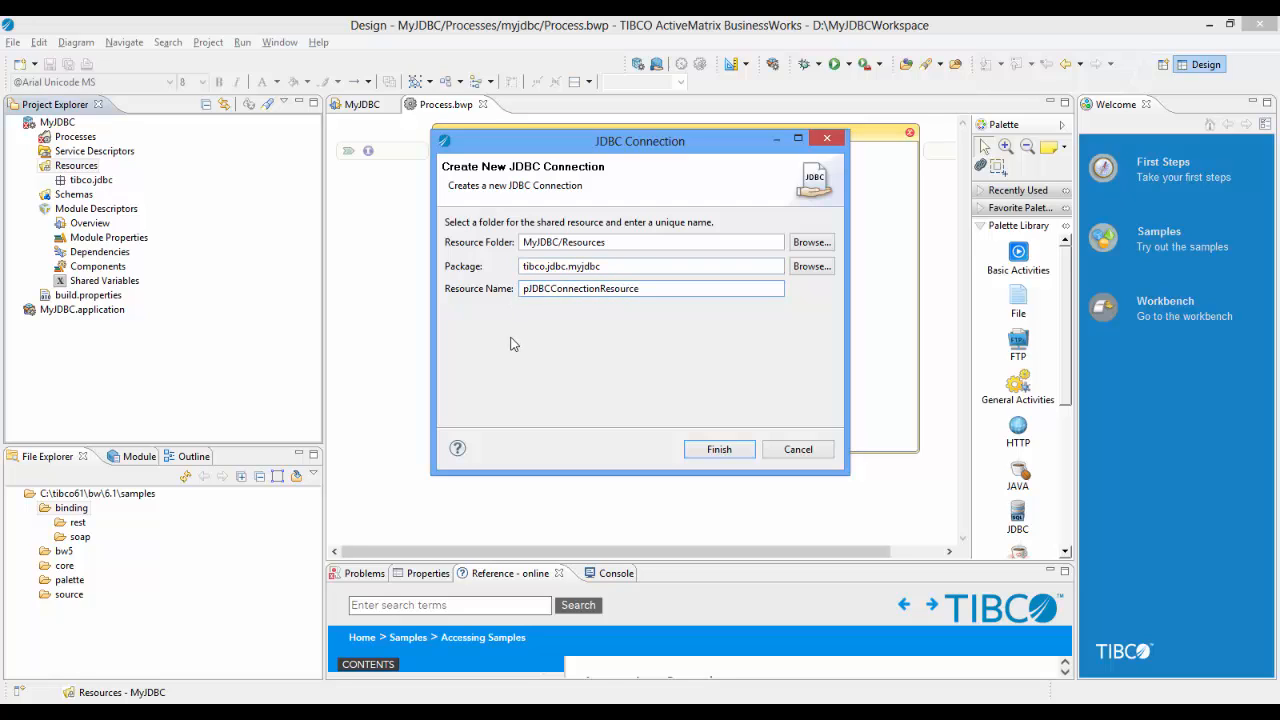
{"action": "type", "text": "Postgre"}
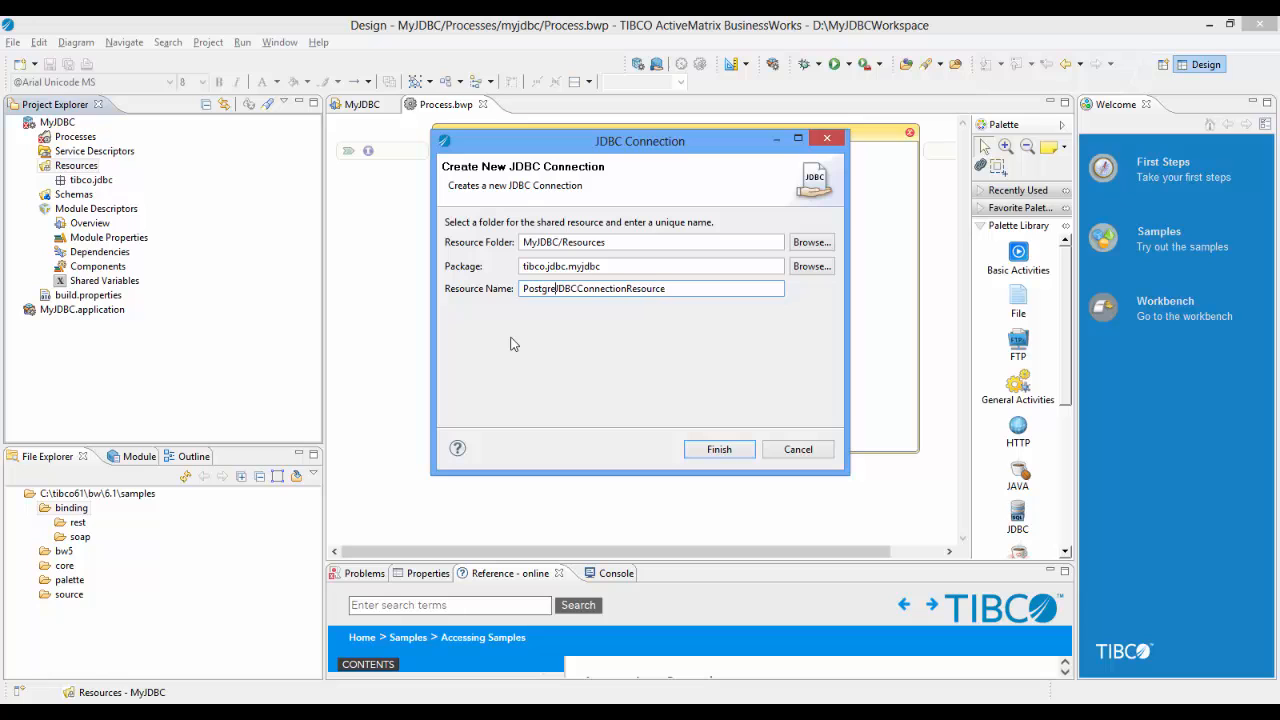
{"action": "left_click", "coordinate": [718, 448]}
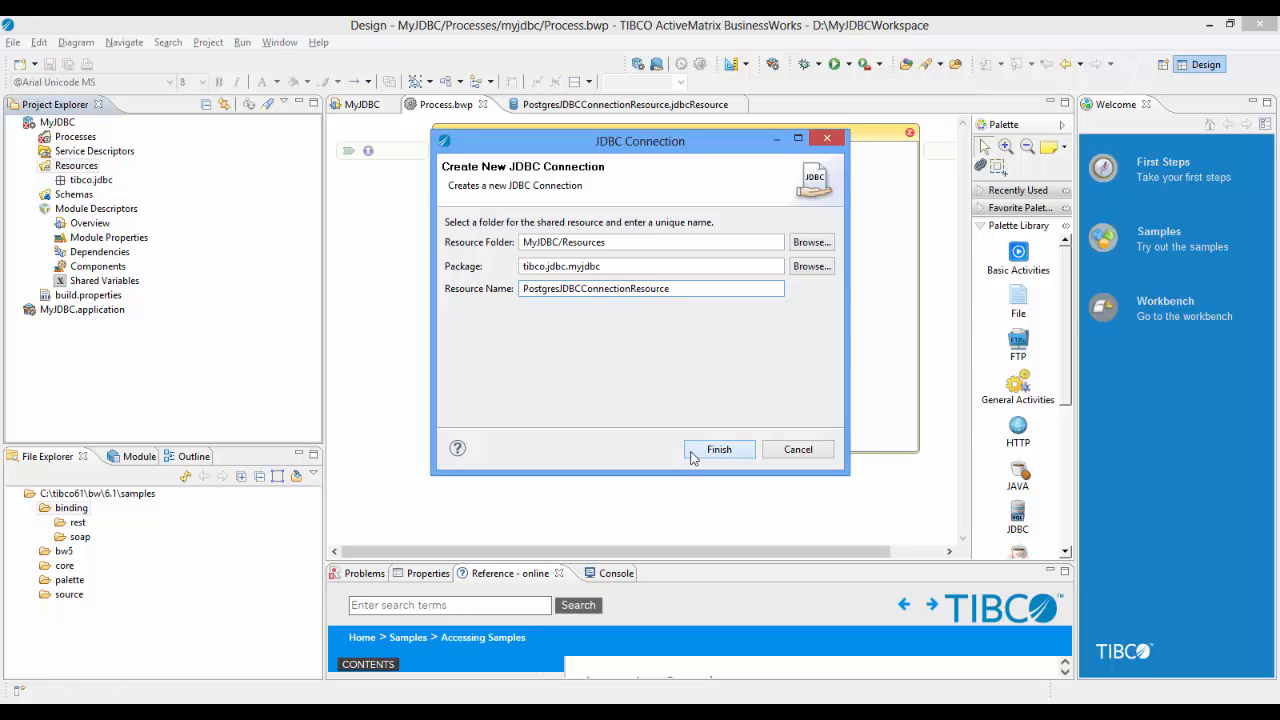
- Use org.postgresql.Driver with URL jdbc:postgresql://localhost:5432/postgres
{"action": "left_click", "coordinate": [720, 448]}
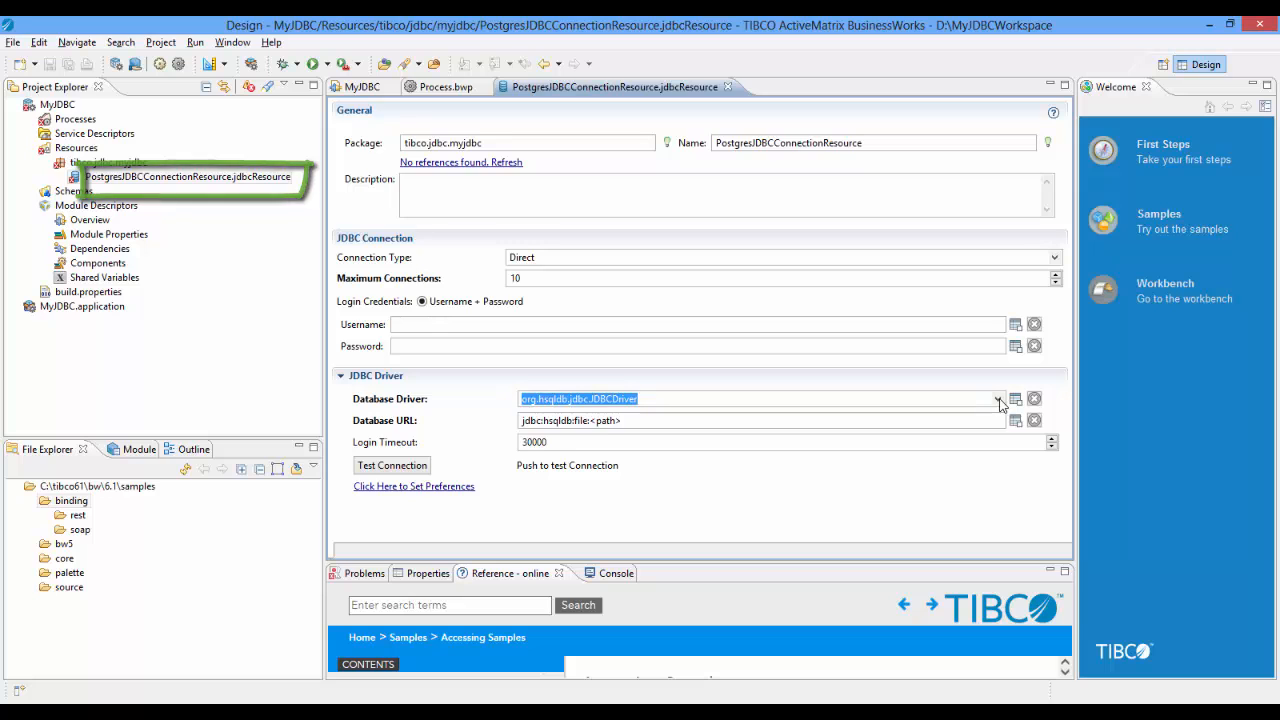
{"action": "left_click", "coordinate": [996, 400]}
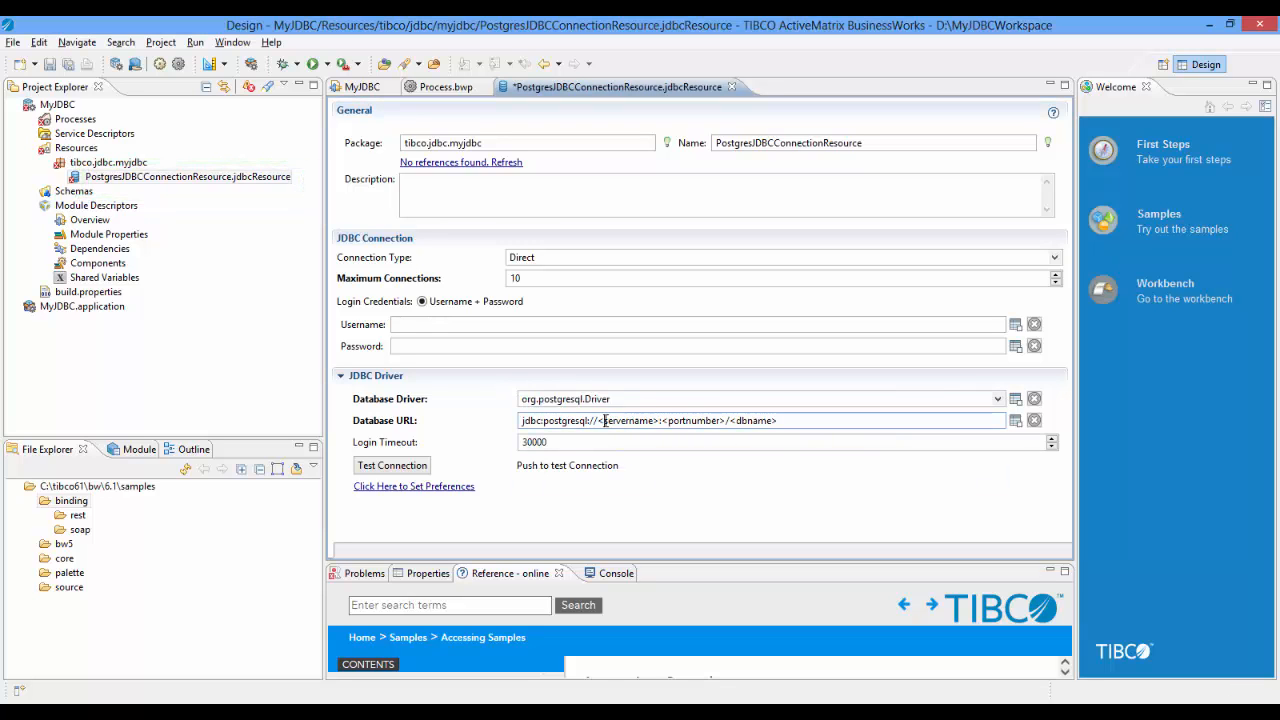
{"action": "double_click", "coordinate": [628, 420]}
{"action": "type", "text": "localhost"}
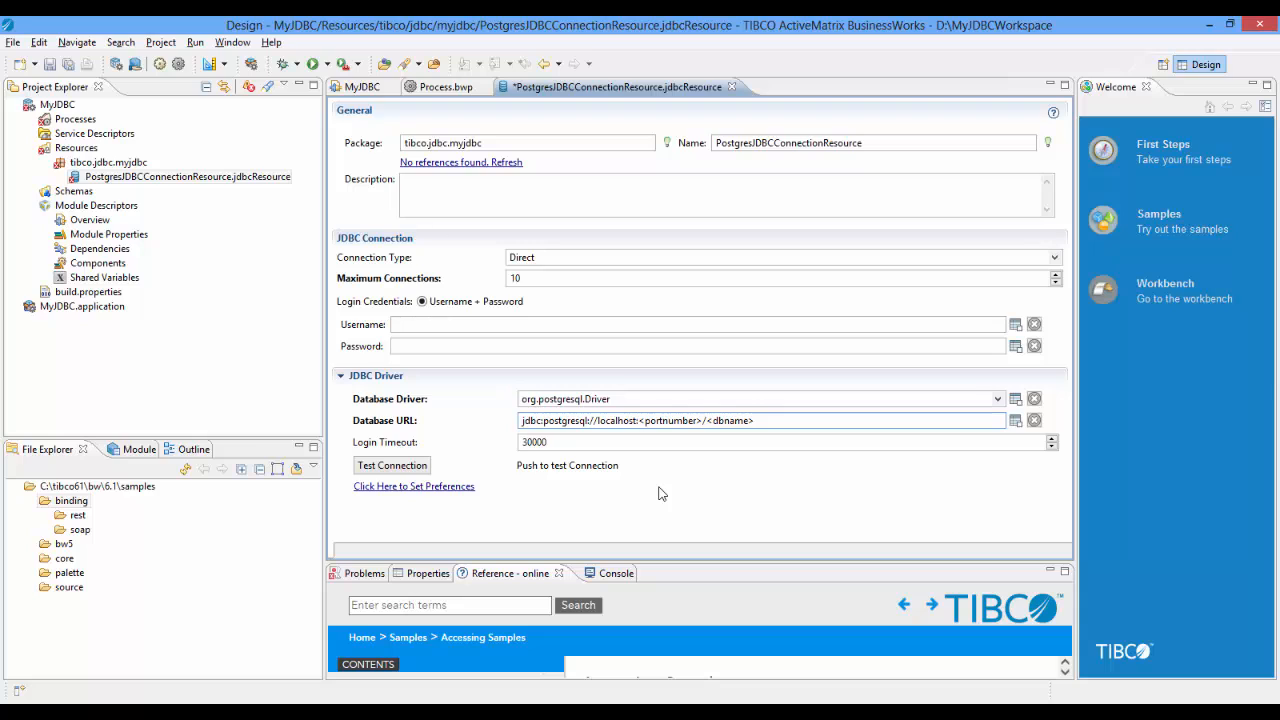
{"action": "double_click", "coordinate": [666, 420]}
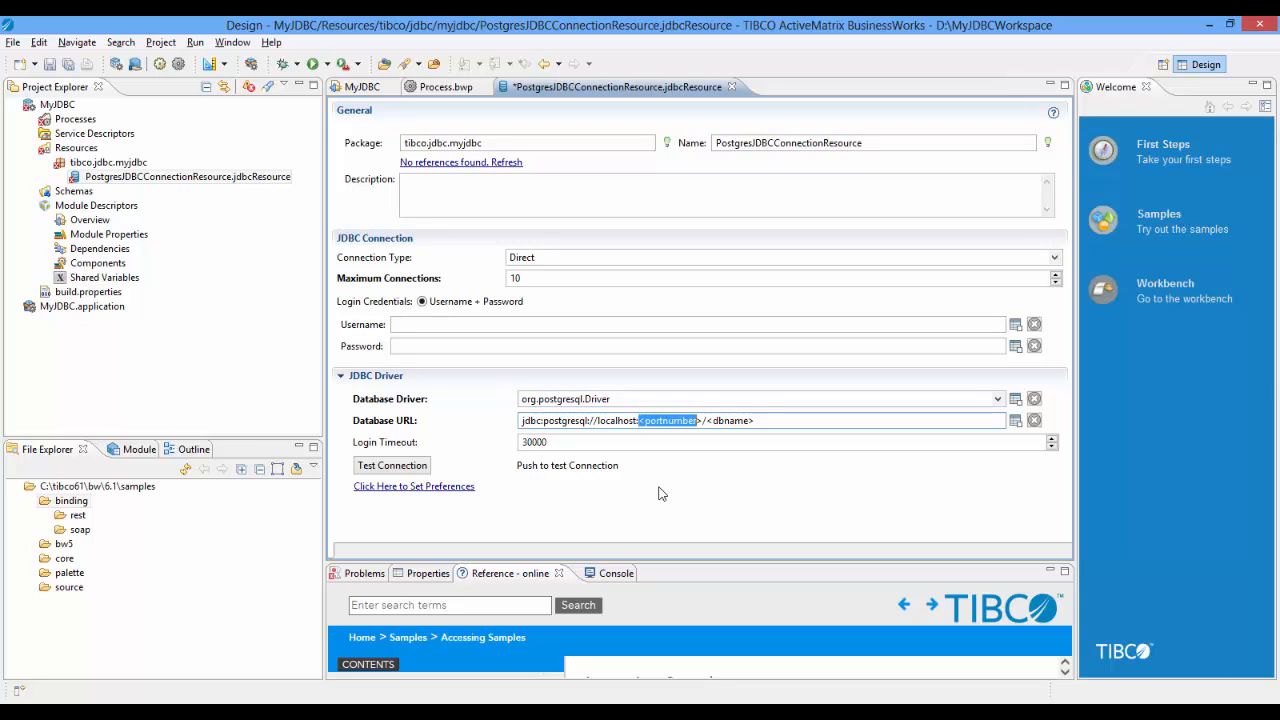
{"action": "type", "text": "5432"}
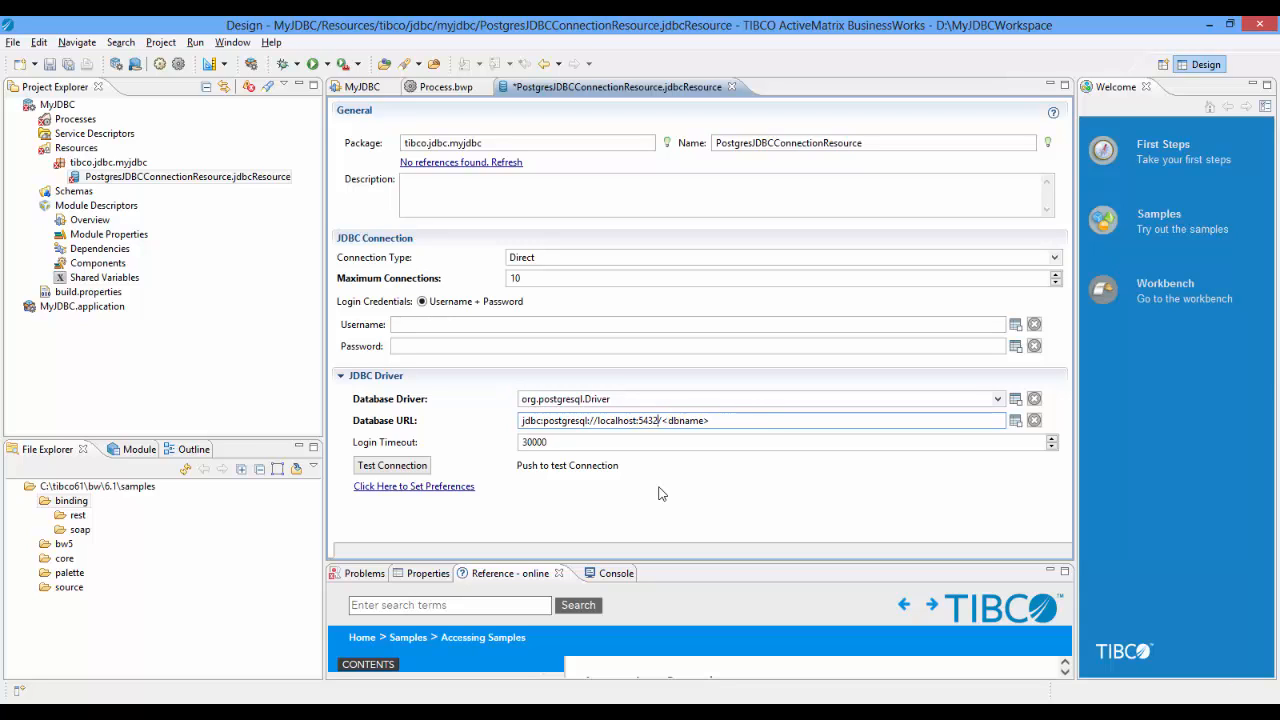
{"action": "double_click", "coordinate": [684, 420]}
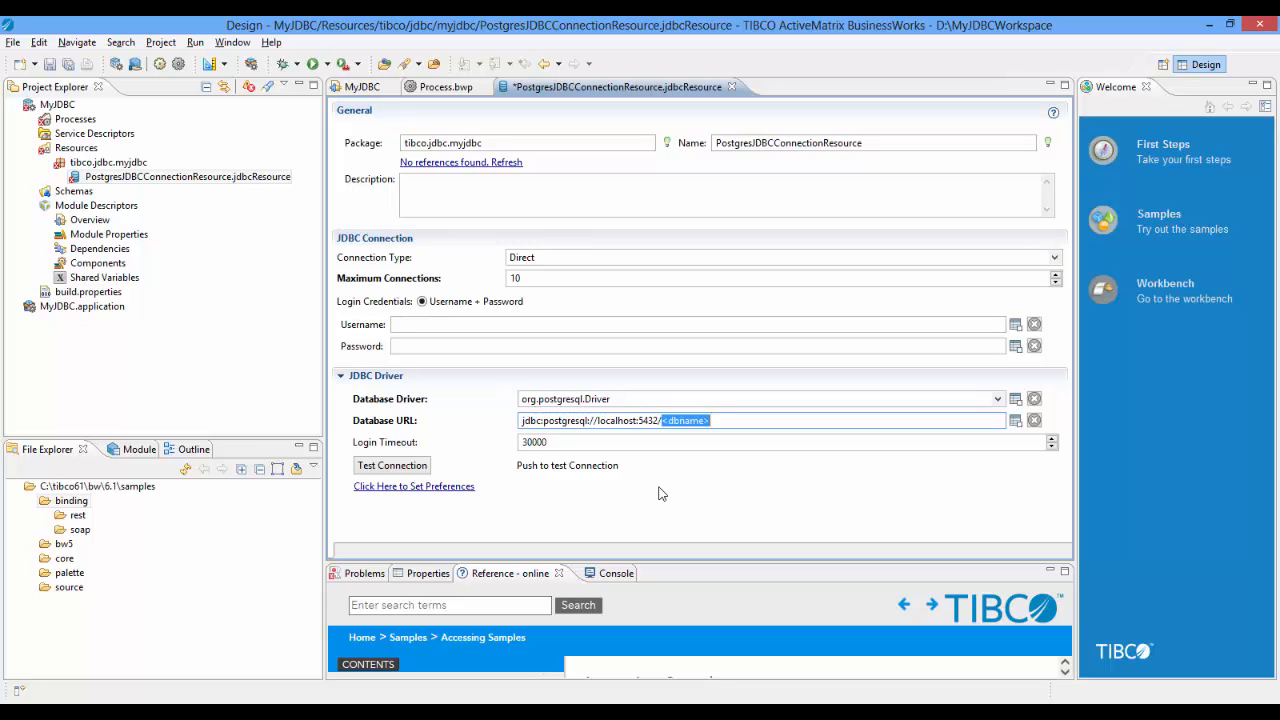
{"action": "type", "text": "postgres"}
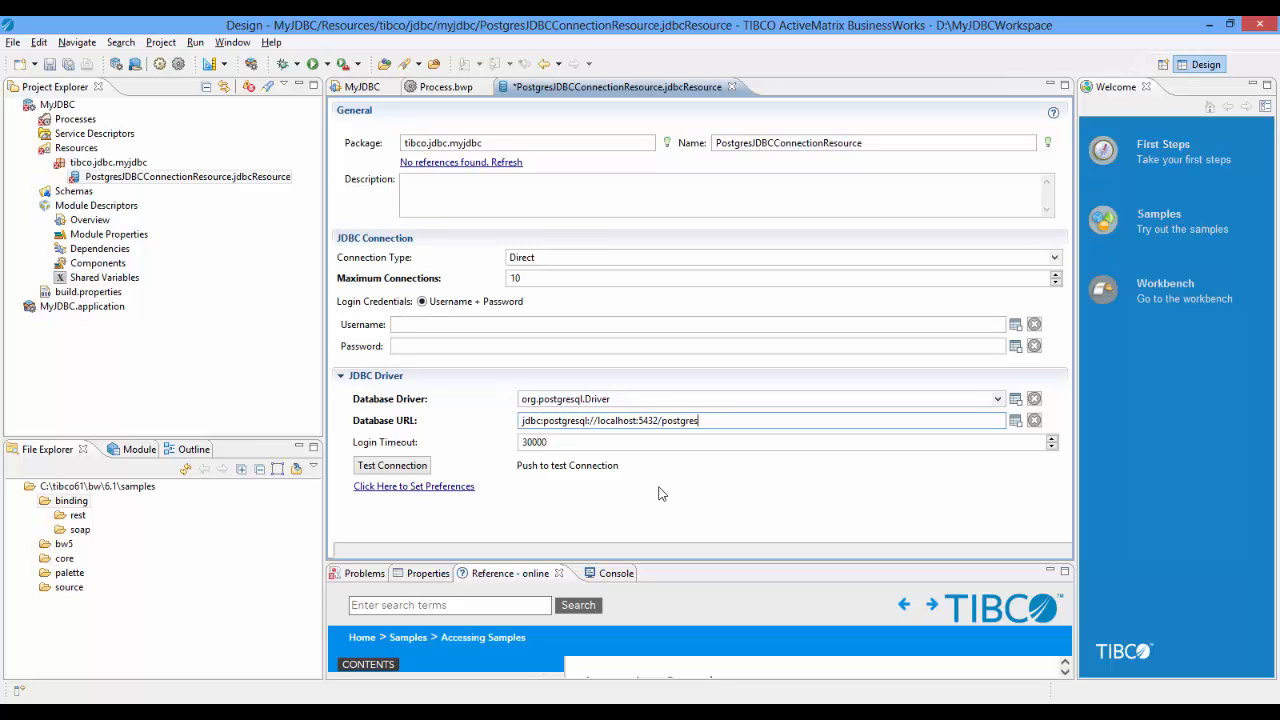
- Enter the login username postgres for the connection
{"action": "left_click", "coordinate": [544, 324]}
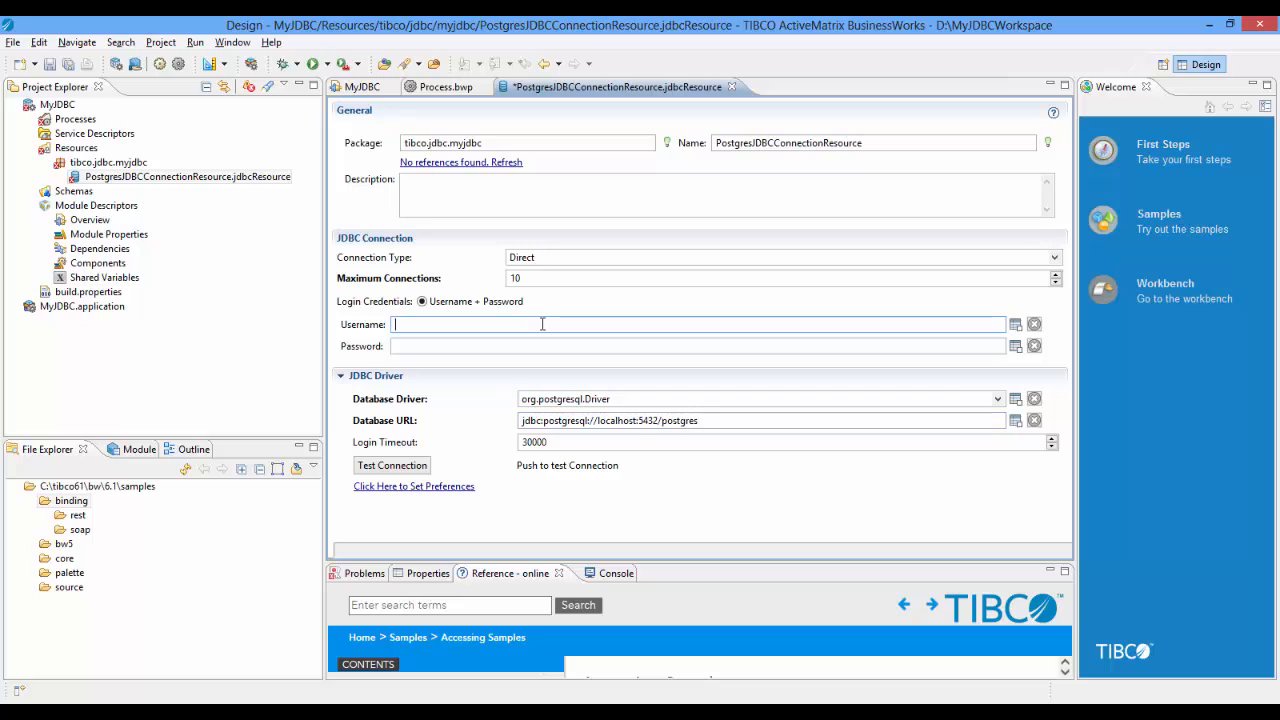
{"action": "type", "text": "postgres"}
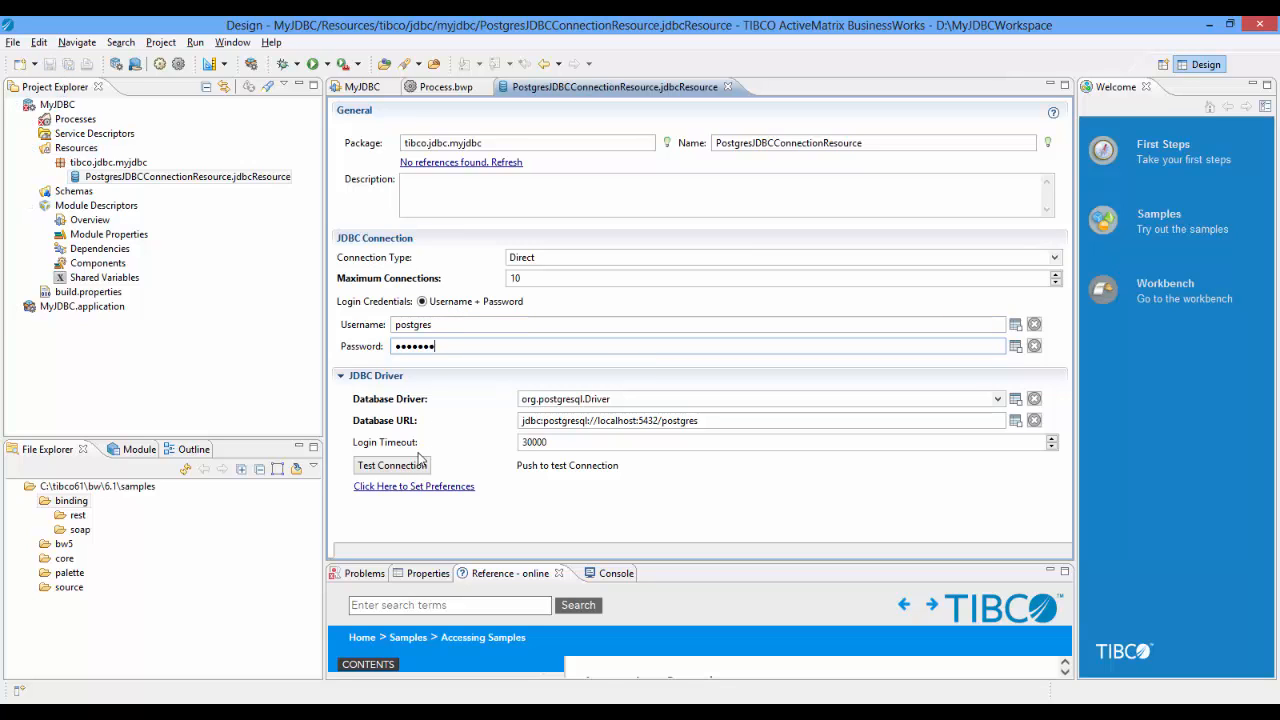
- Test the Postgres connection and confirm it succeeds
{"action": "left_click", "coordinate": [392, 464]}
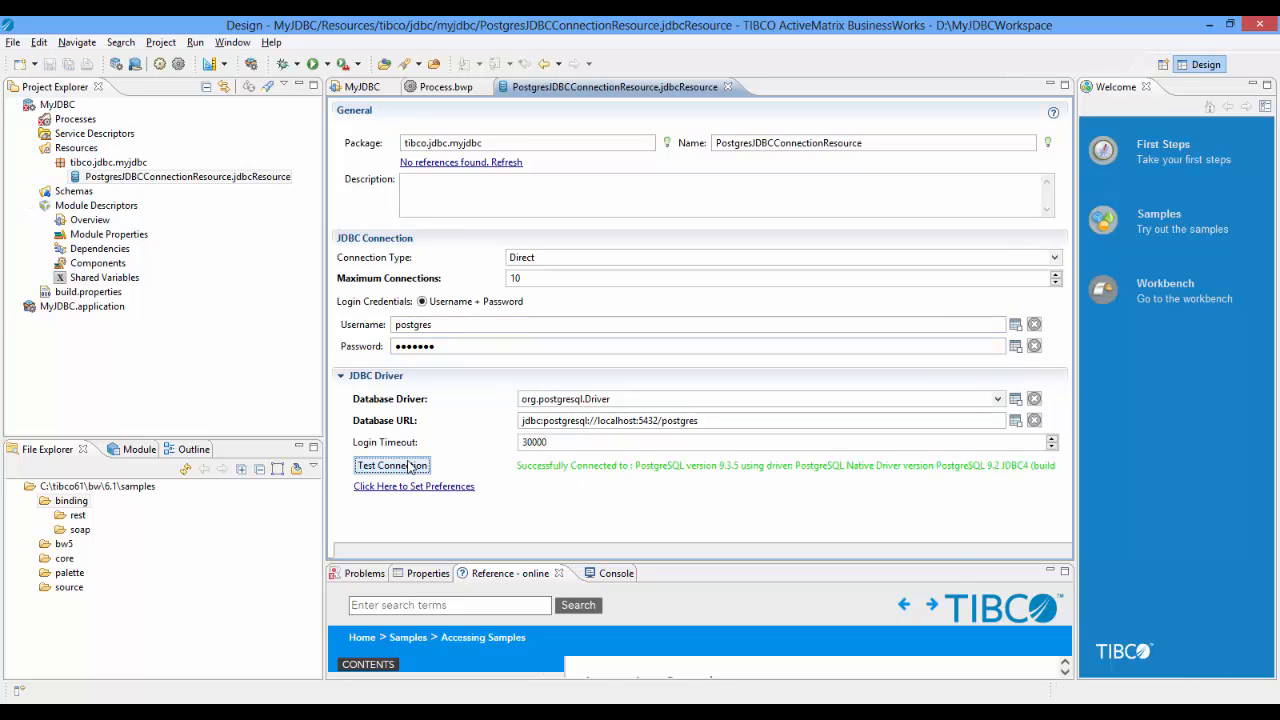
{"action": "left_click", "coordinate": [392, 464]}
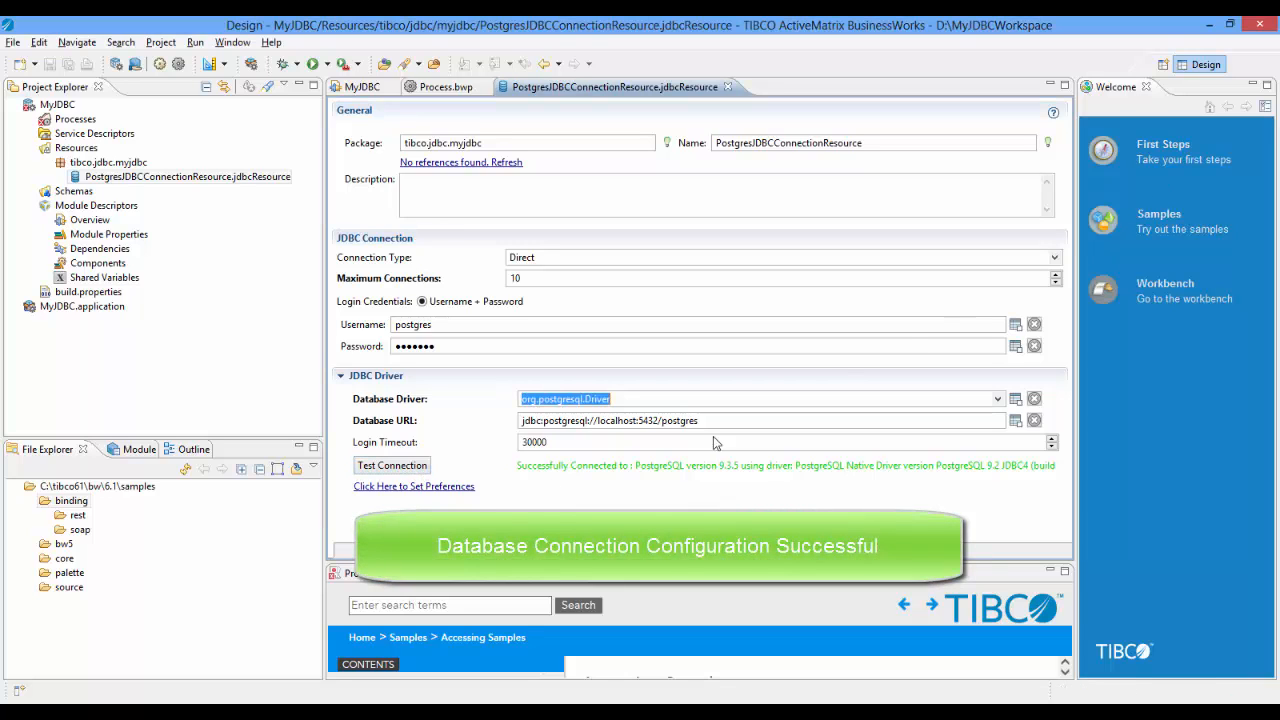
{"action": "mouse_move", "coordinate": [528, 480]}
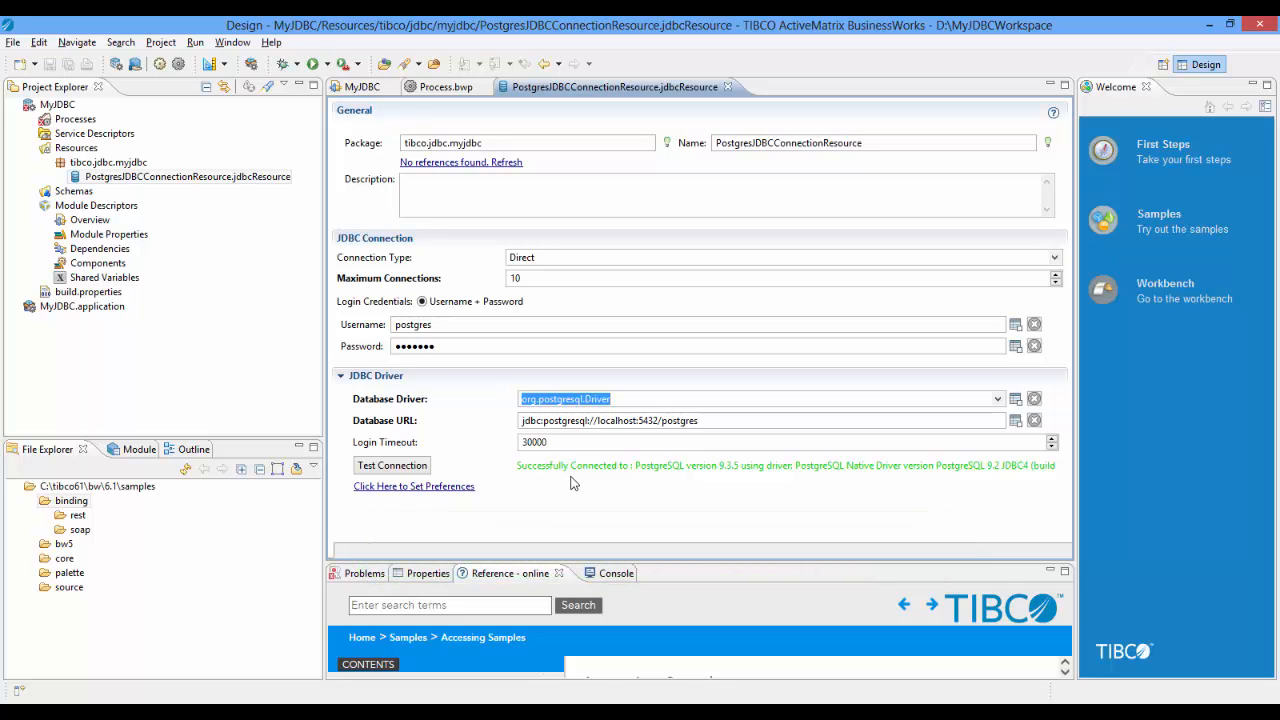
{"action": "mouse_move", "coordinate": [612, 482]}
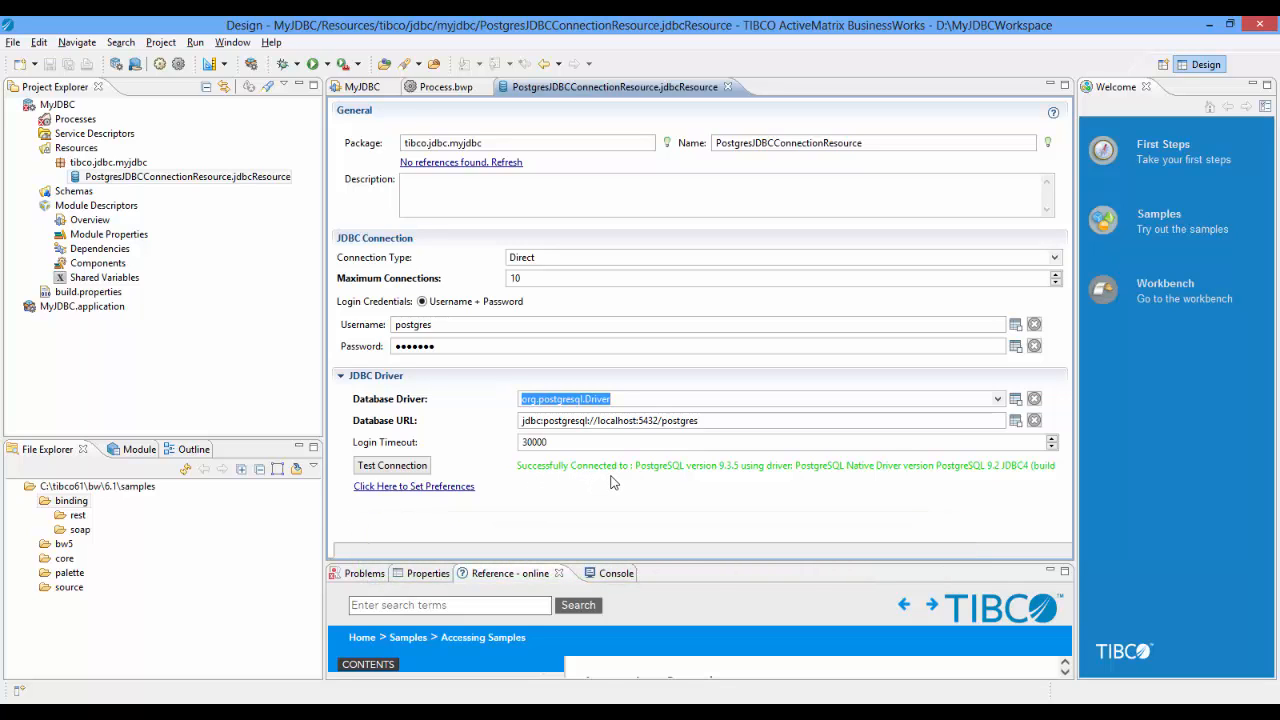
{"action": "mouse_move", "coordinate": [660, 480]}
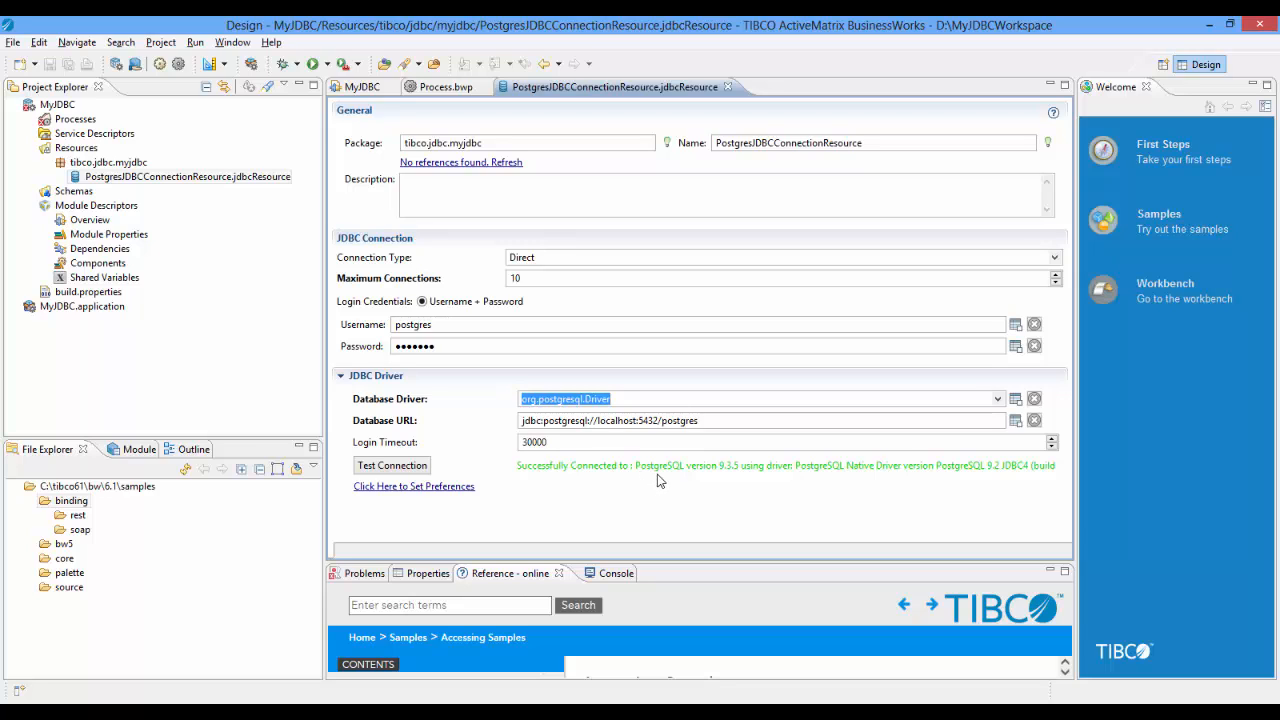
{"action": "mouse_move", "coordinate": [800, 482]}
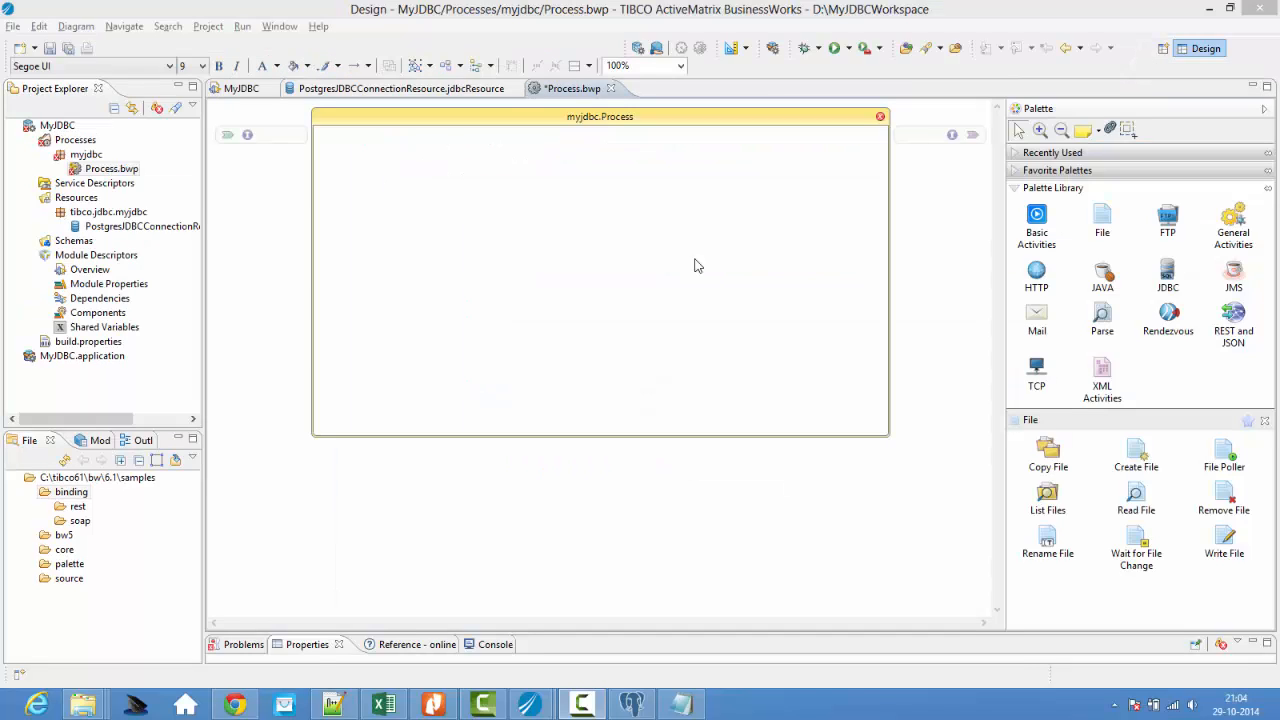
{"action": "mouse_move", "coordinate": [352, 196]}
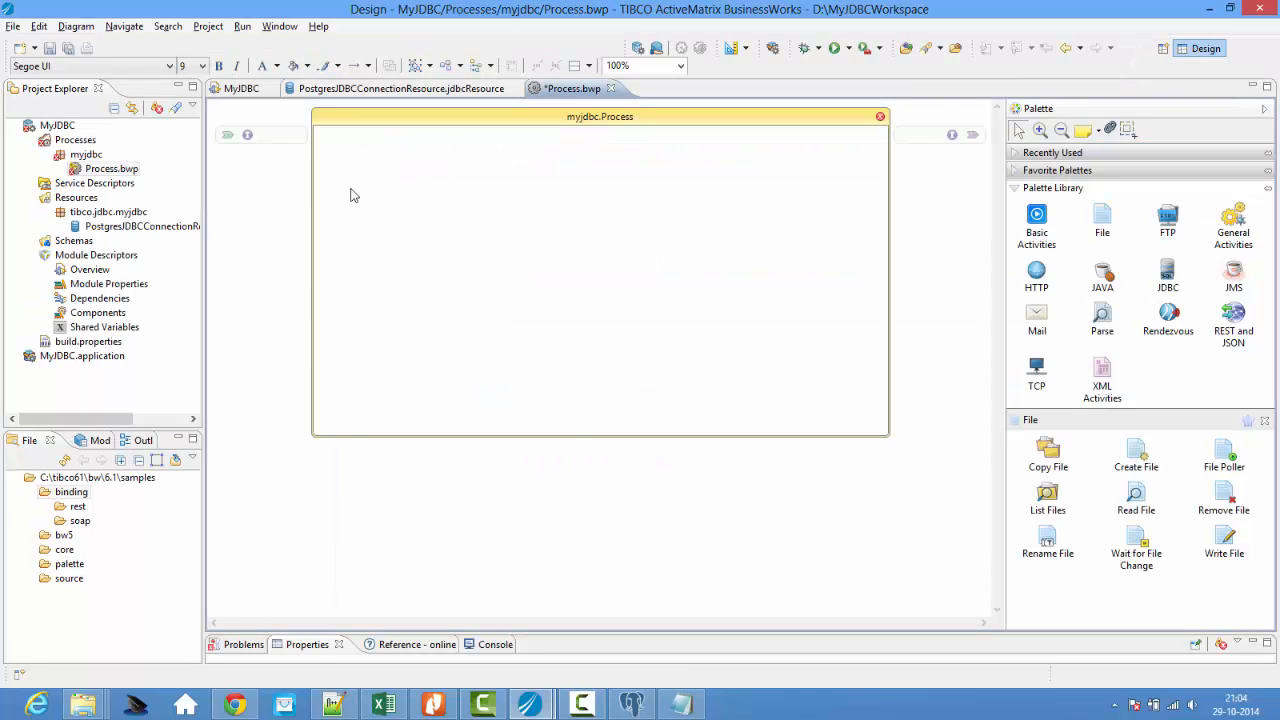
- Add a Timer starter and a connected JDBCQuery activity to the mydbc process canvas
{"action": "right_click", "coordinate": [352, 196]}
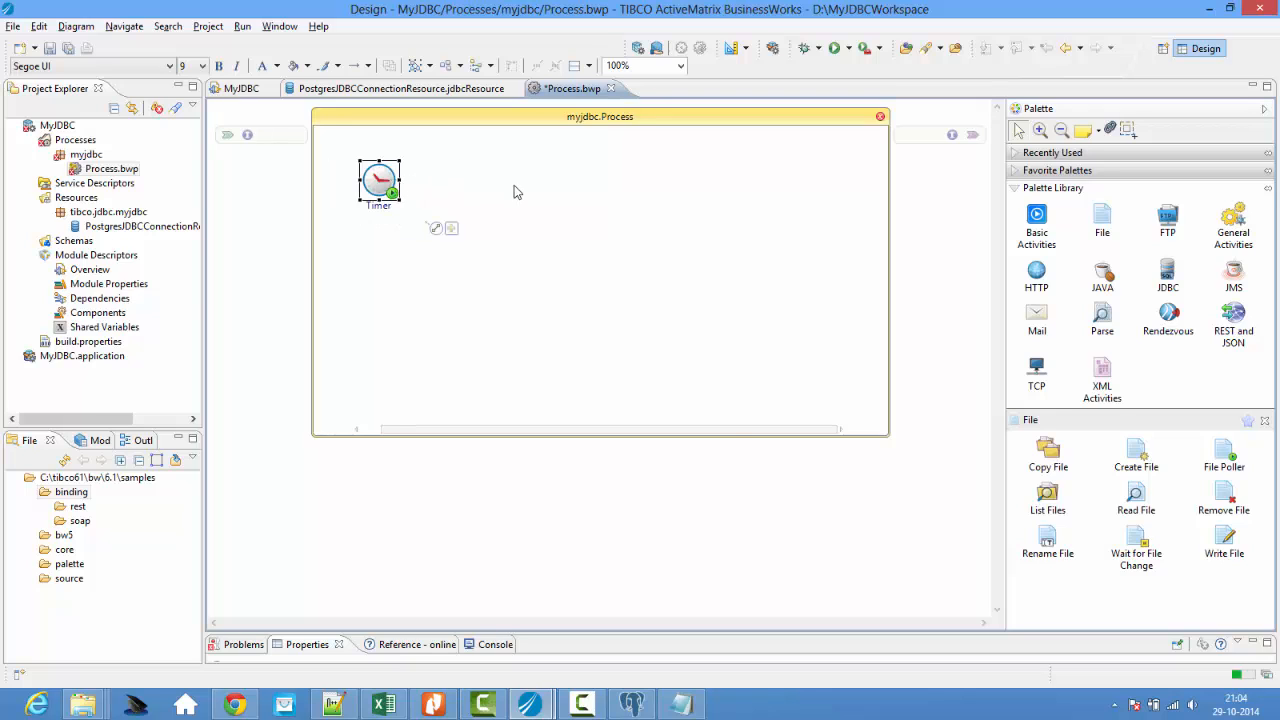
{"action": "right_click", "coordinate": [516, 192]}
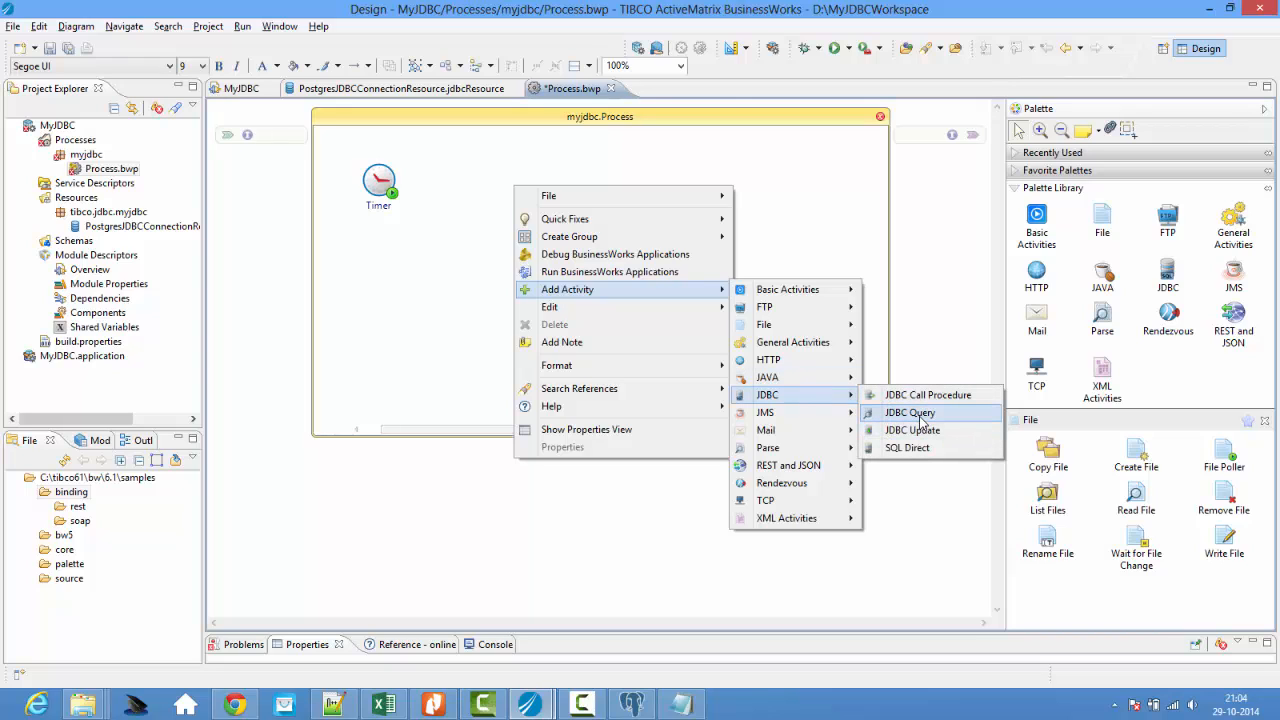
{"action": "left_click", "coordinate": [910, 412]}
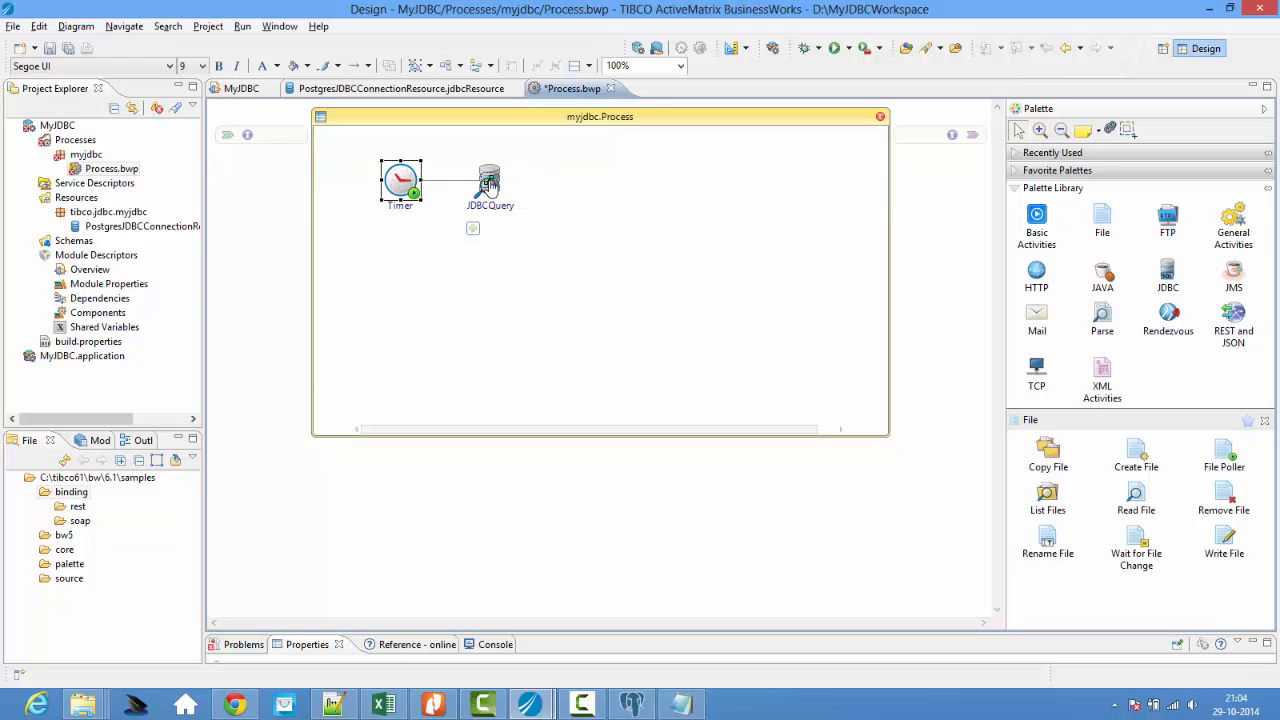
{"action": "right_click", "coordinate": [596, 196]}
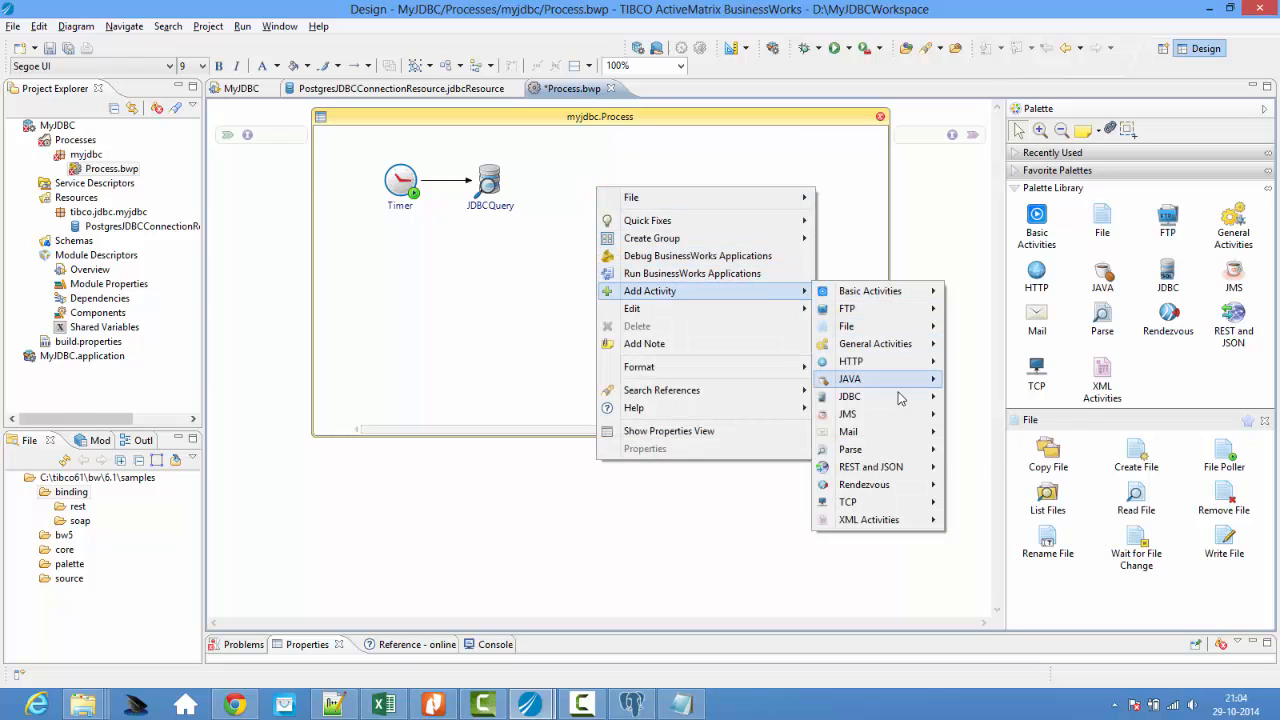
{"action": "mouse_move", "coordinate": [846, 326]}
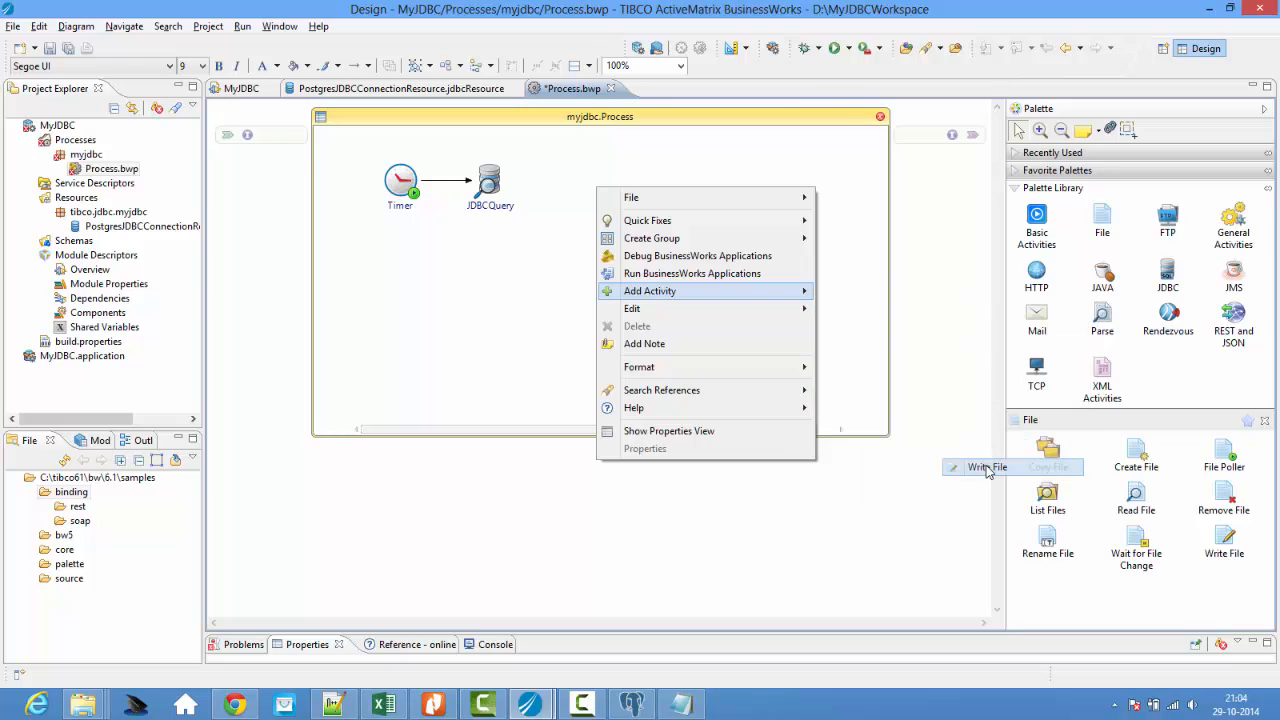
- Place a WriteFile activity after JDBCQuery and a JDBCUpdate activity after it
{"action": "left_click", "coordinate": [986, 468]}
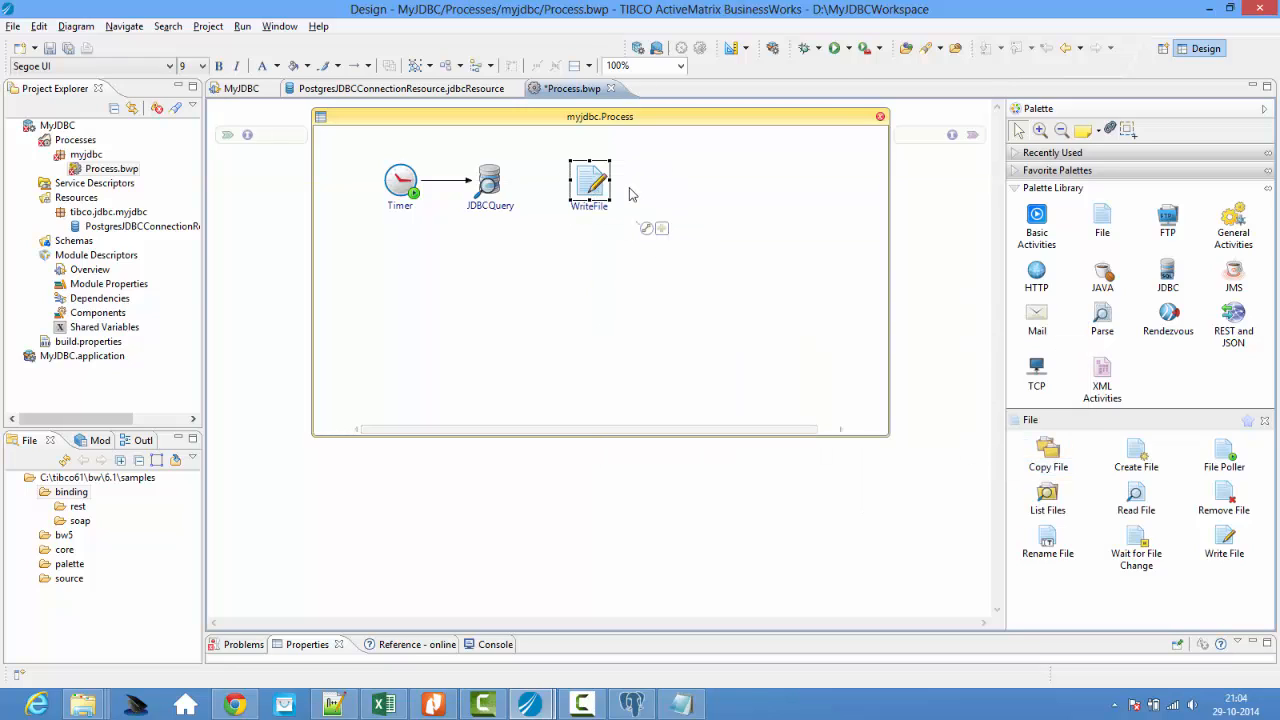
{"action": "left_click", "coordinate": [488, 182]}
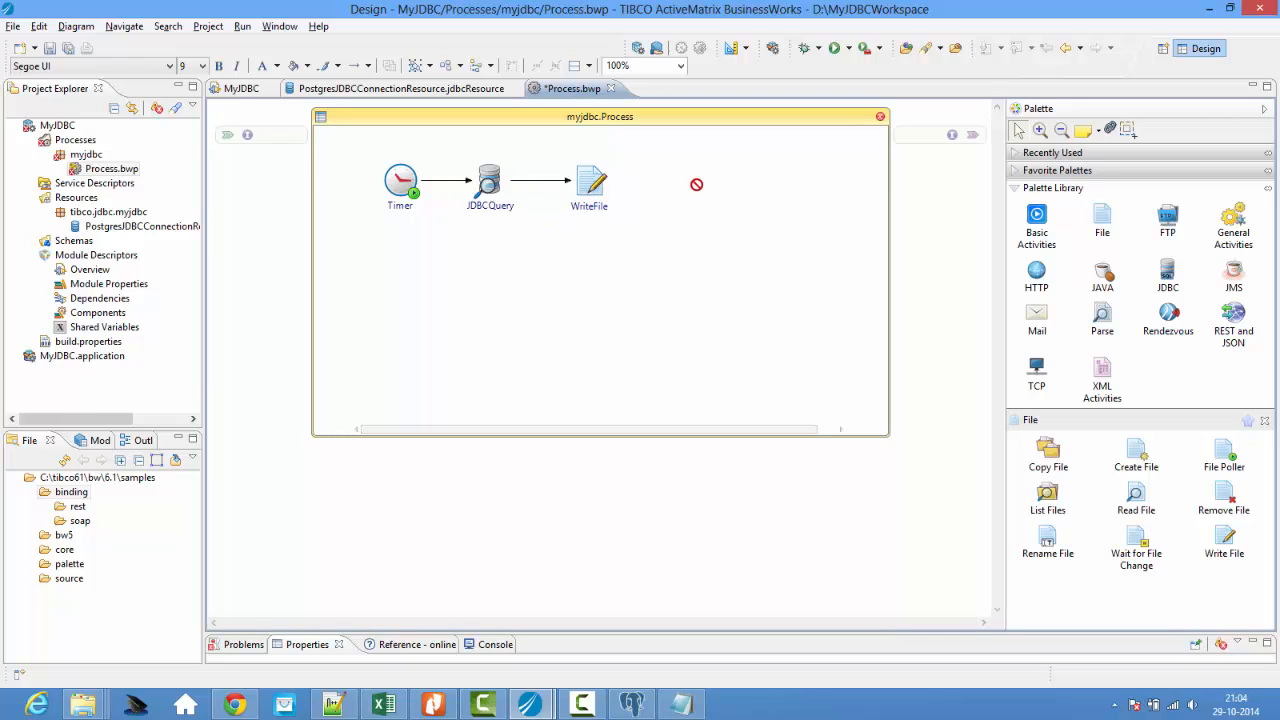
{"action": "right_click", "coordinate": [696, 184]}
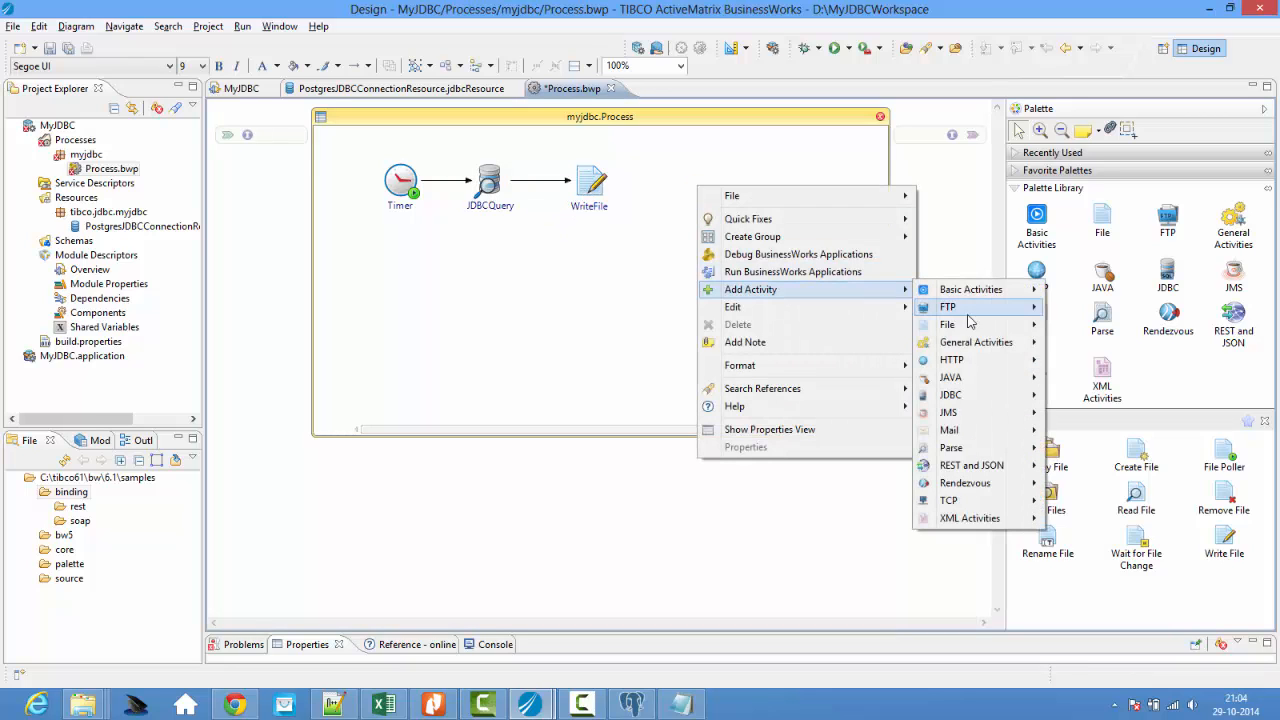
{"action": "mouse_move", "coordinate": [950, 394]}
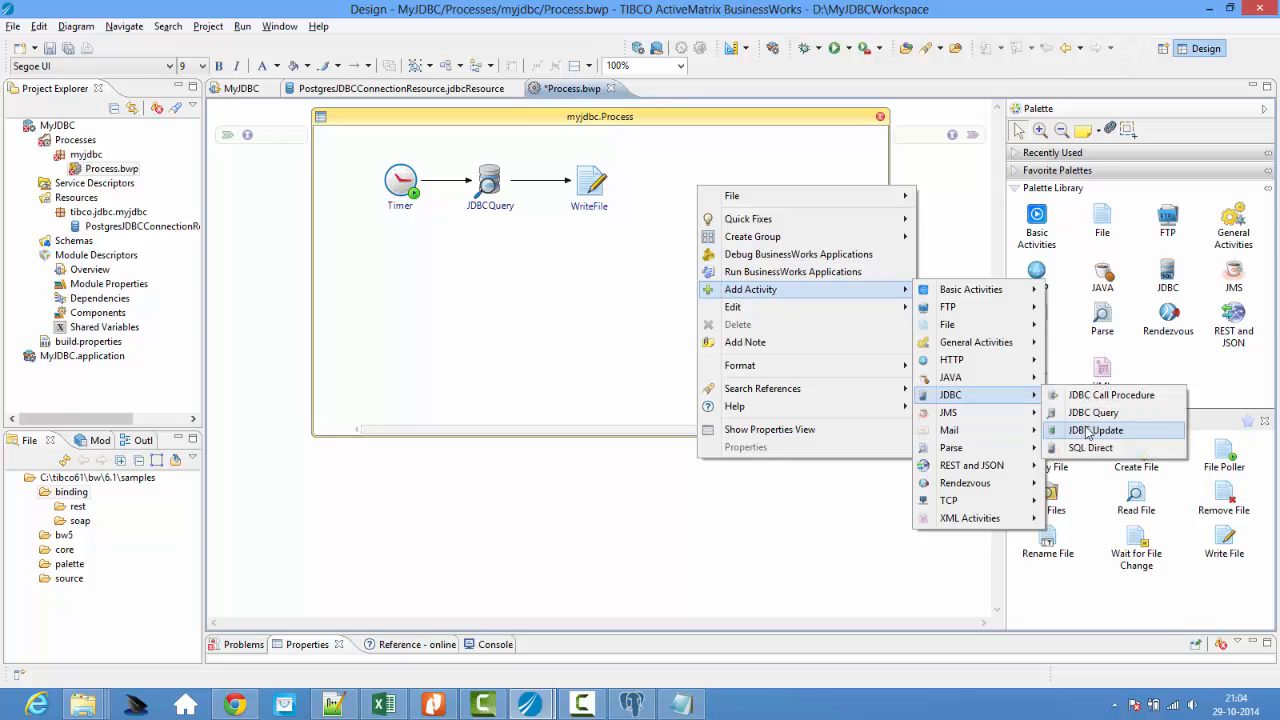
{"action": "left_click", "coordinate": [1096, 430]}
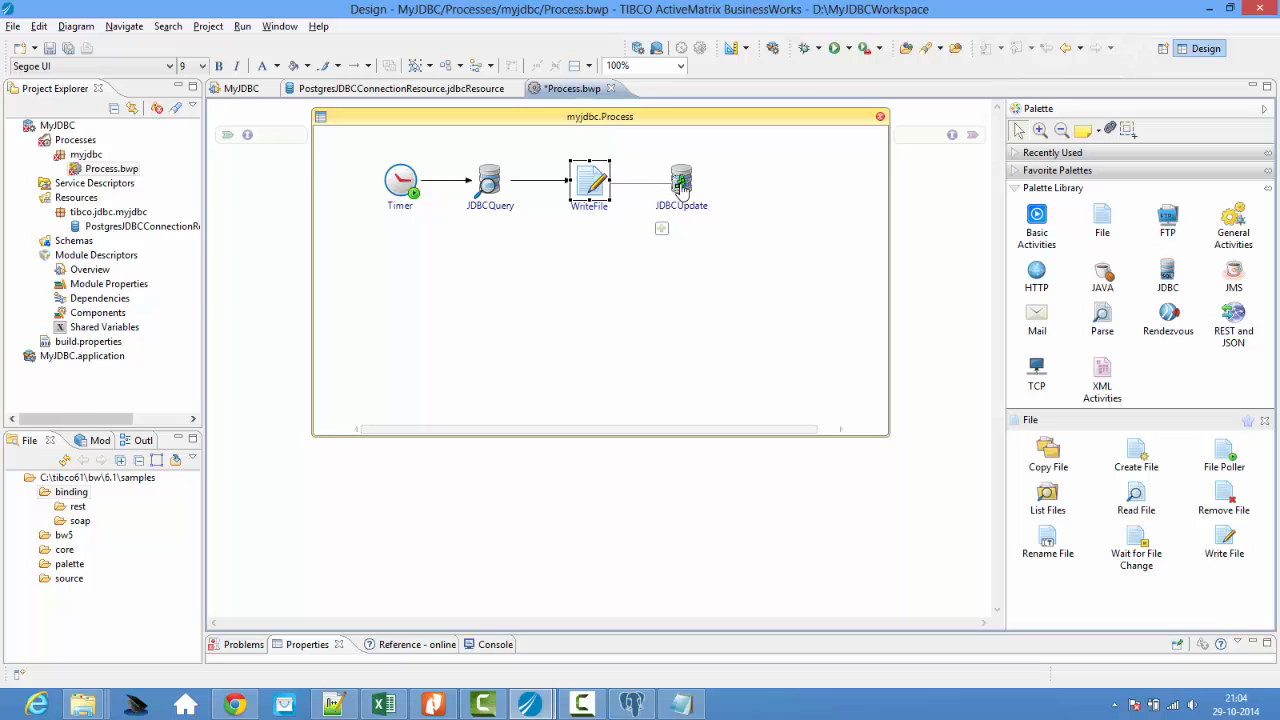
- Add a second WriteFile activity and link it after JDBCUpdate
{"action": "right_click", "coordinate": [680, 184]}
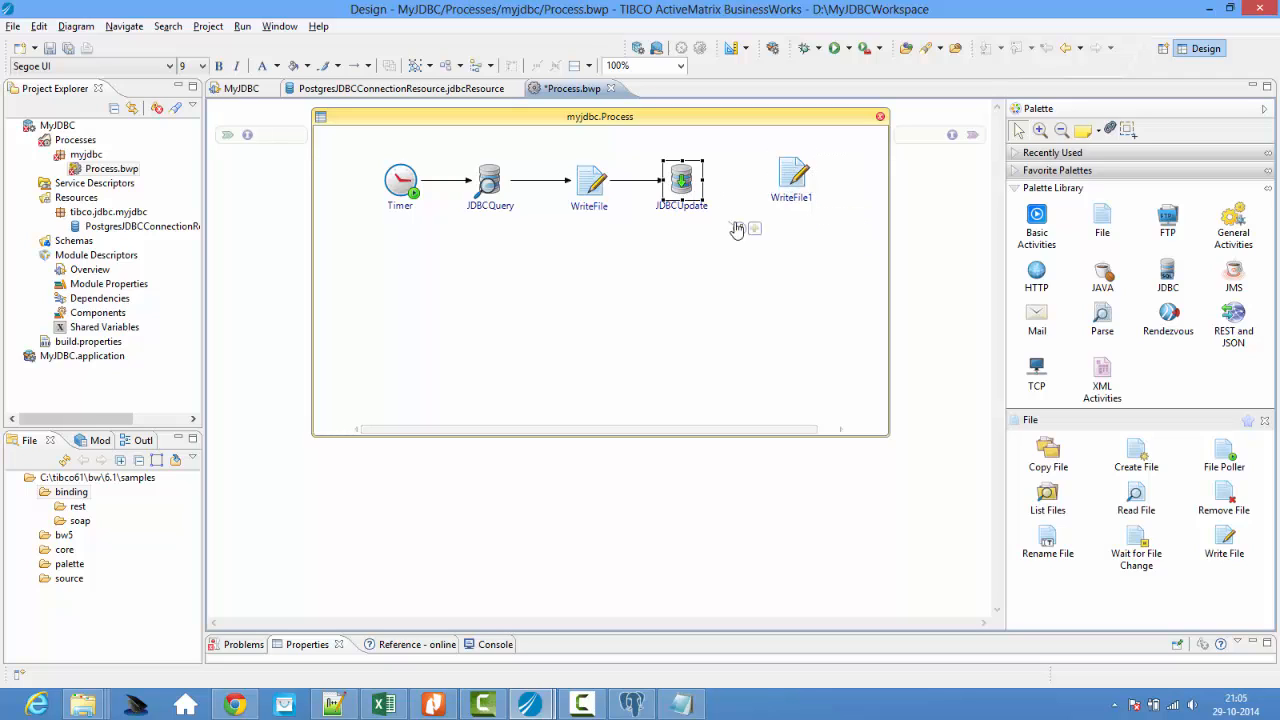
{"action": "left_click", "coordinate": [792, 176]}
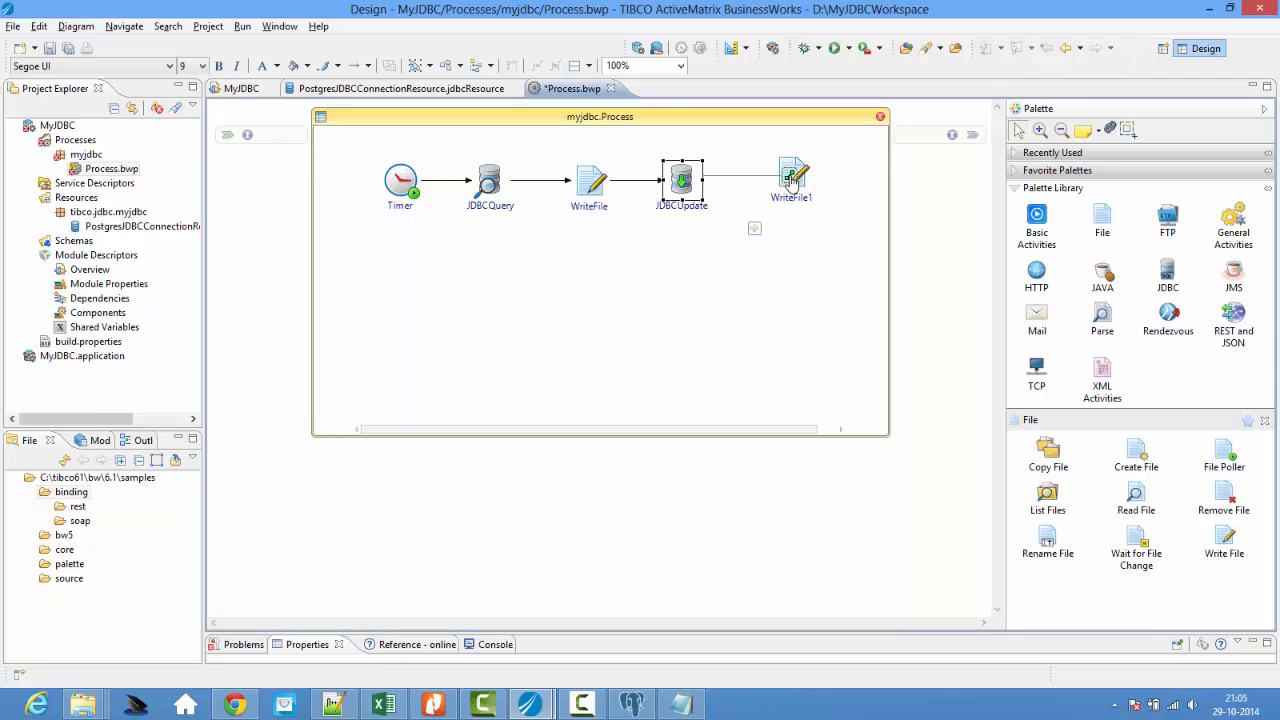
{"action": "left_click", "coordinate": [476, 196]}
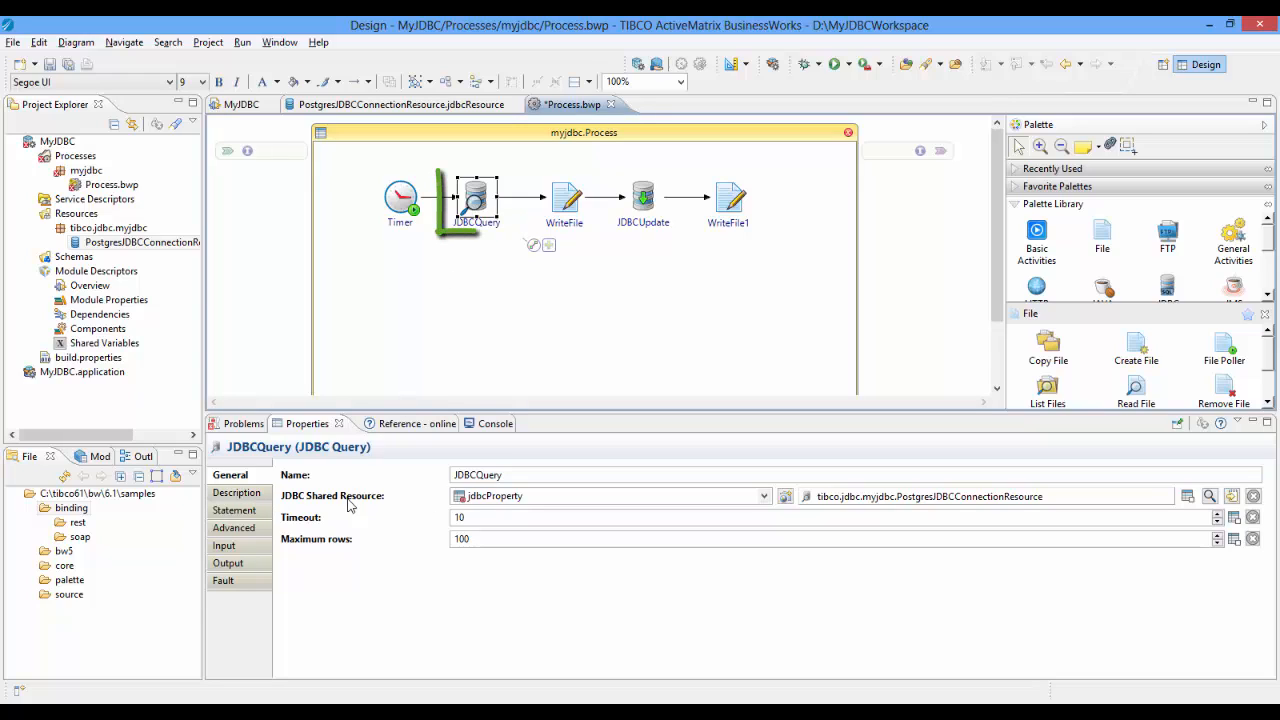
- Assign the Postgres shared JDBC connection resource to the JDBCQuery activity
{"action": "left_click", "coordinate": [476, 200]}
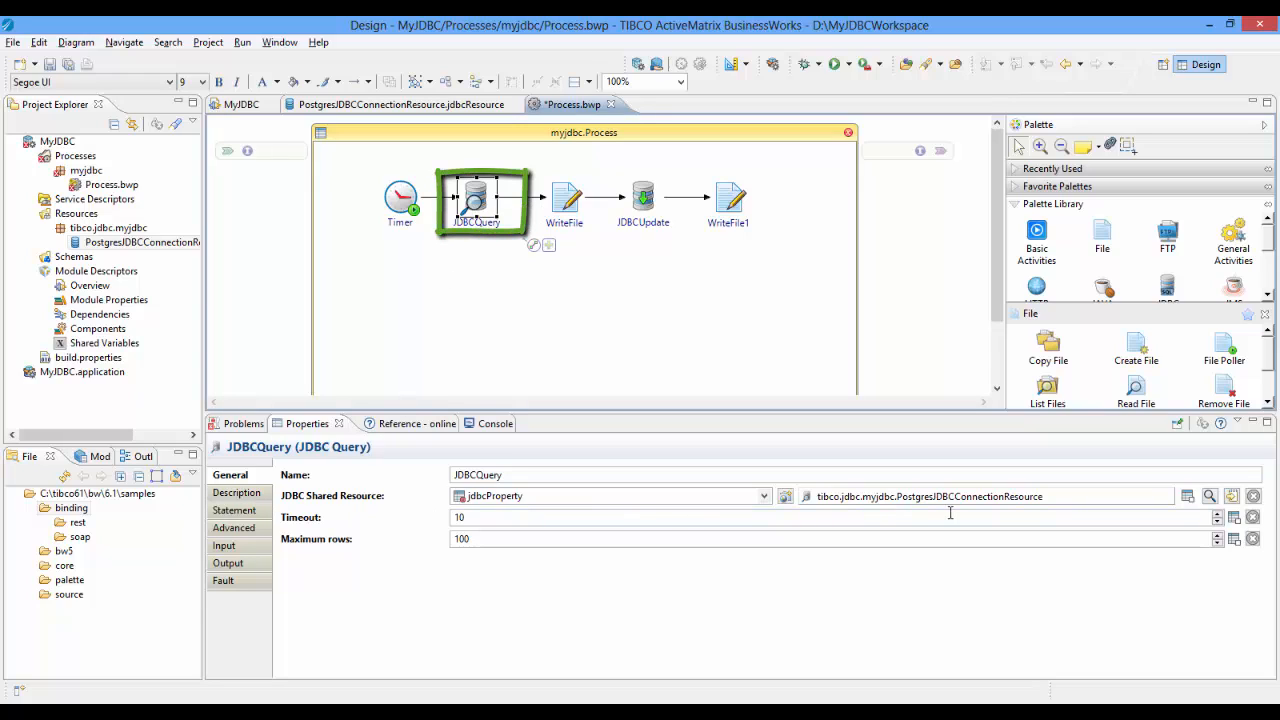
{"action": "mouse_move", "coordinate": [1180, 512]}
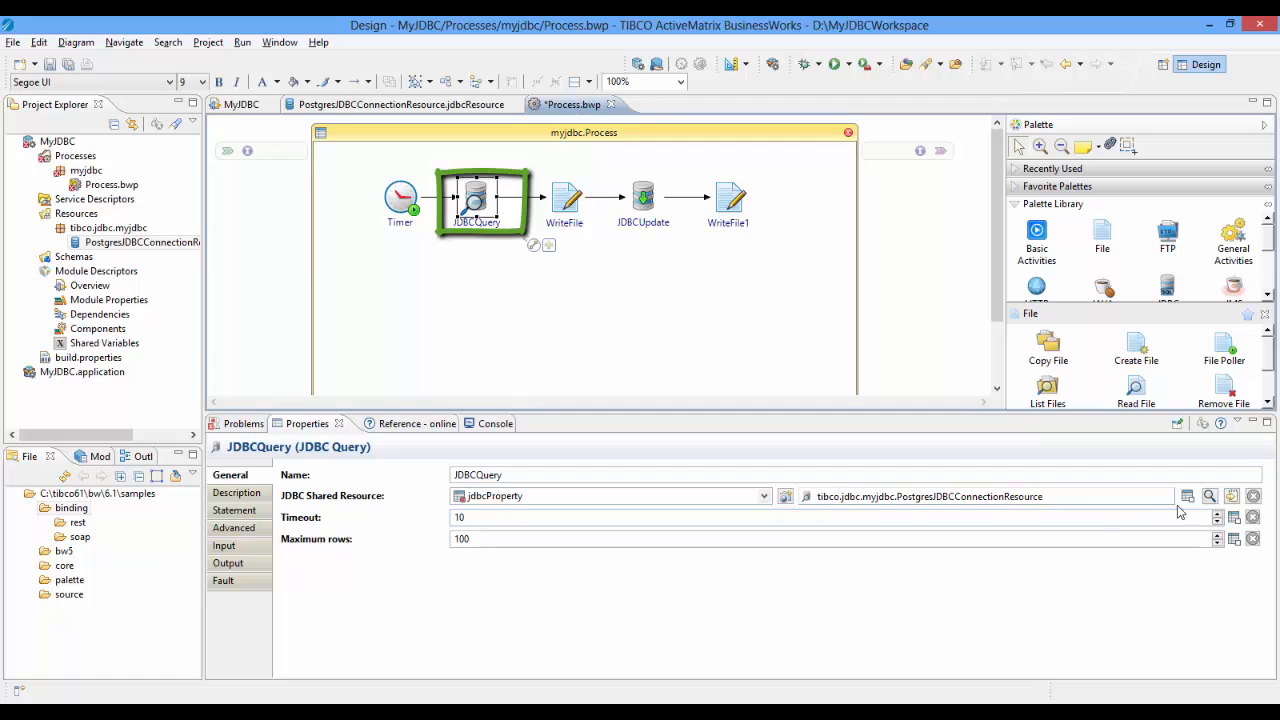
{"action": "left_click", "coordinate": [1208, 496]}
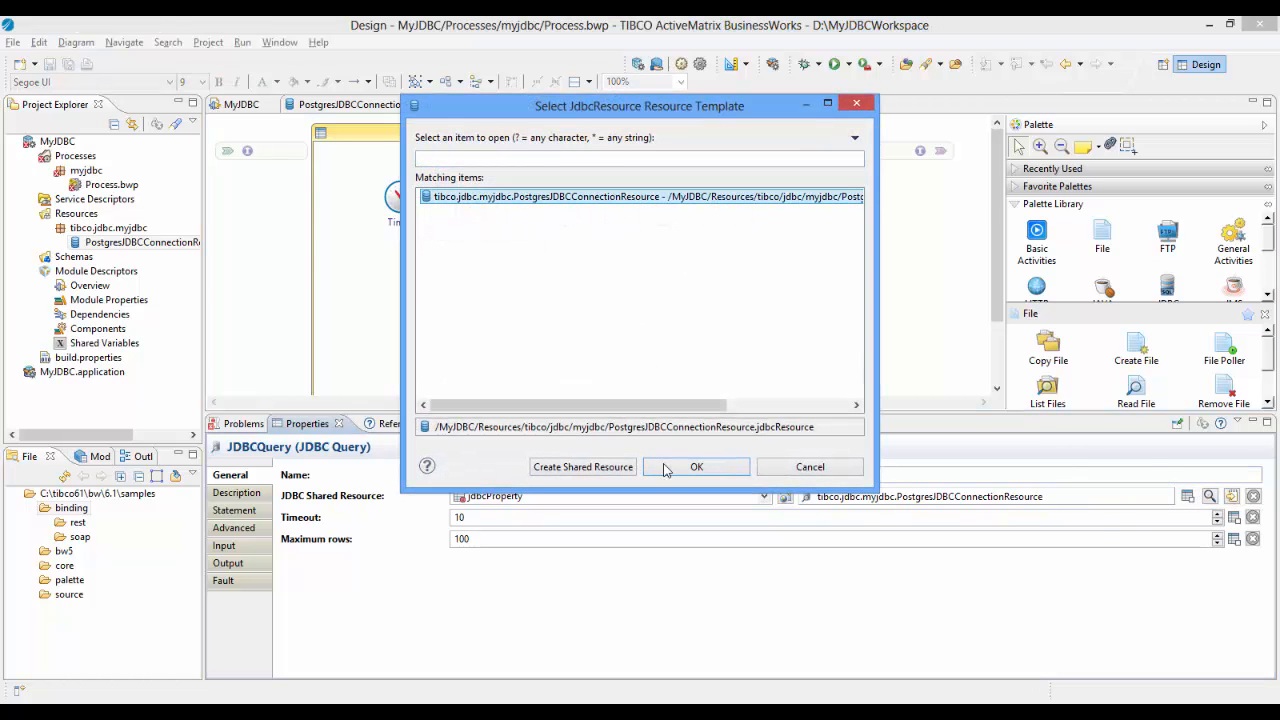
{"action": "left_click", "coordinate": [696, 466]}
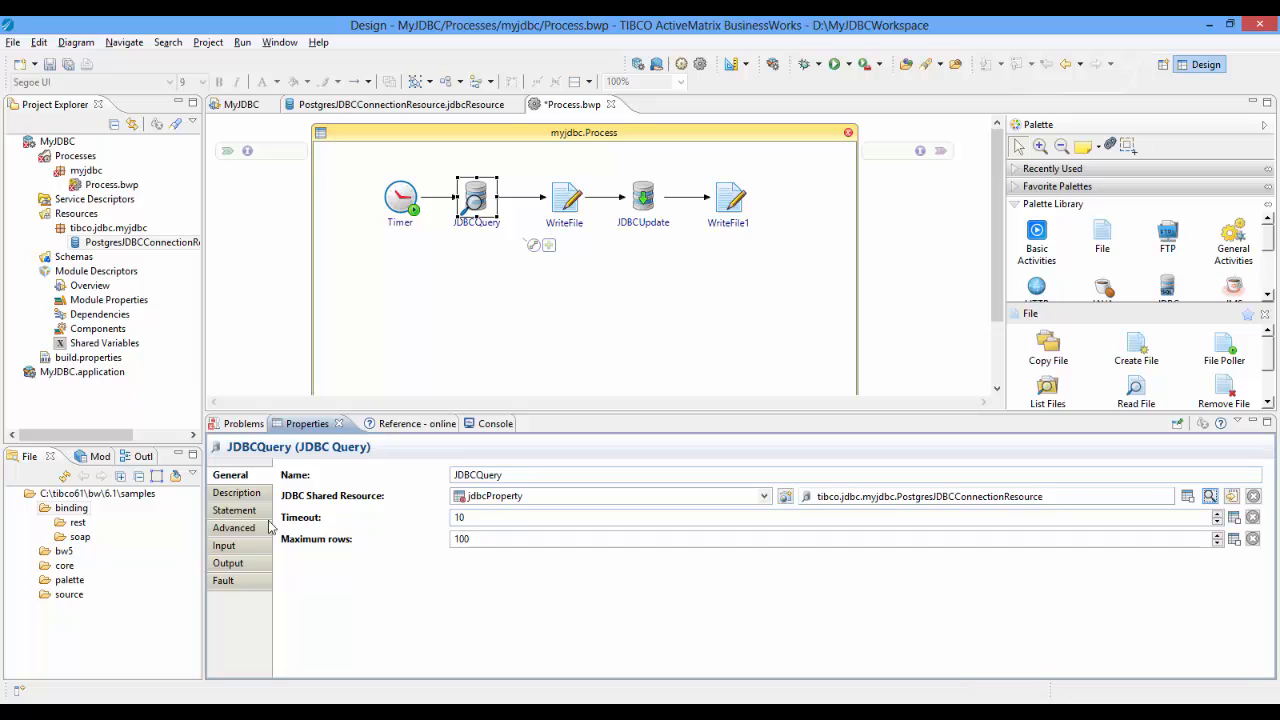
- Change the JDBCQuery SELECT statement's TABLENAME placeholder to the ORDER table
{"action": "left_click", "coordinate": [234, 510]}
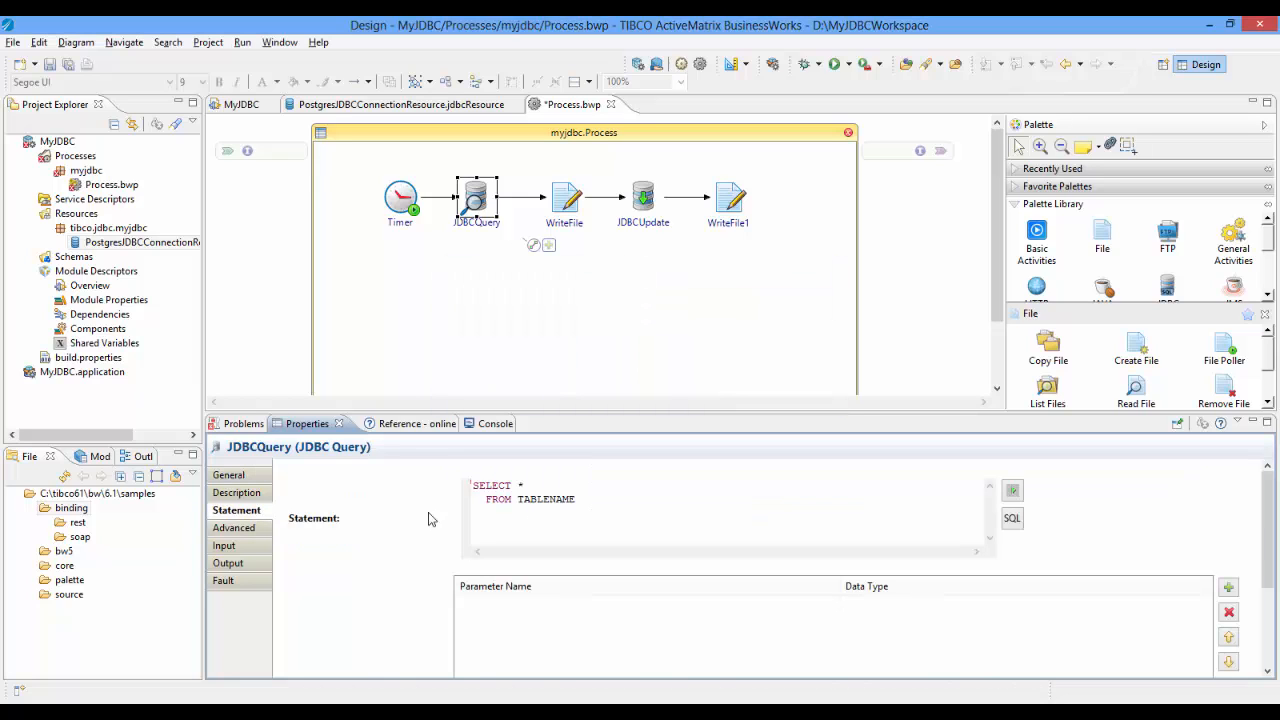
{"action": "double_click", "coordinate": [546, 500]}
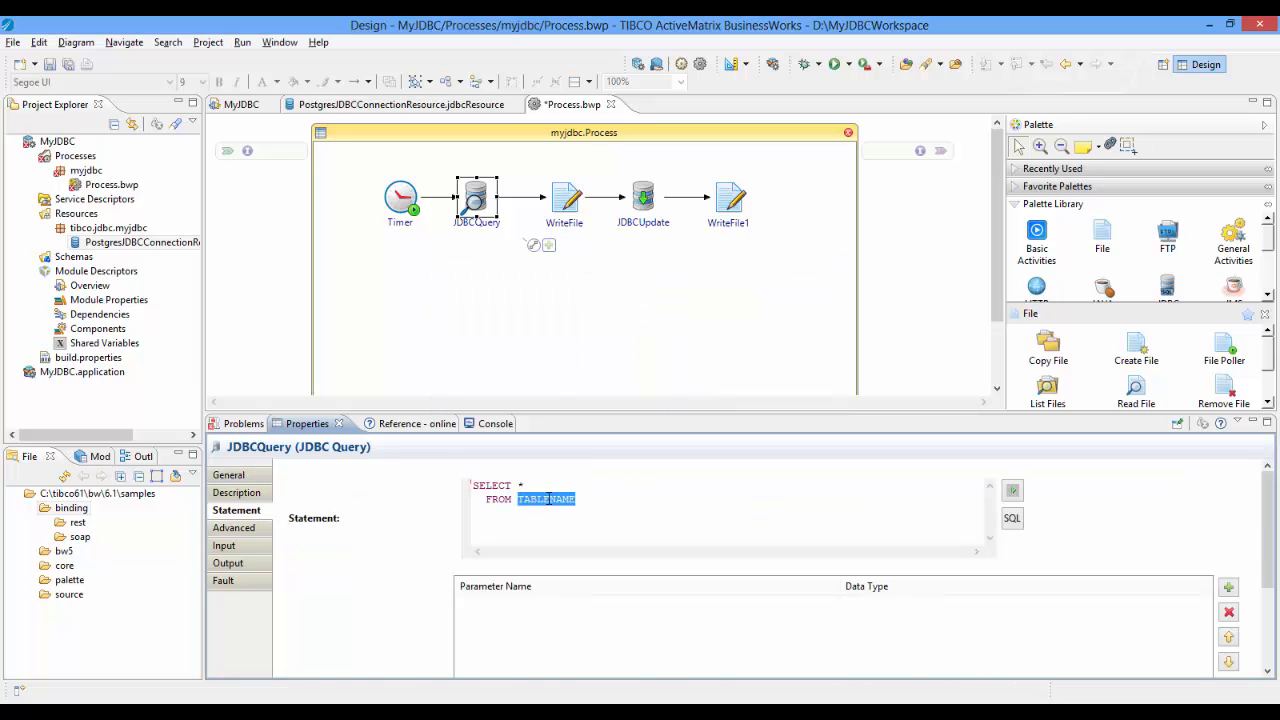
{"action": "type", "text": "ORDER"}
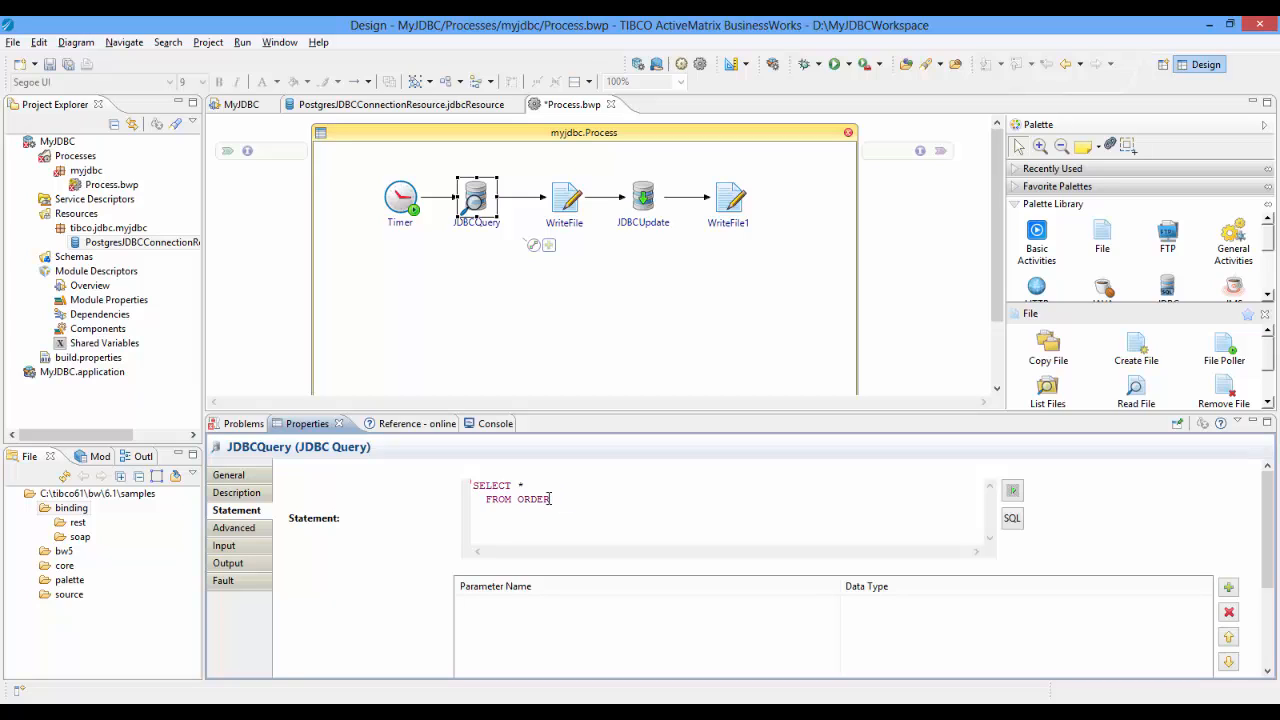
{"action": "type", "text": "_TABL"}
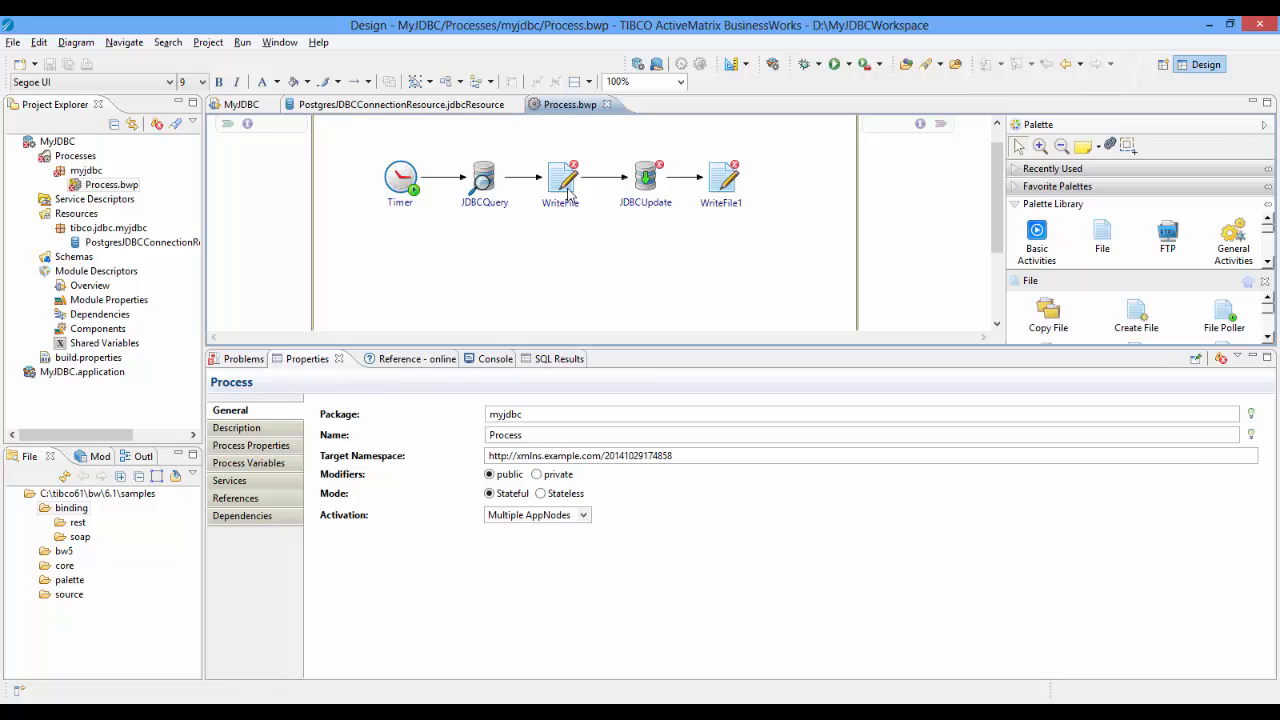
- Set the WriteFile output file name to D:\JDBCOutput.txt
{"action": "left_click", "coordinate": [560, 180]}
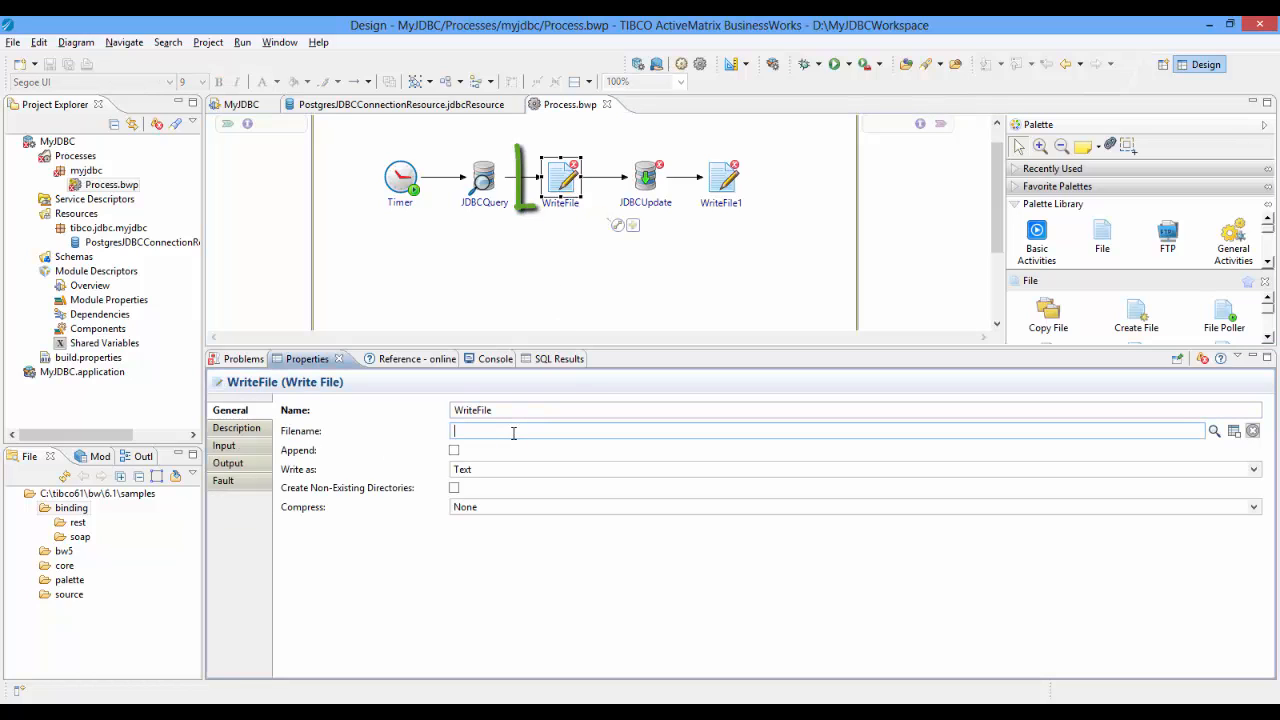
{"action": "type", "text": "D:\\"}
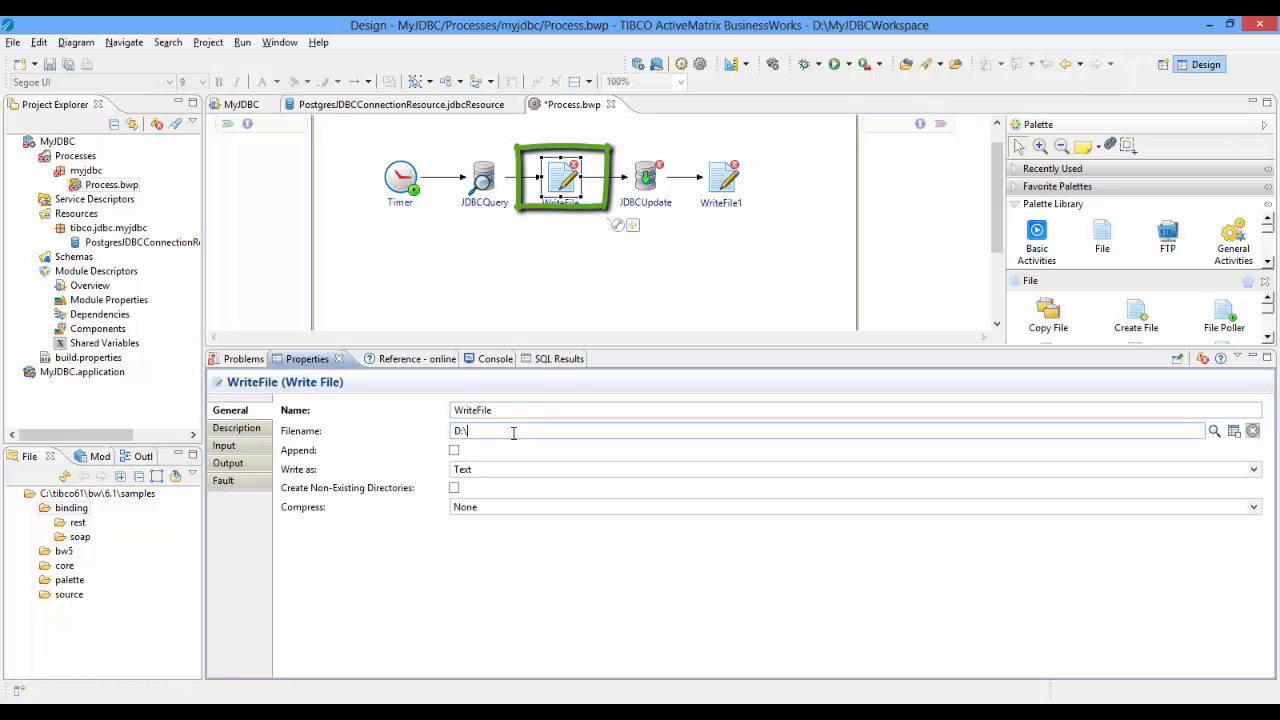
{"action": "type", "text": "JDBCOutput"}
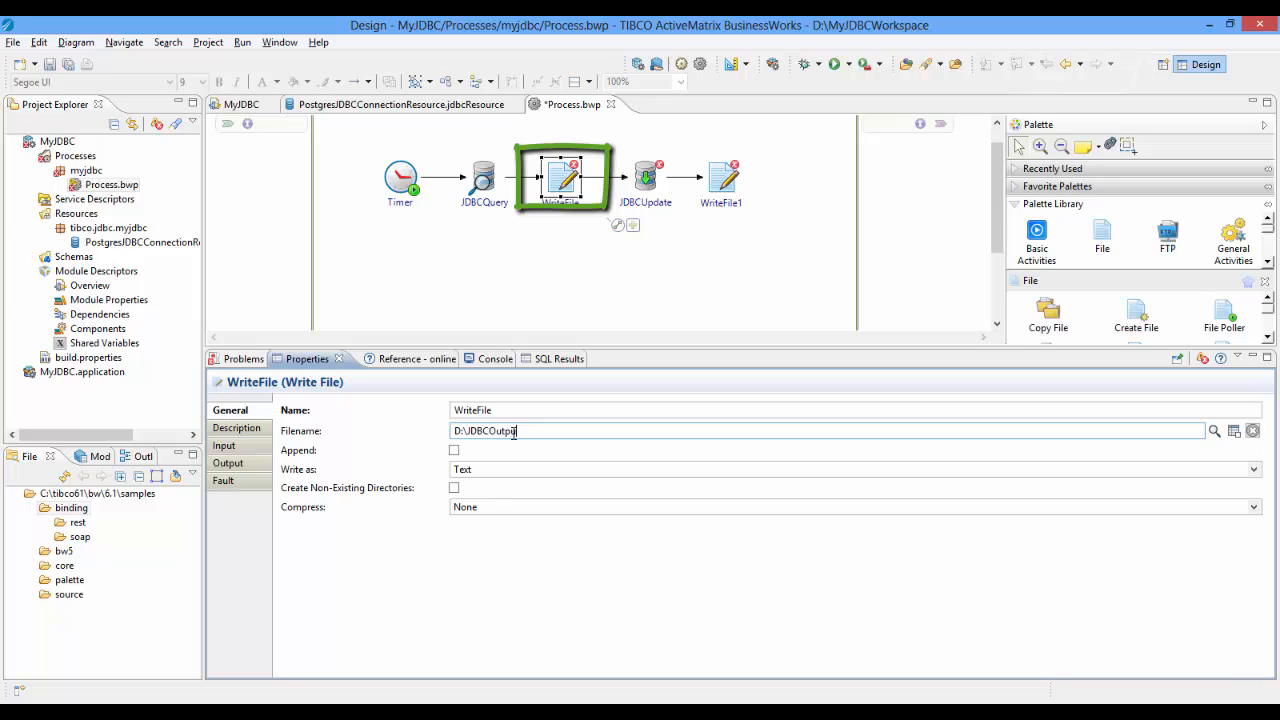
{"action": "type", "text": ".txt"}
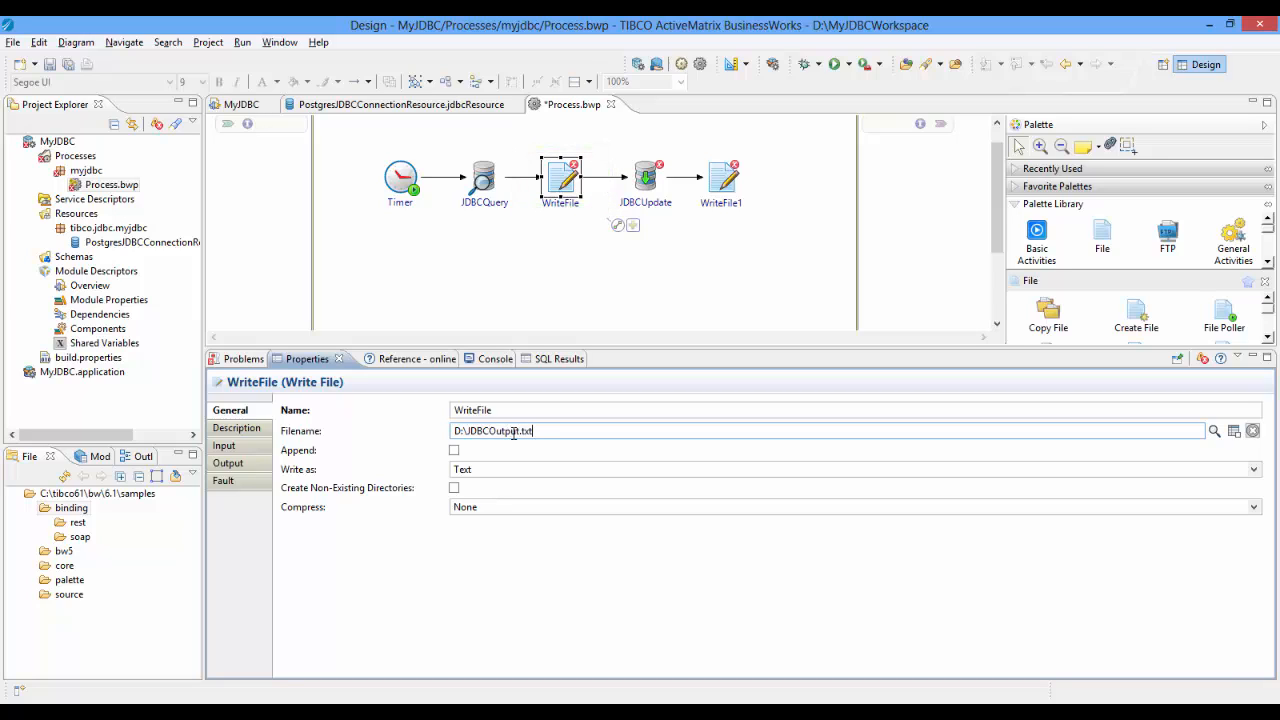
- Map textContent in the WriteFile input from the JDBCQuery record fields using the function browser
{"action": "left_click", "coordinate": [224, 444]}
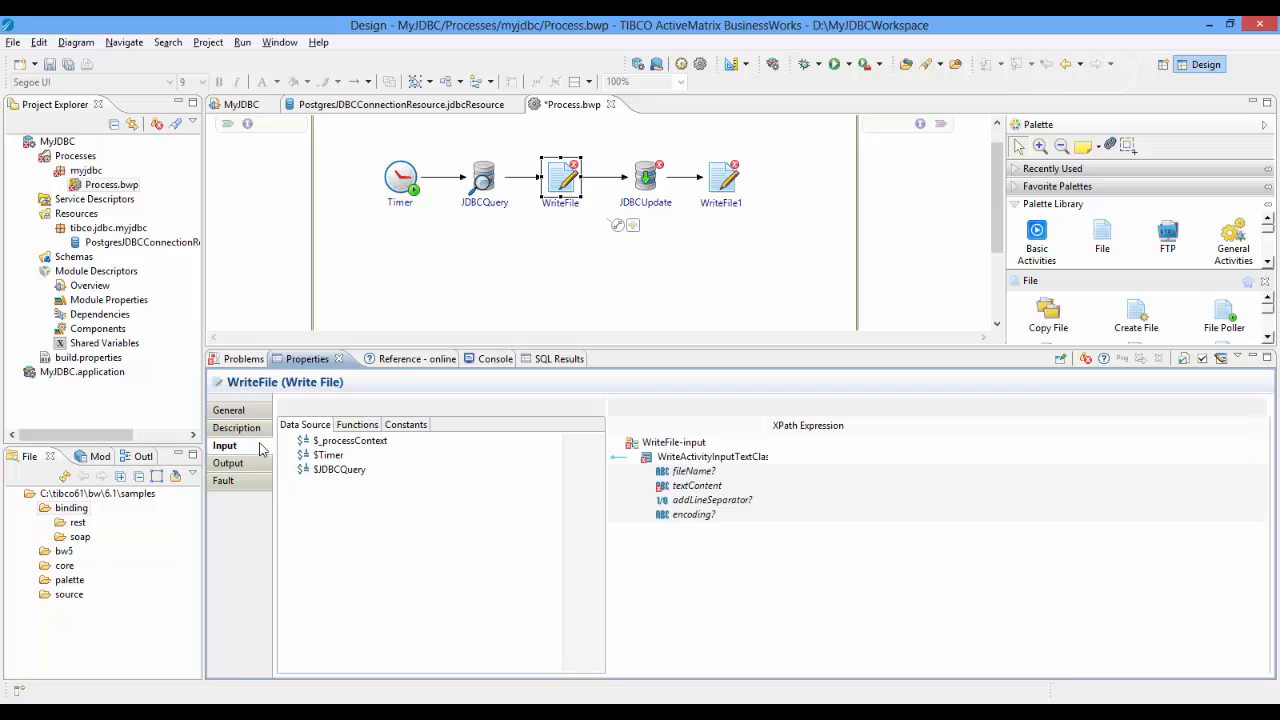
{"action": "left_click", "coordinate": [696, 486]}
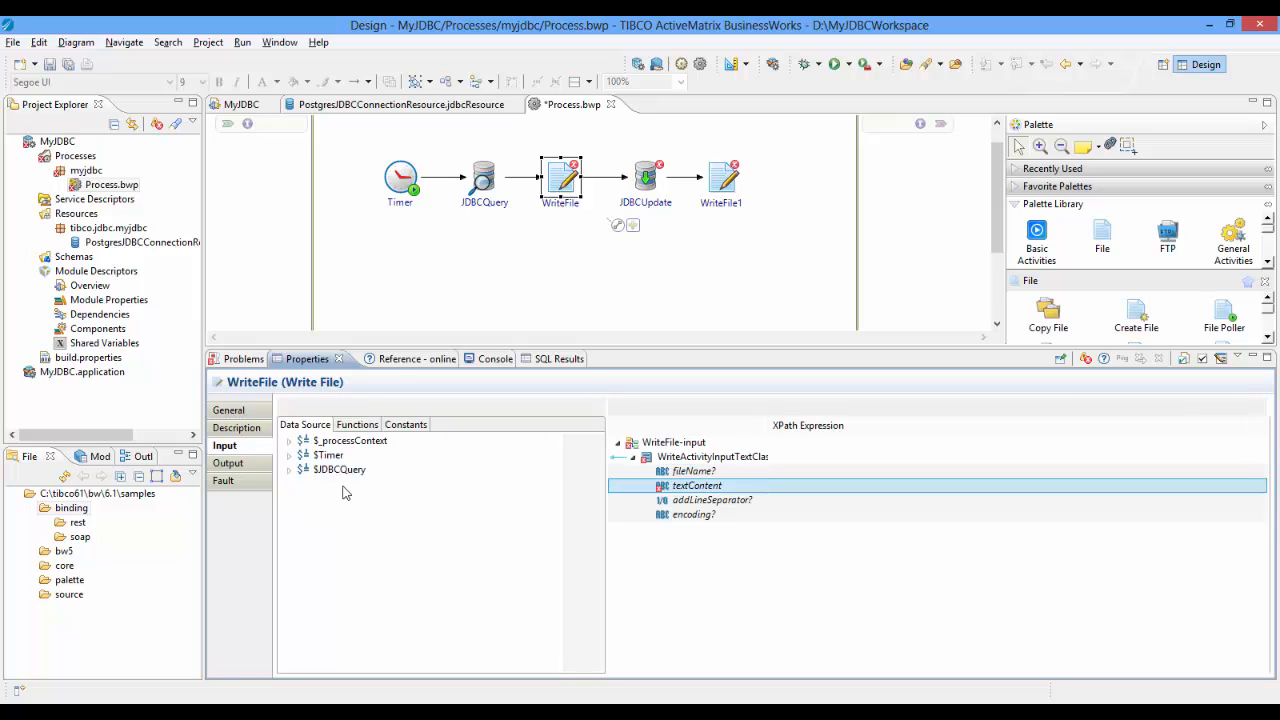
{"action": "left_click", "coordinate": [288, 468]}
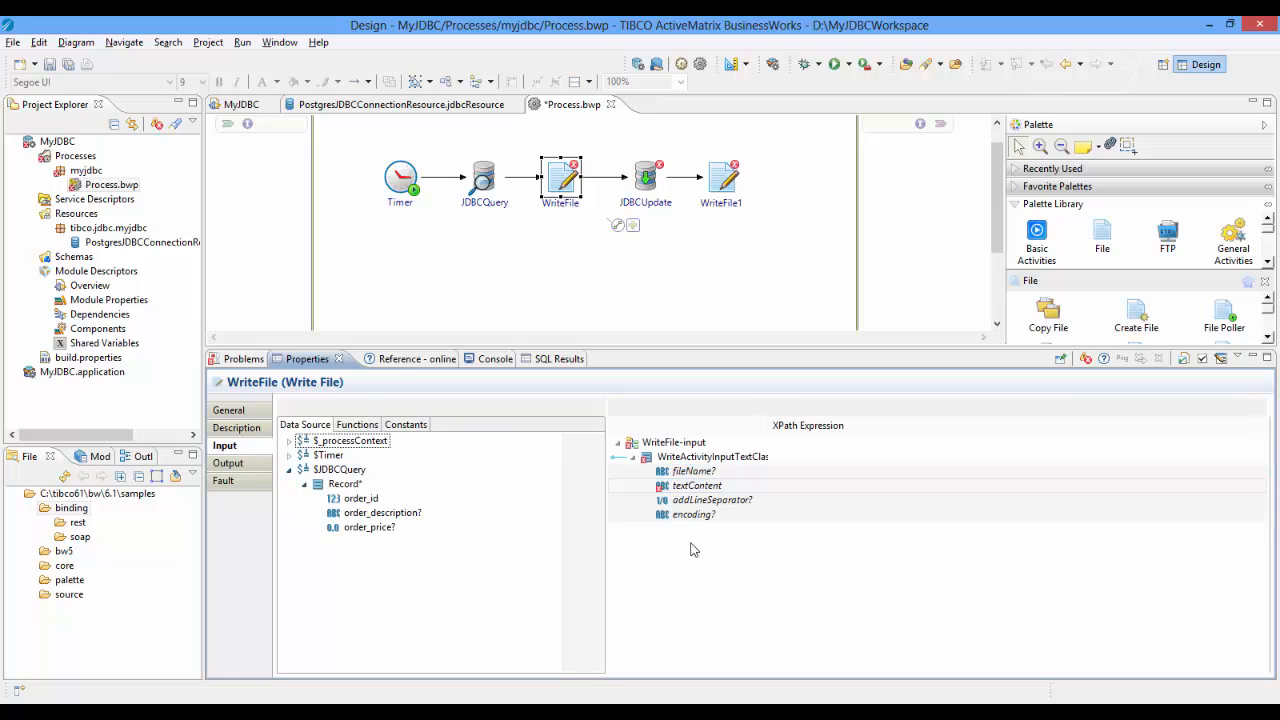
{"action": "left_click", "coordinate": [696, 486]}
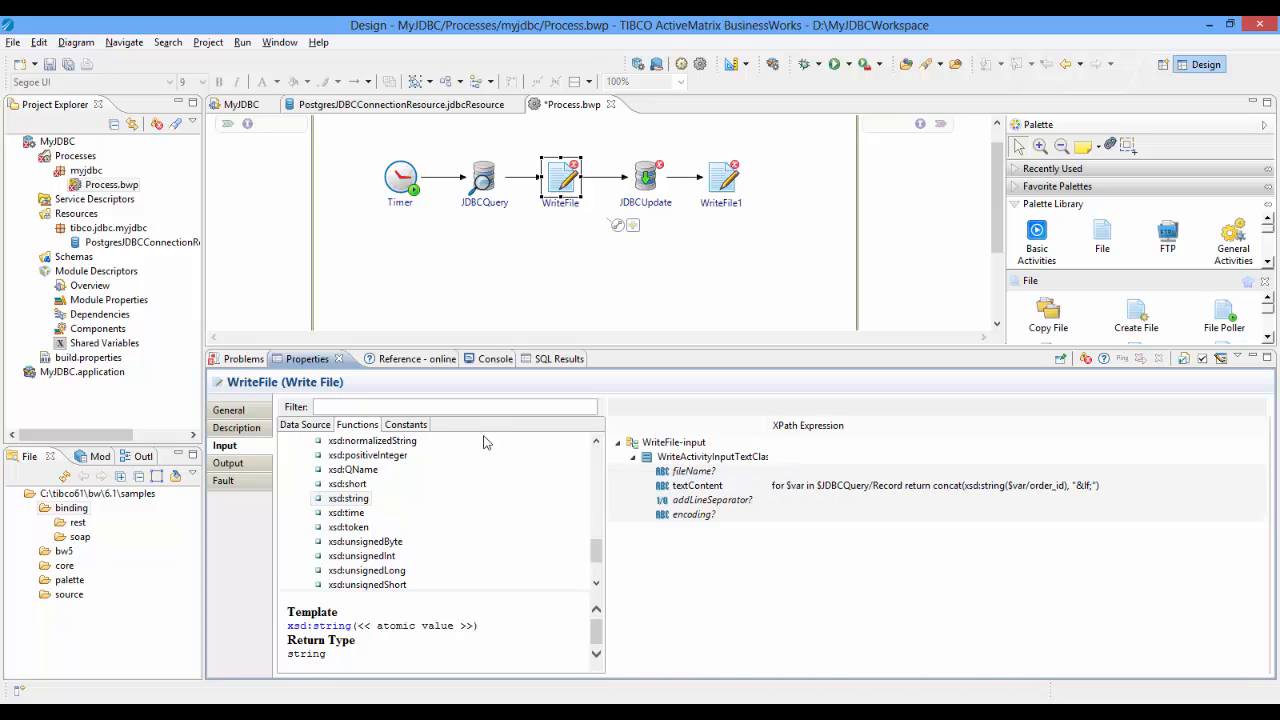
{"action": "mouse_move", "coordinate": [830, 590]}
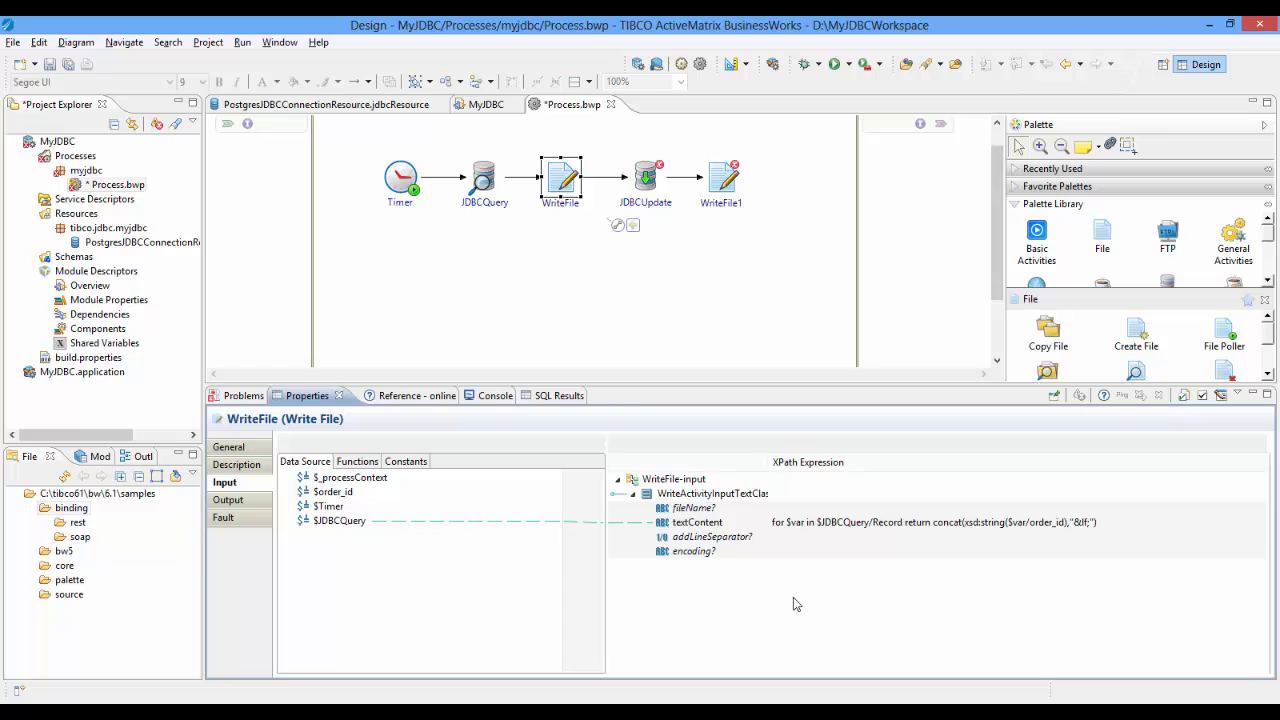
- Assign the Postgres shared JDBC connection to the JDBCUpdate activity
{"action": "left_click", "coordinate": [644, 204]}
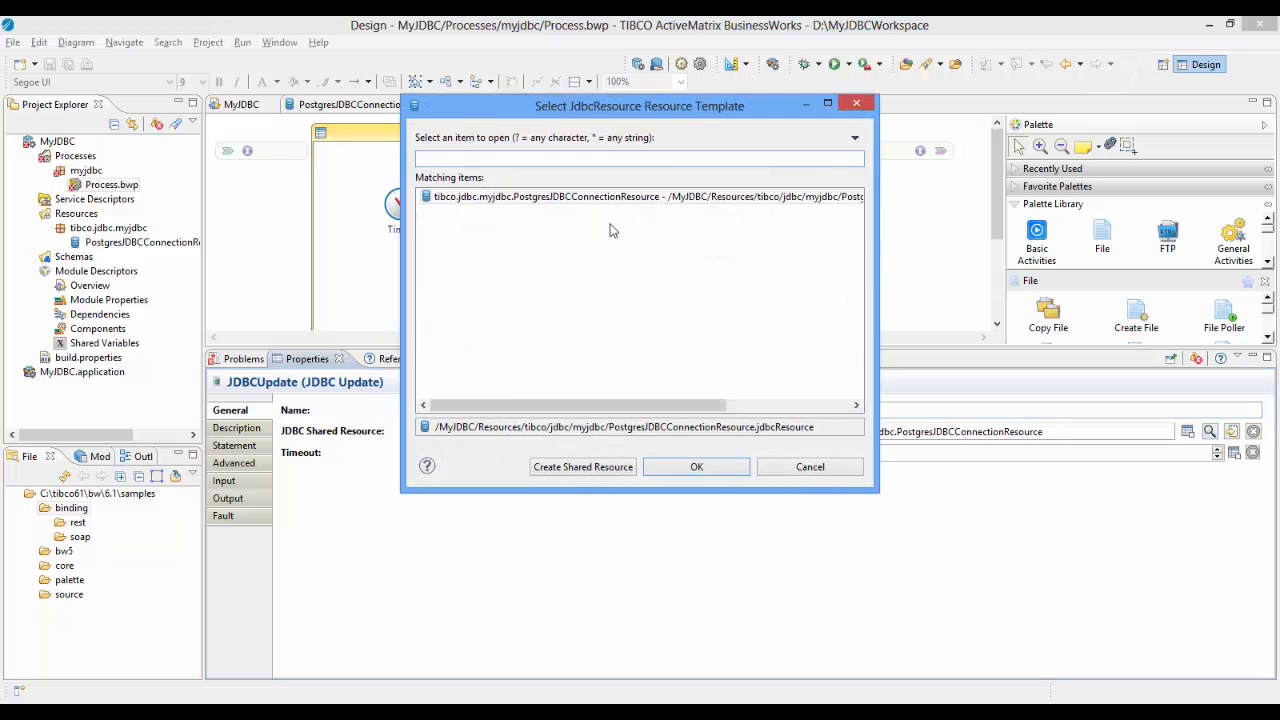
{"action": "left_click", "coordinate": [696, 468]}
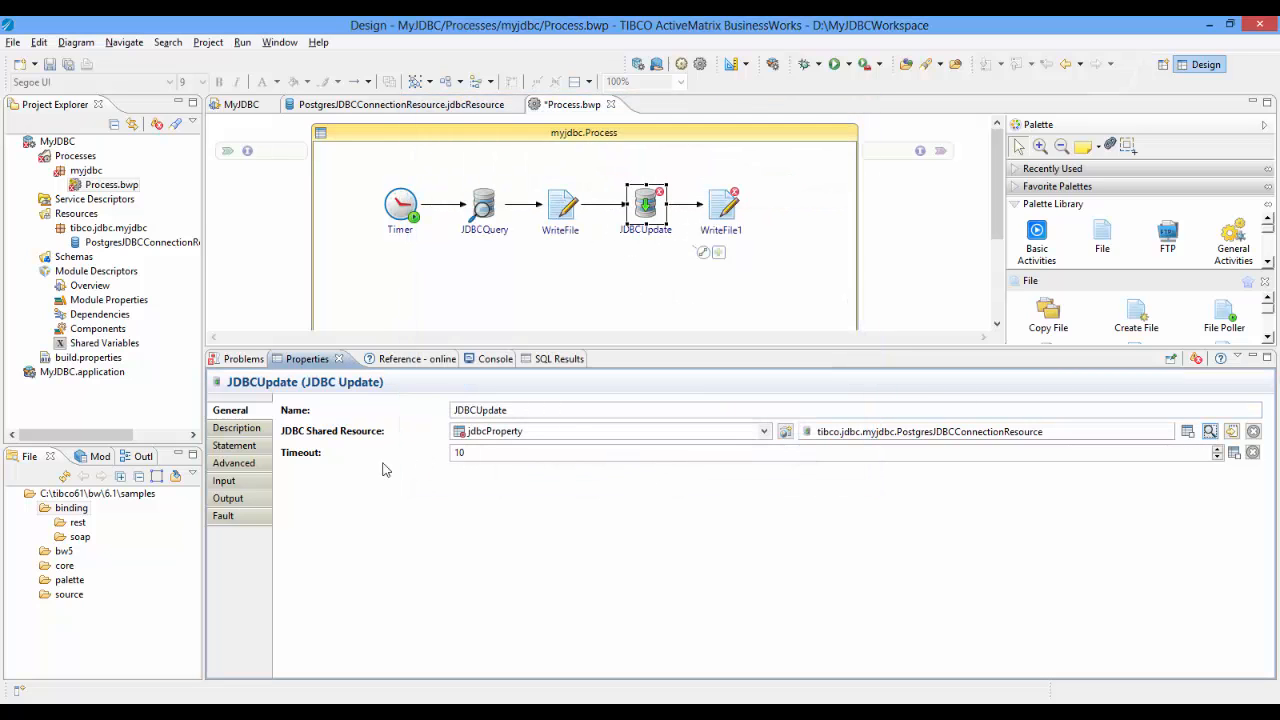
{"action": "left_click", "coordinate": [236, 444]}
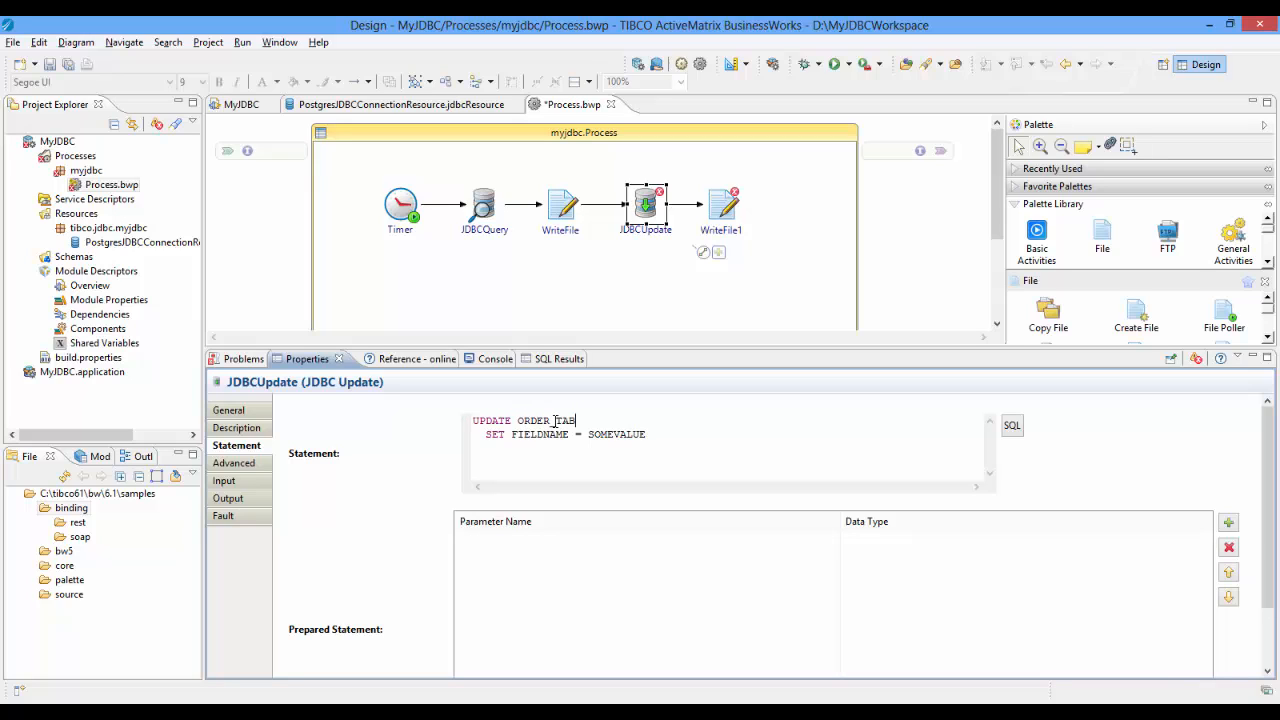
- Write the UPDATE setting ORDER_DESCRIPTION to 'COMPLETE' and add an order_id parameter with a data type
{"action": "double_click", "coordinate": [540, 434]}
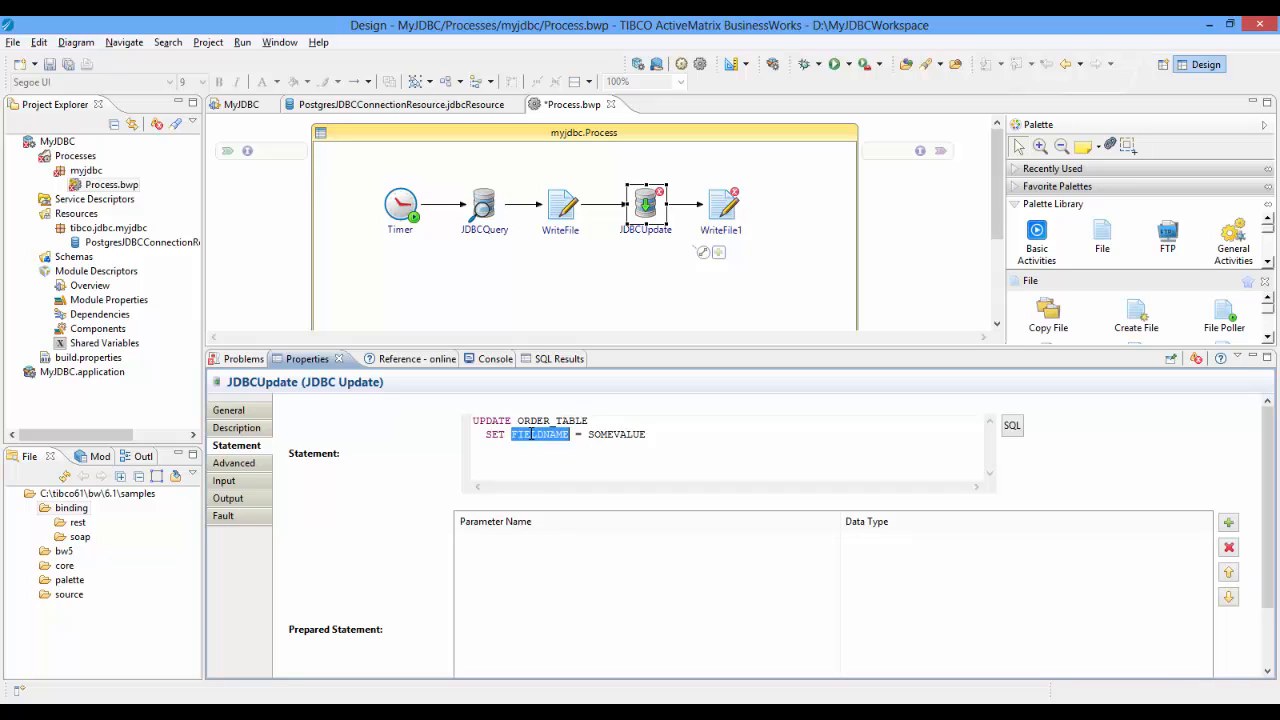
{"action": "type", "text": "ORDER_DESCRIPTIO"}
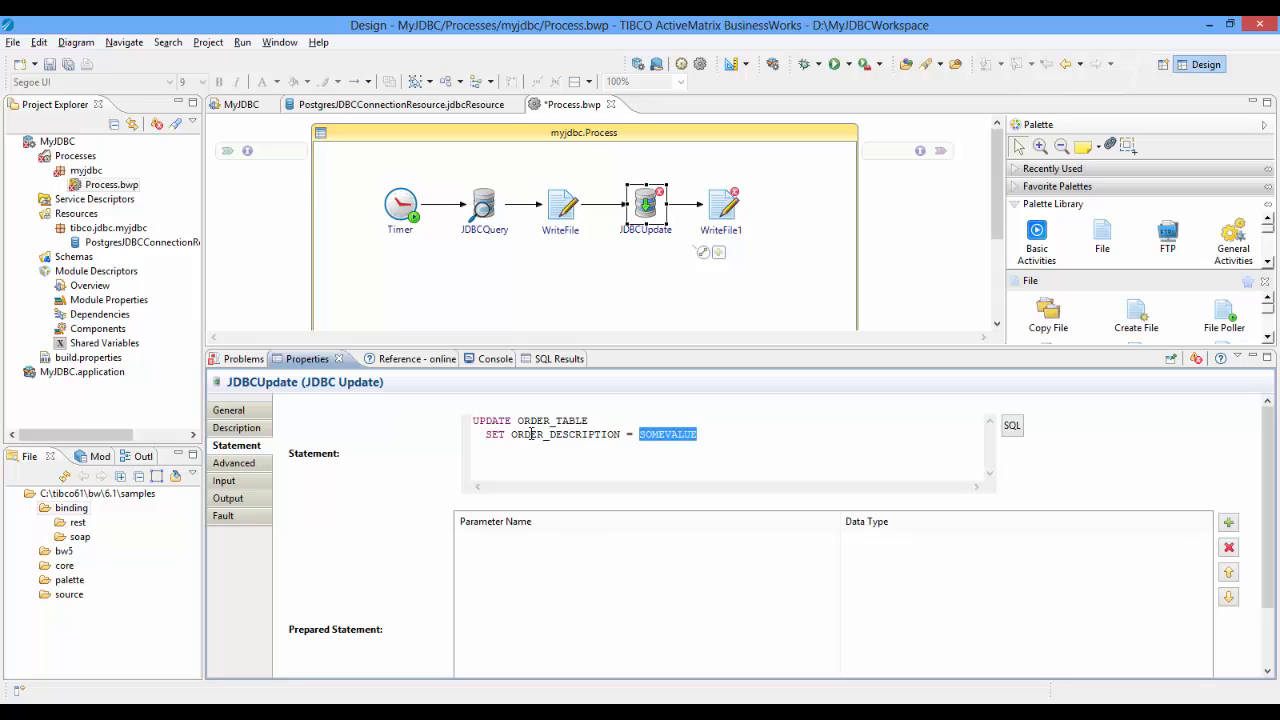
{"action": "type", "text": "'COMPLETE' WHERE ORDER_ID=?"}
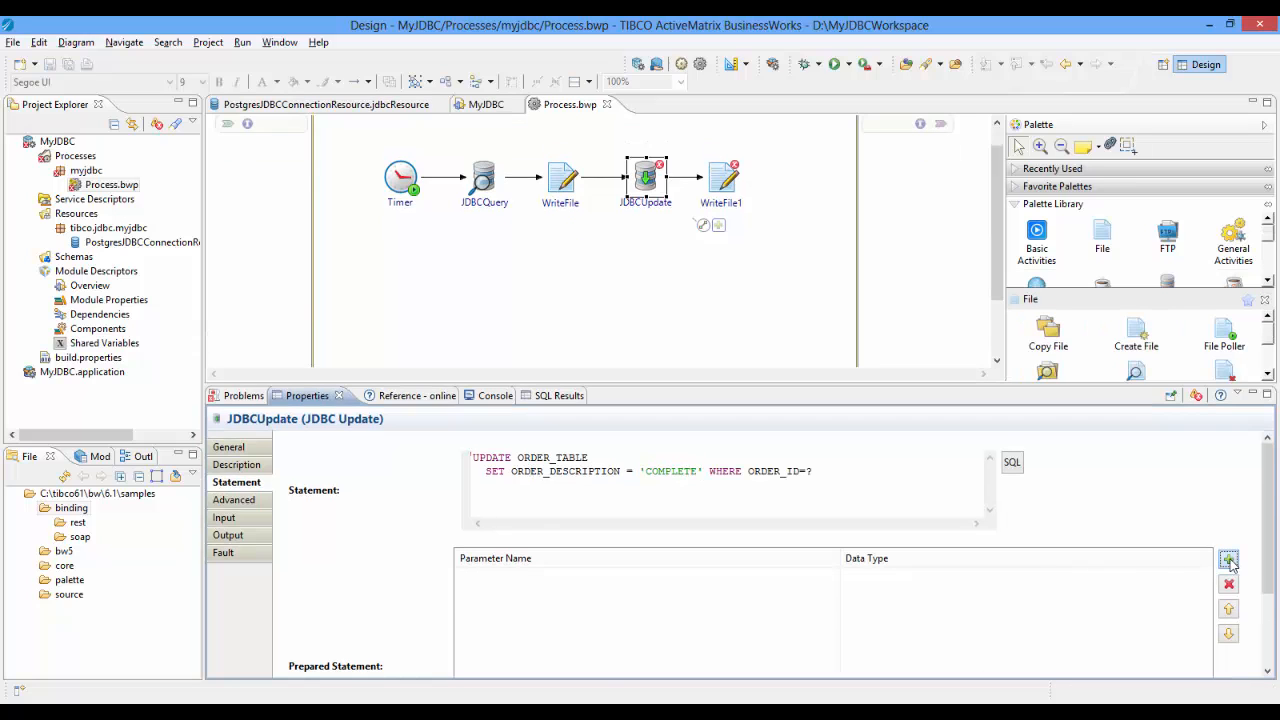
{"action": "left_click", "coordinate": [1228, 560]}
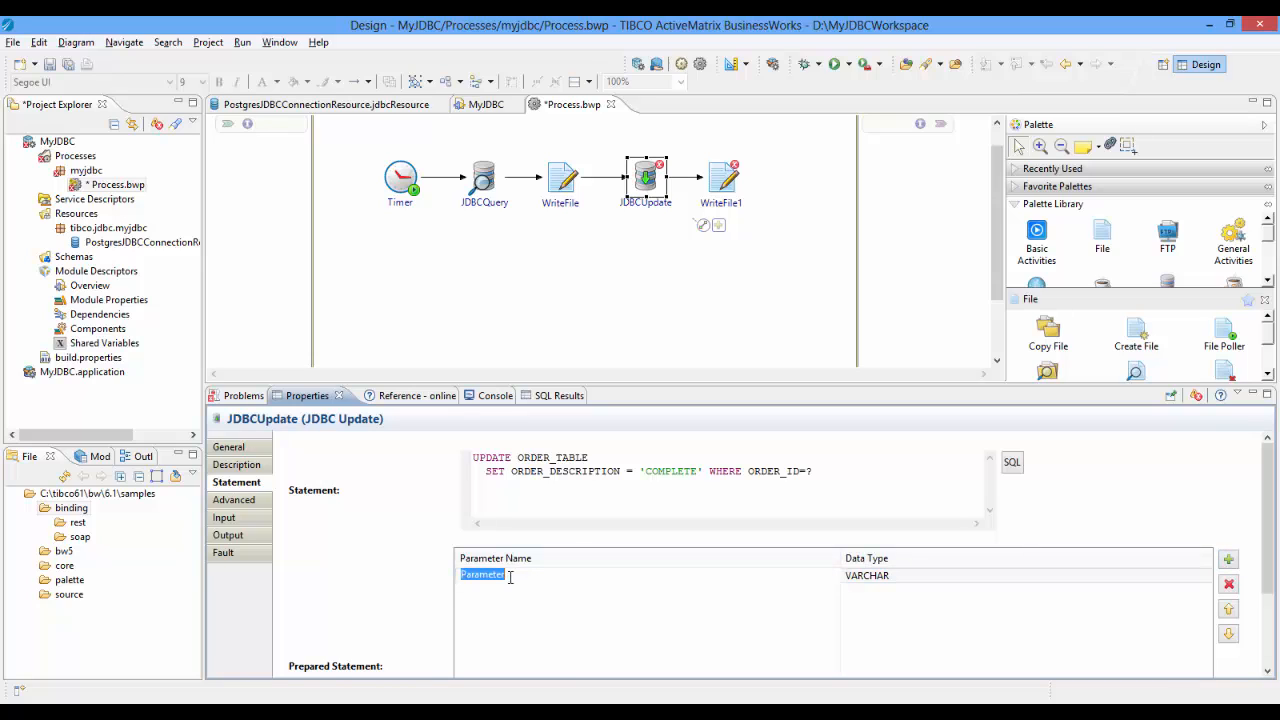
{"action": "type", "text": "order_id"}
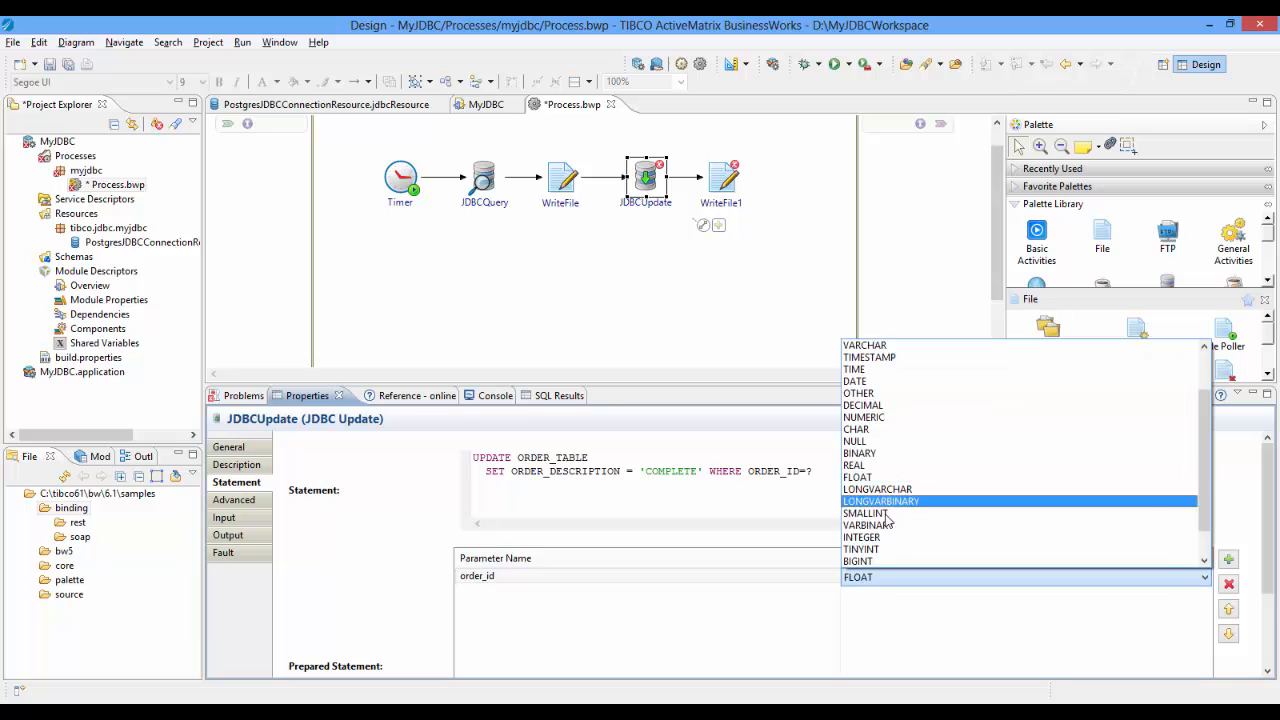
{"action": "left_click", "coordinate": [108, 300]}
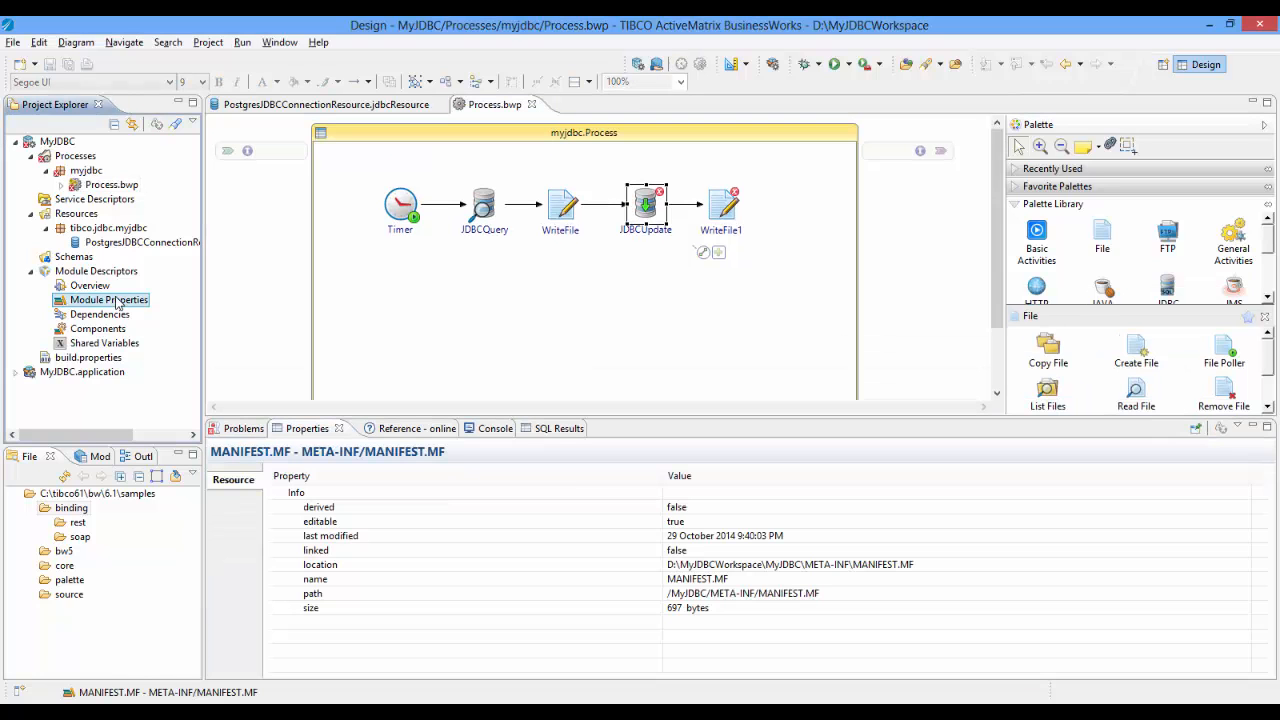
- Add an Integer module property named order_id and return to the process diagram
{"action": "double_click", "coordinate": [108, 300]}
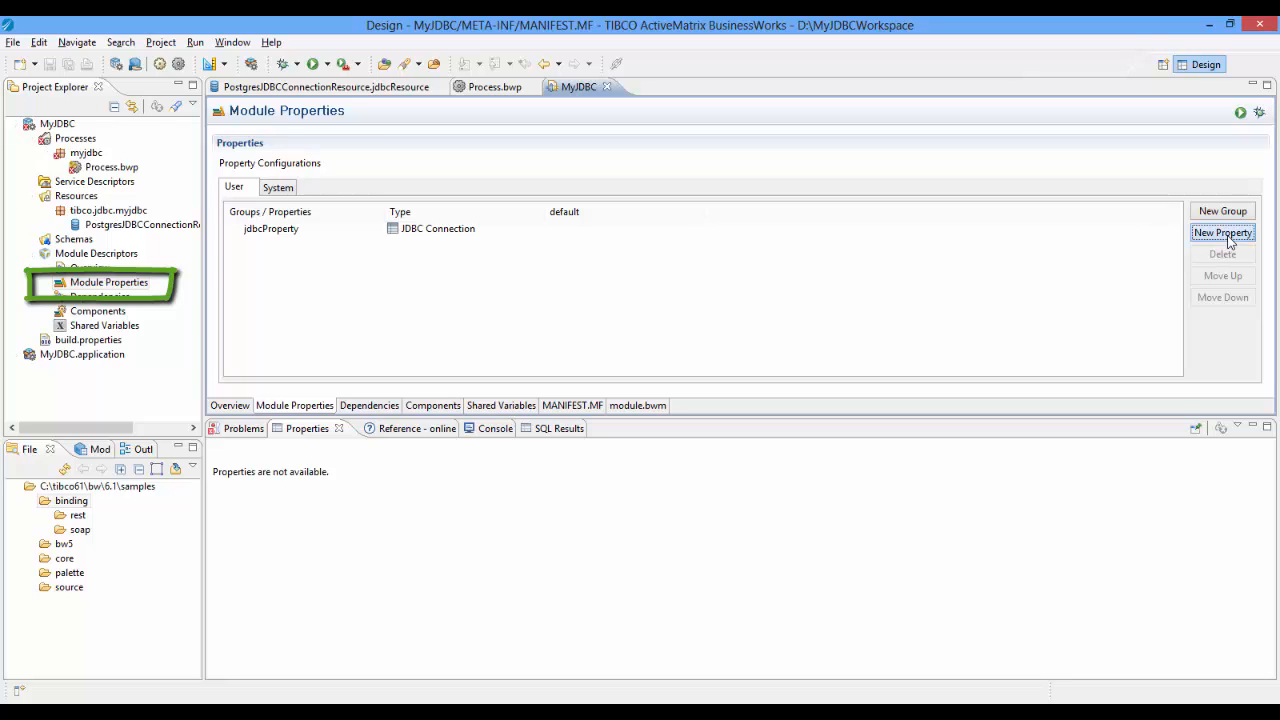
{"action": "left_click", "coordinate": [1222, 232]}
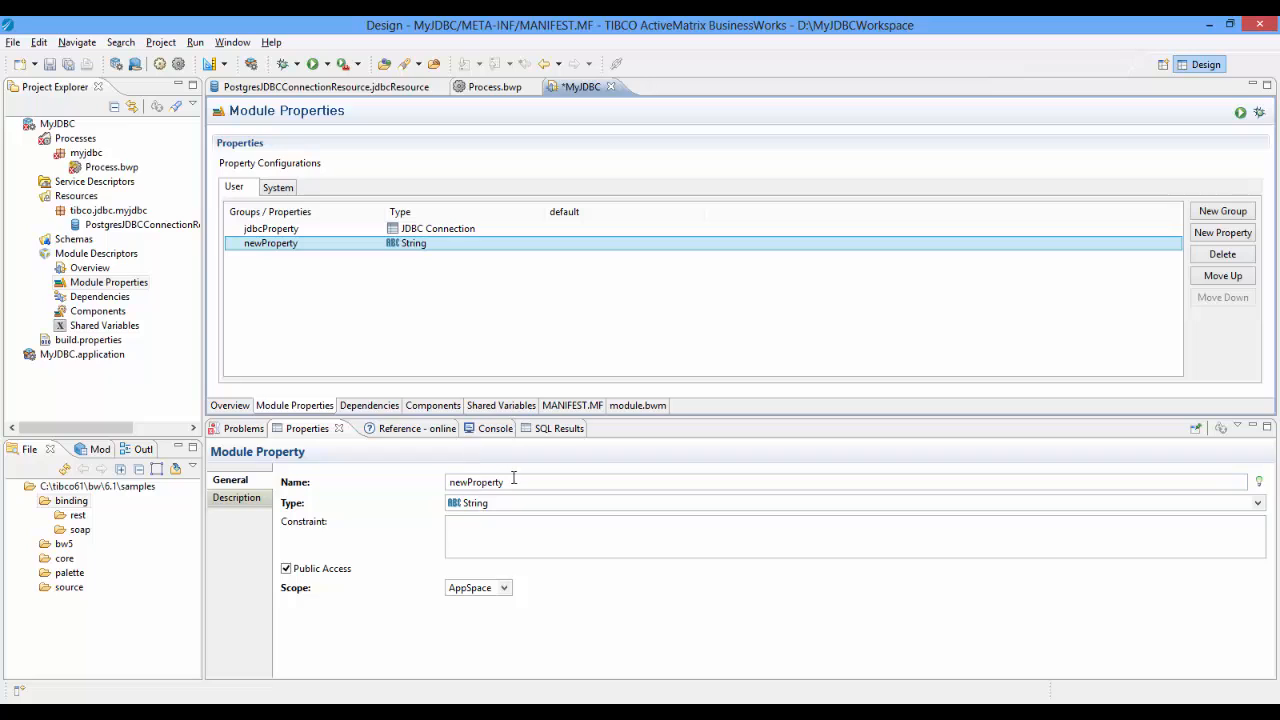
{"action": "type", "text": "order"}
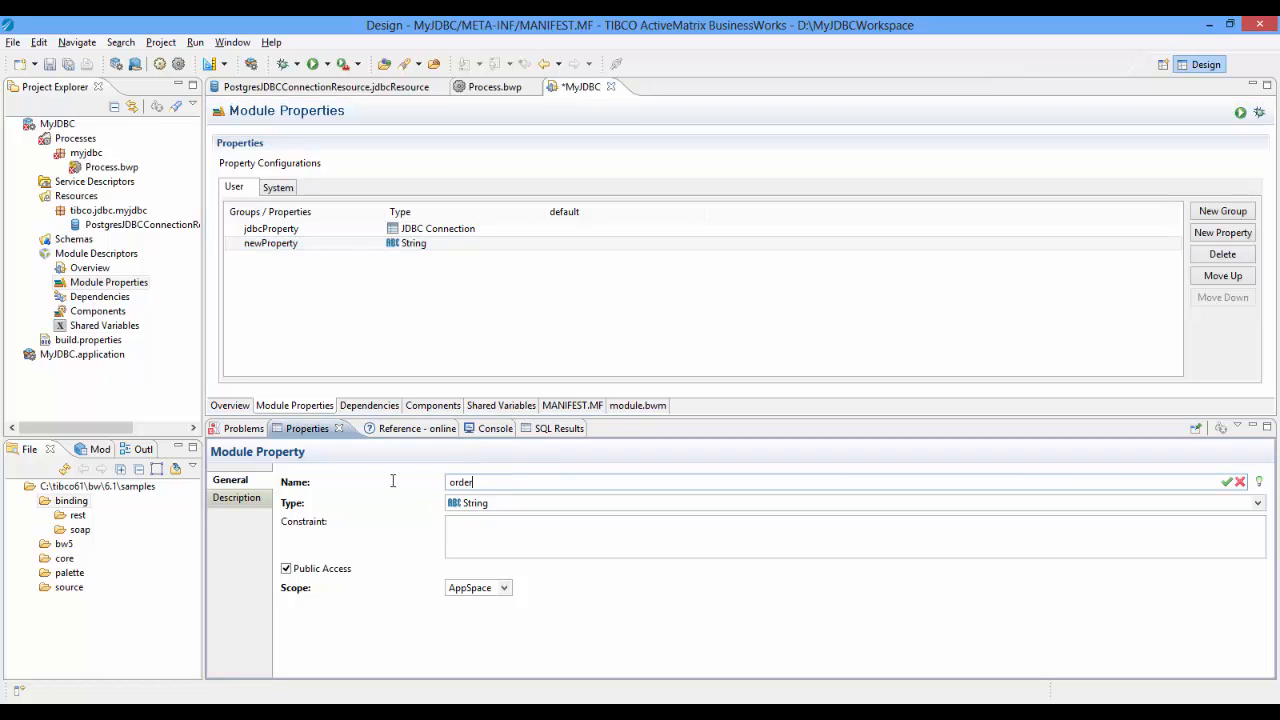
{"action": "type", "text": "_id"}
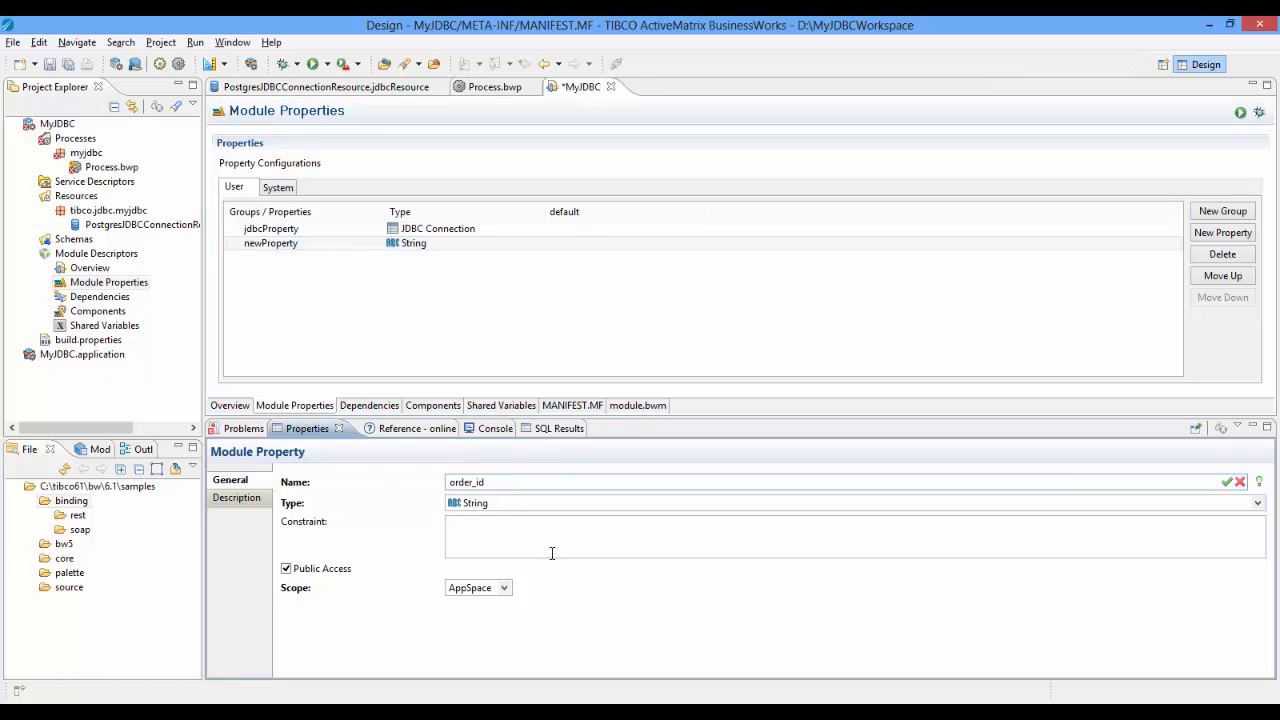
{"action": "left_click", "coordinate": [1256, 502]}
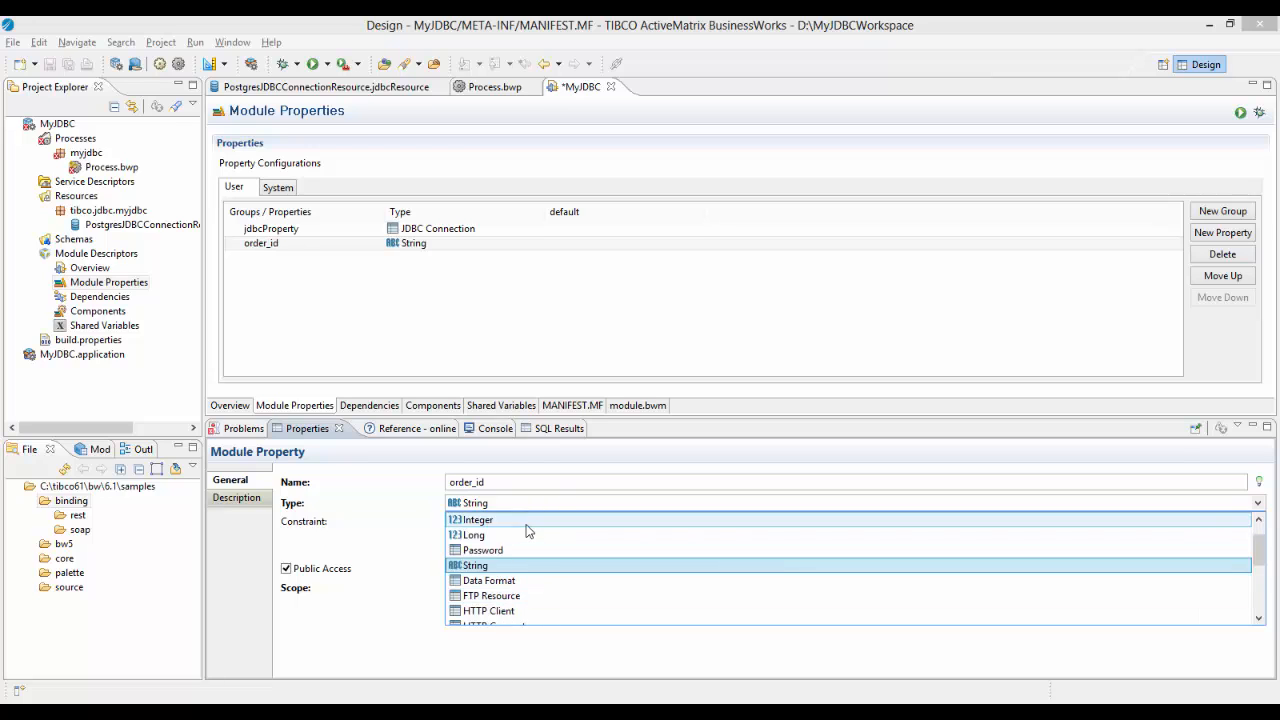
{"action": "left_click", "coordinate": [476, 520]}
{"action": "type", "text": "143"}
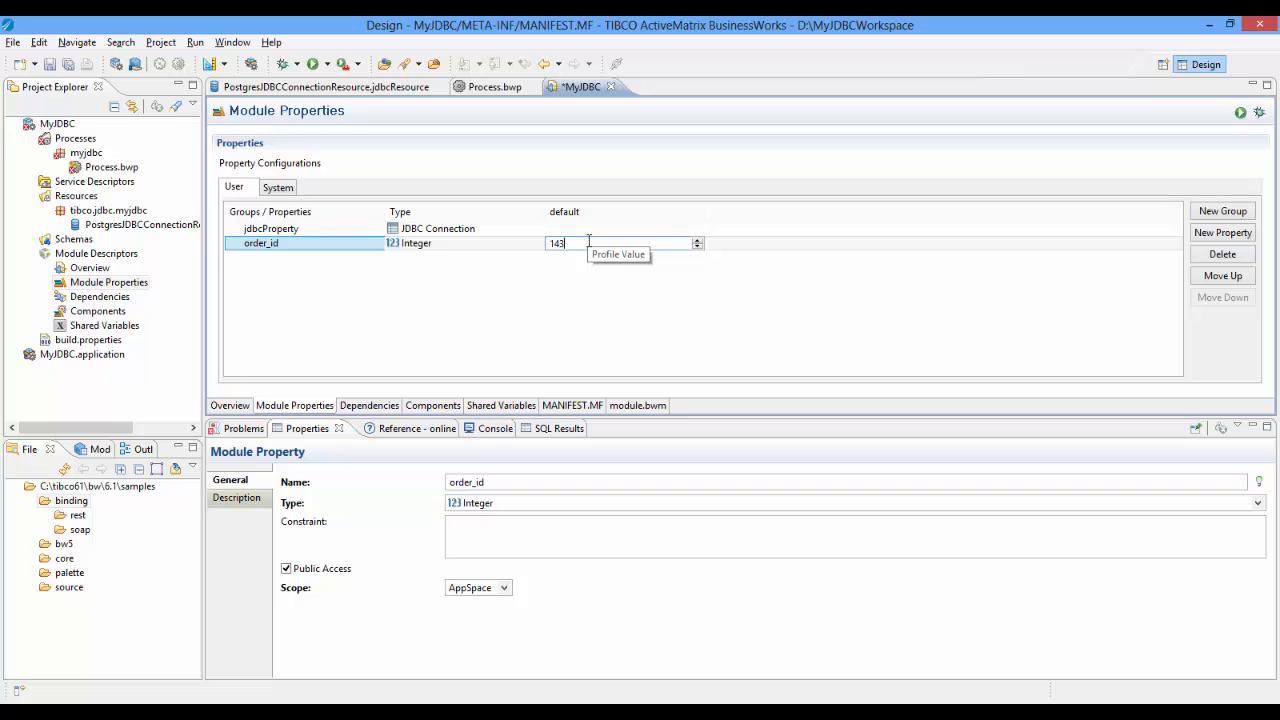
{"action": "left_click", "coordinate": [616, 320]}
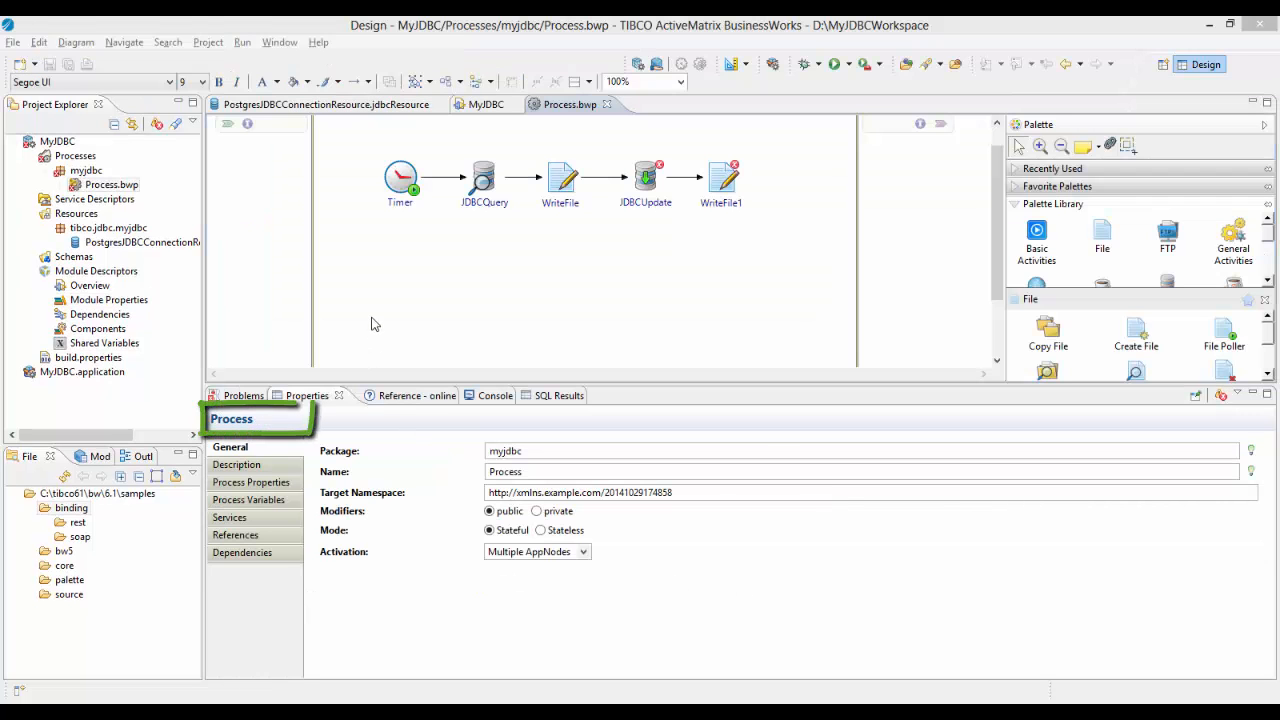
{"action": "mouse_move", "coordinate": [252, 482]}
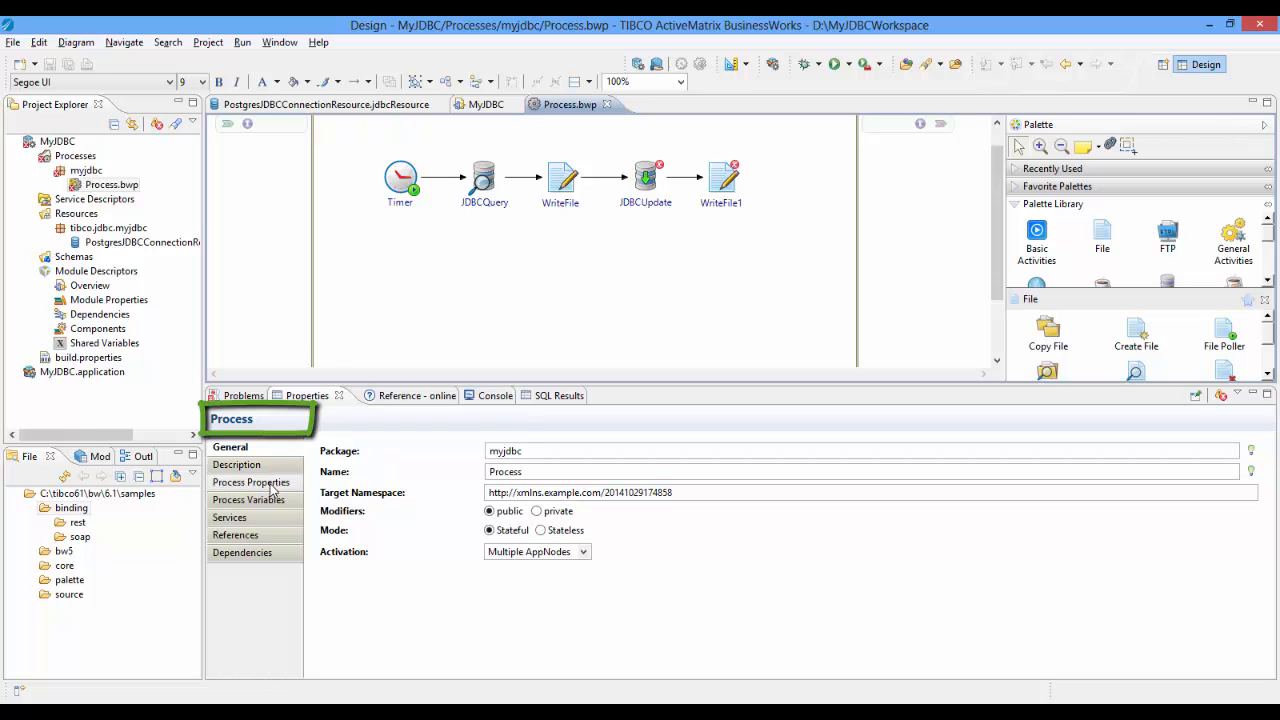
- Add an Integer process property order_id defaulting to the order_id module property
{"action": "left_click", "coordinate": [252, 482]}
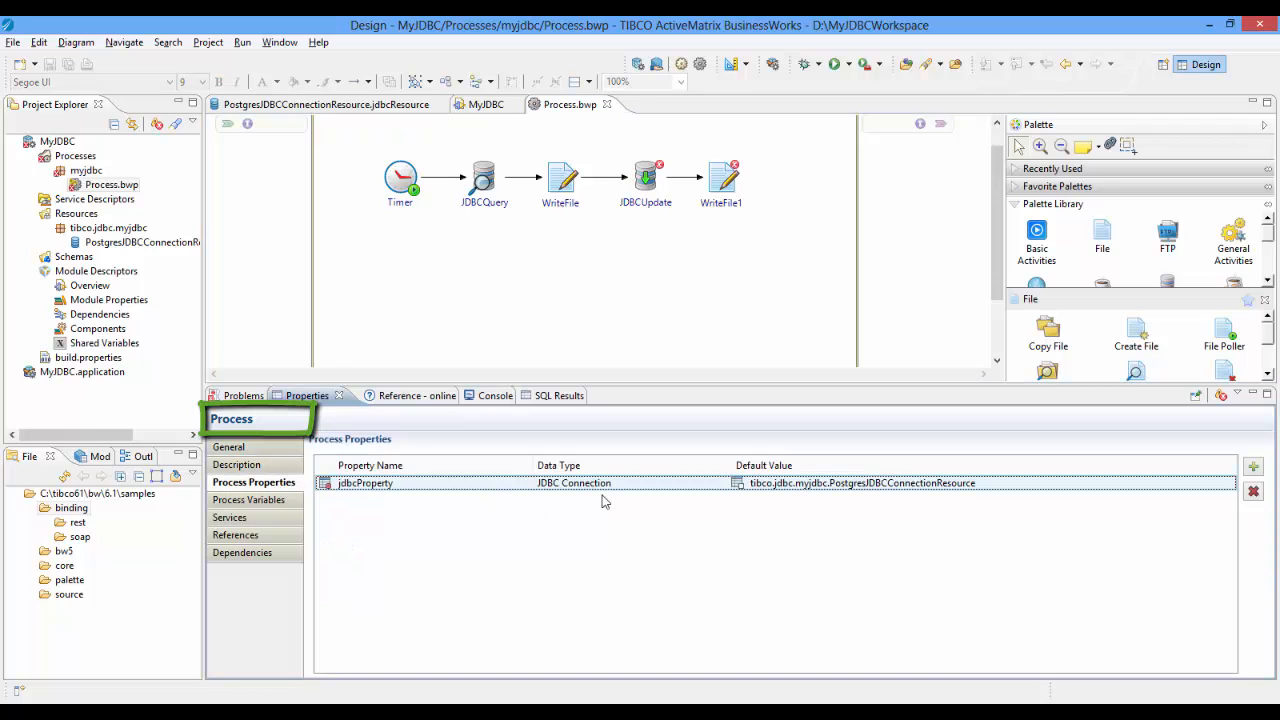
{"action": "left_click", "coordinate": [1252, 466]}
{"action": "type", "text": "order_id"}
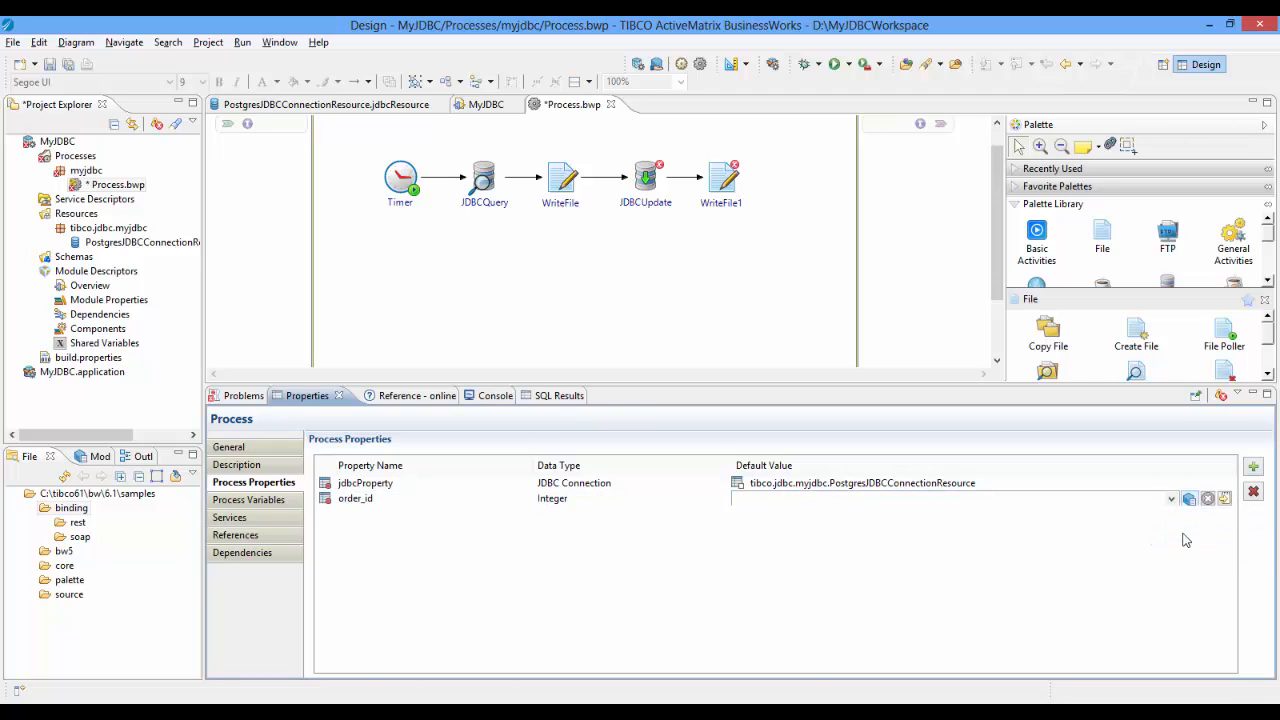
{"action": "left_click", "coordinate": [1172, 498]}
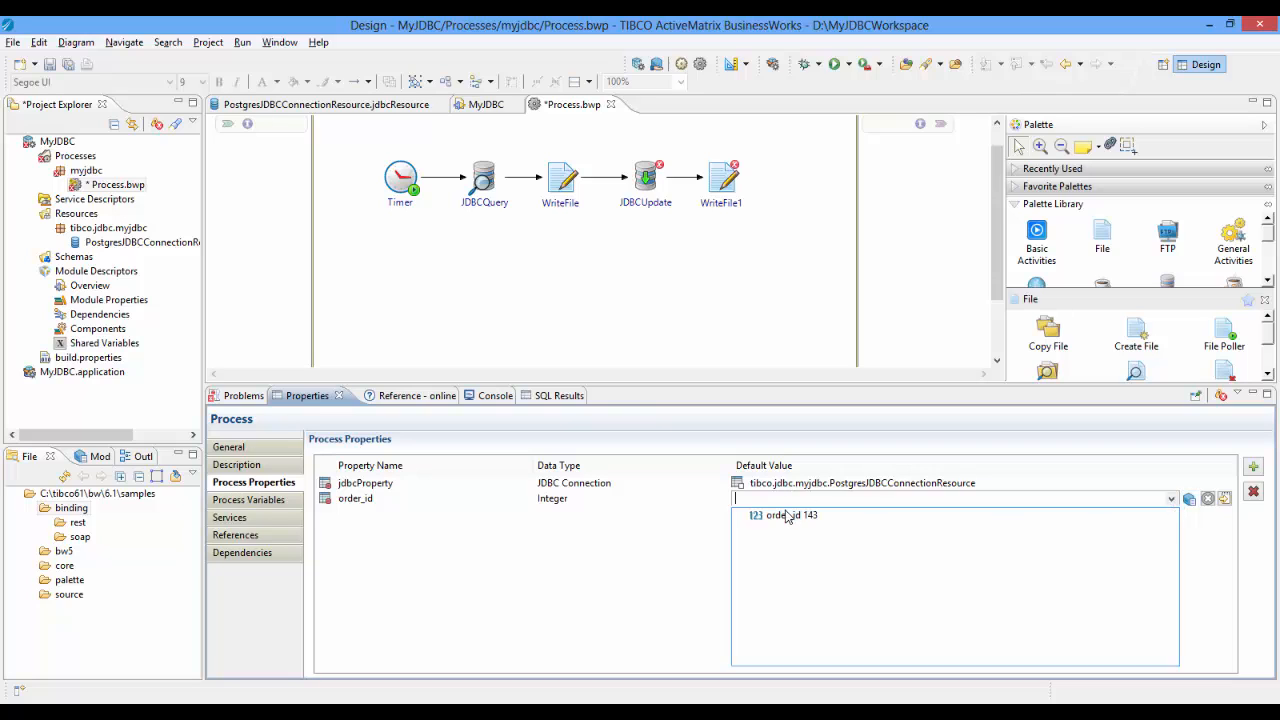
{"action": "left_click", "coordinate": [788, 516]}
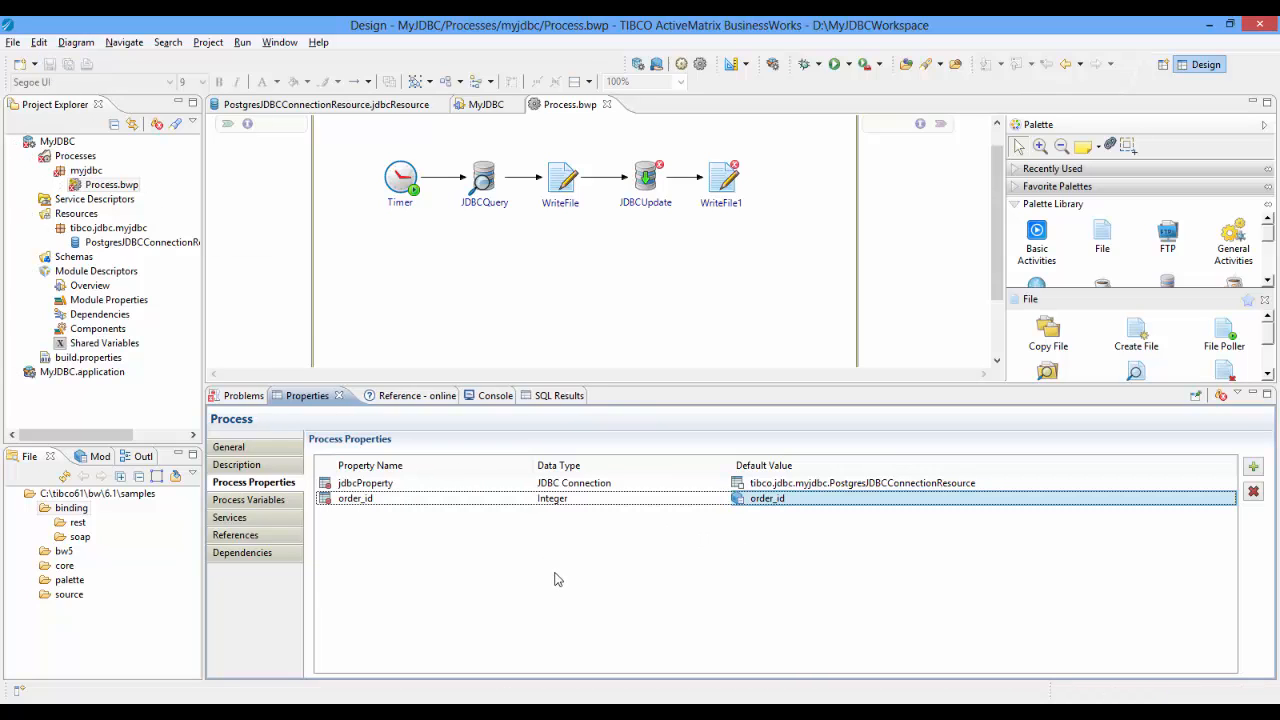
{"action": "left_click", "coordinate": [644, 176]}
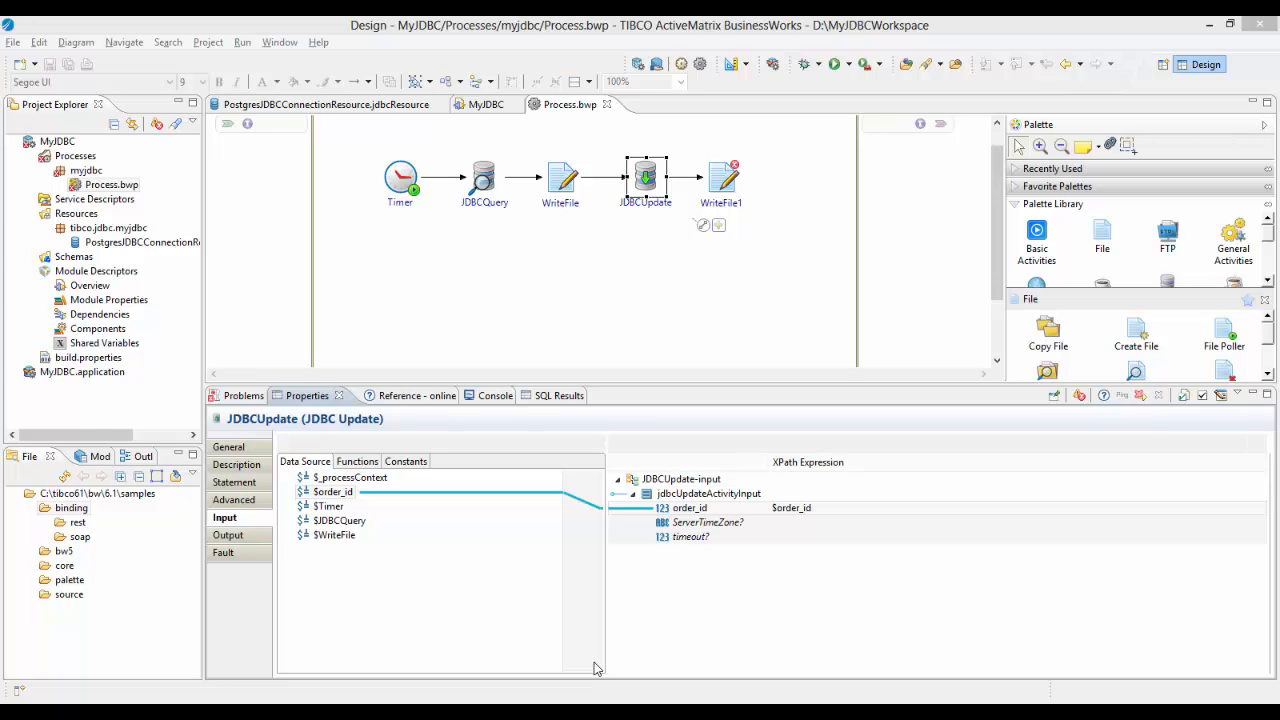
- Select the WriteFile1 activity after mapping $order_id into JDBCUpdate's order_id input
{"action": "left_click", "coordinate": [720, 176]}
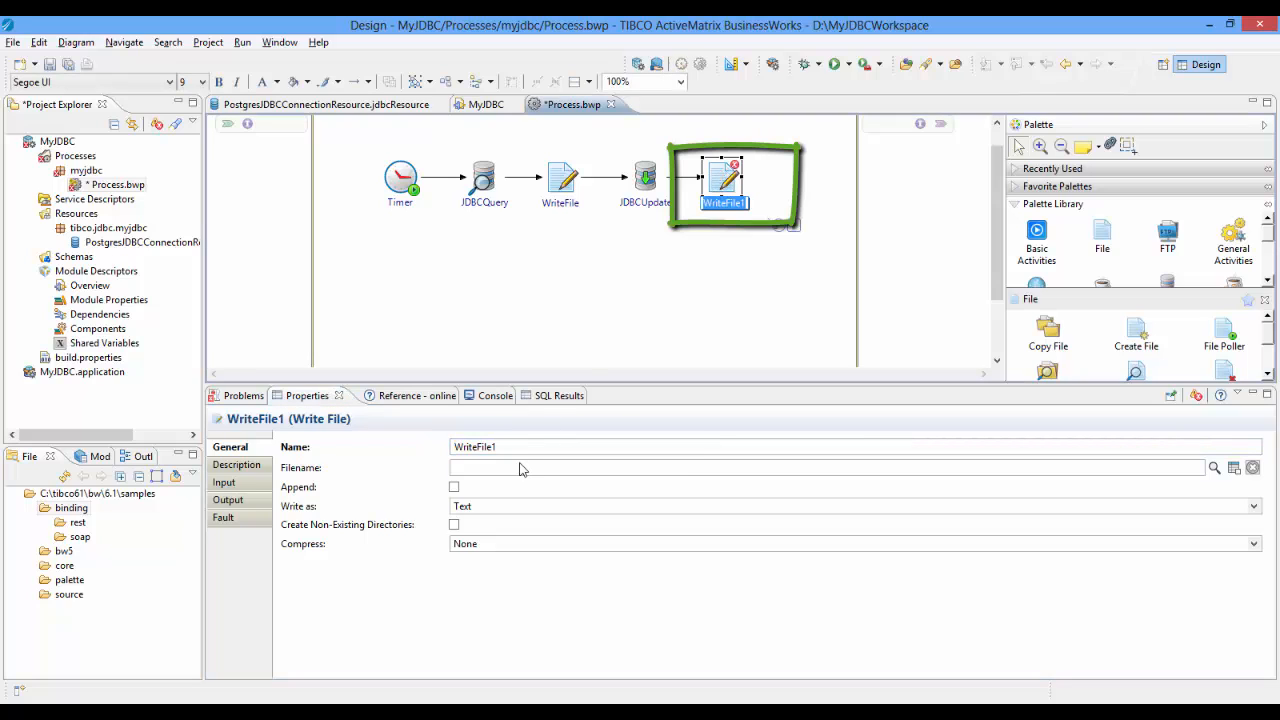
- Make WriteFile1 append concat("Updated Record #", noOfUpdates) to D:\JDBCOutput.txt
{"action": "type", "text": "D:\\JDBCOutput.txt"}
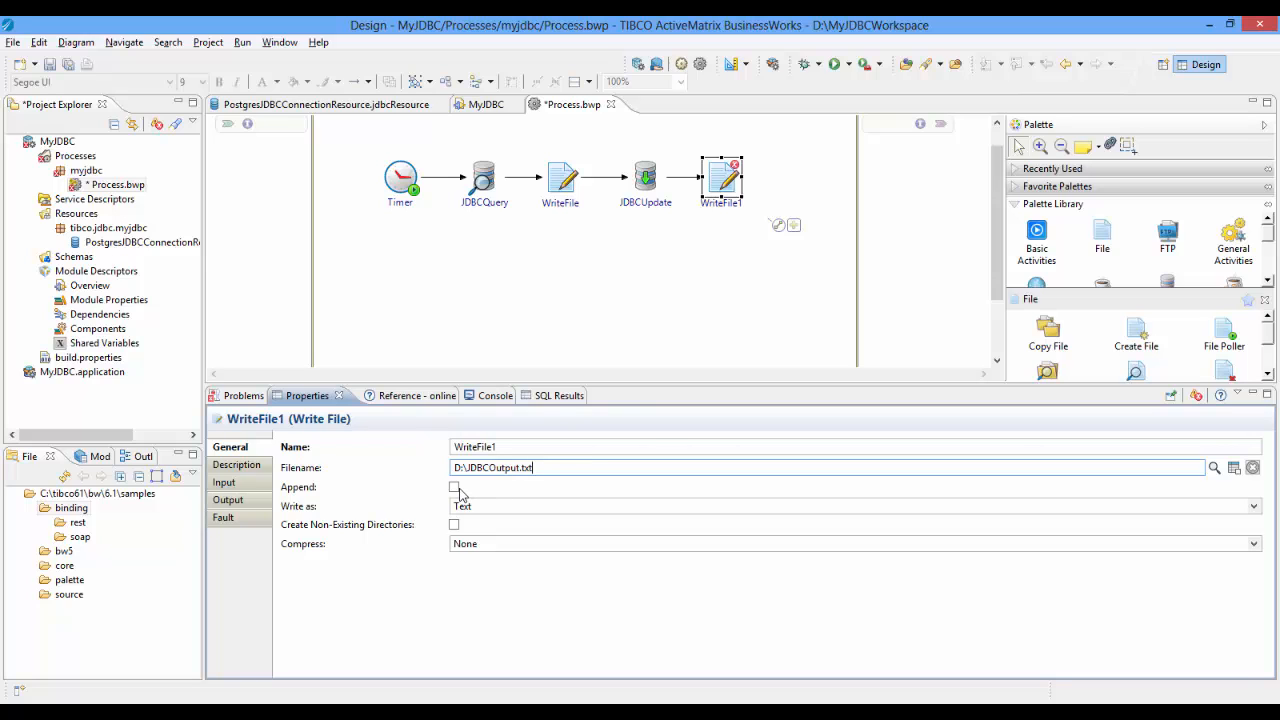
{"action": "left_click", "coordinate": [454, 488]}
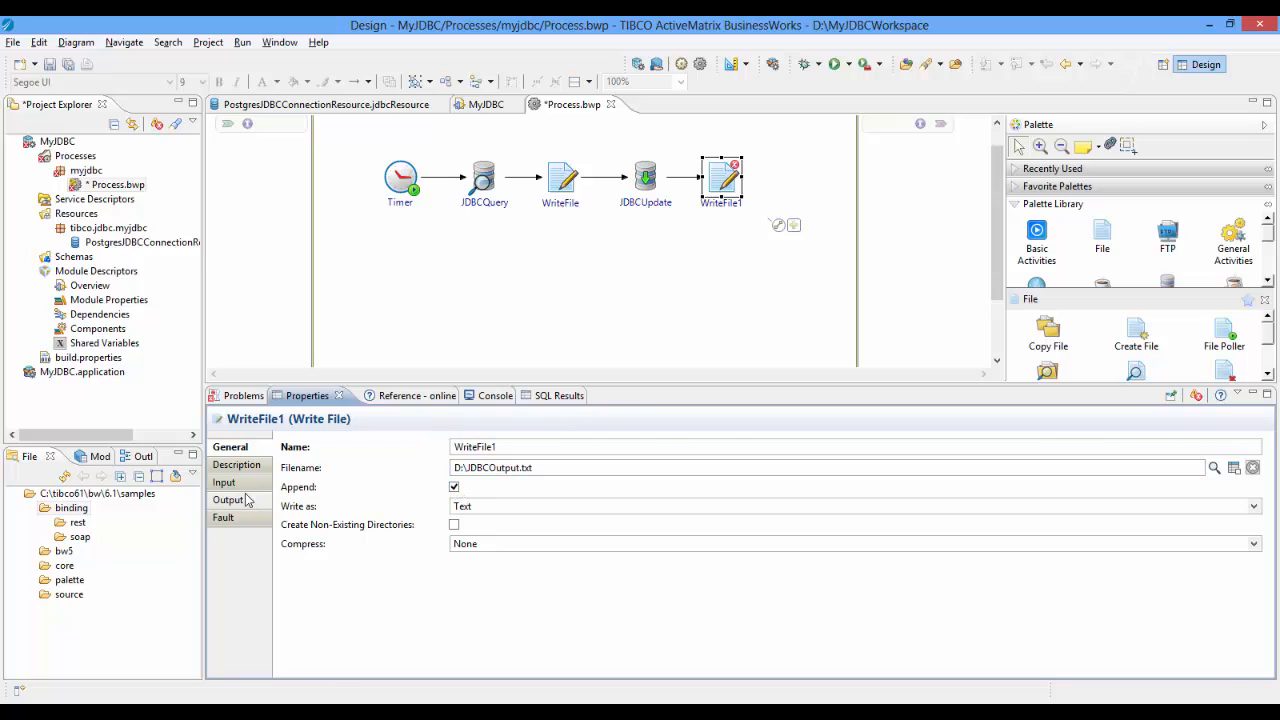
{"action": "left_click", "coordinate": [224, 482]}
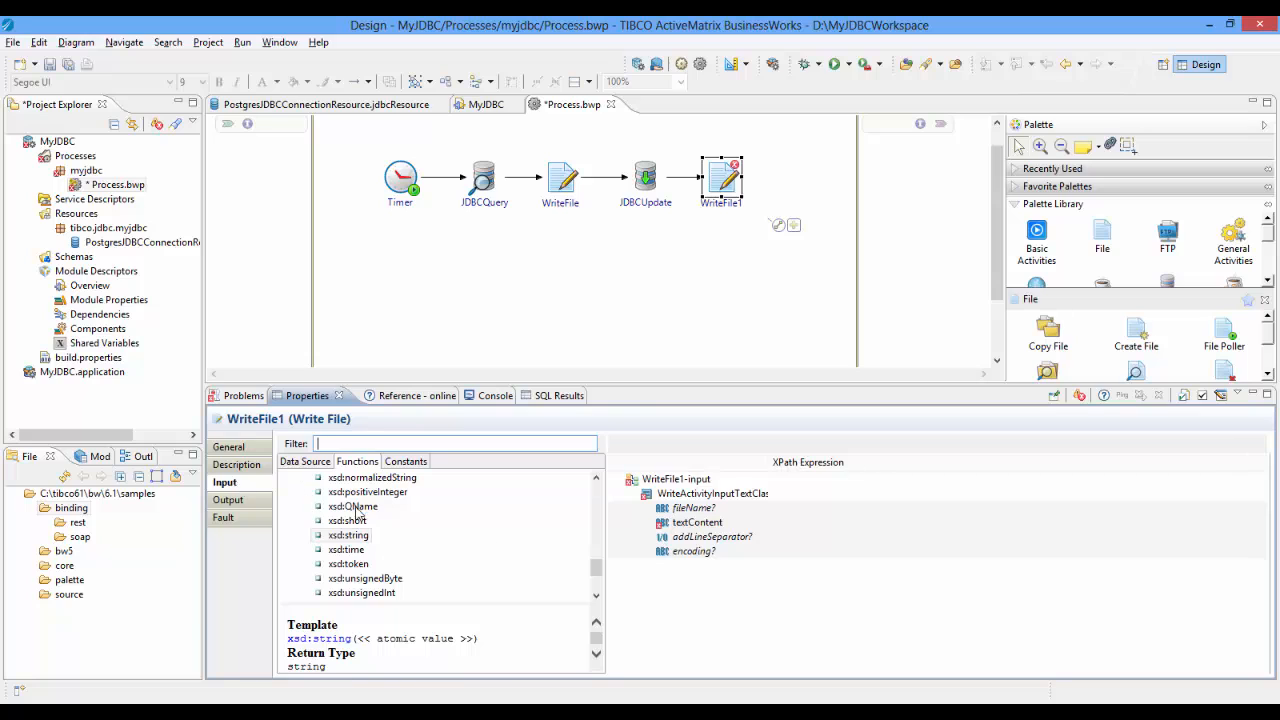
{"action": "left_click", "coordinate": [696, 522]}
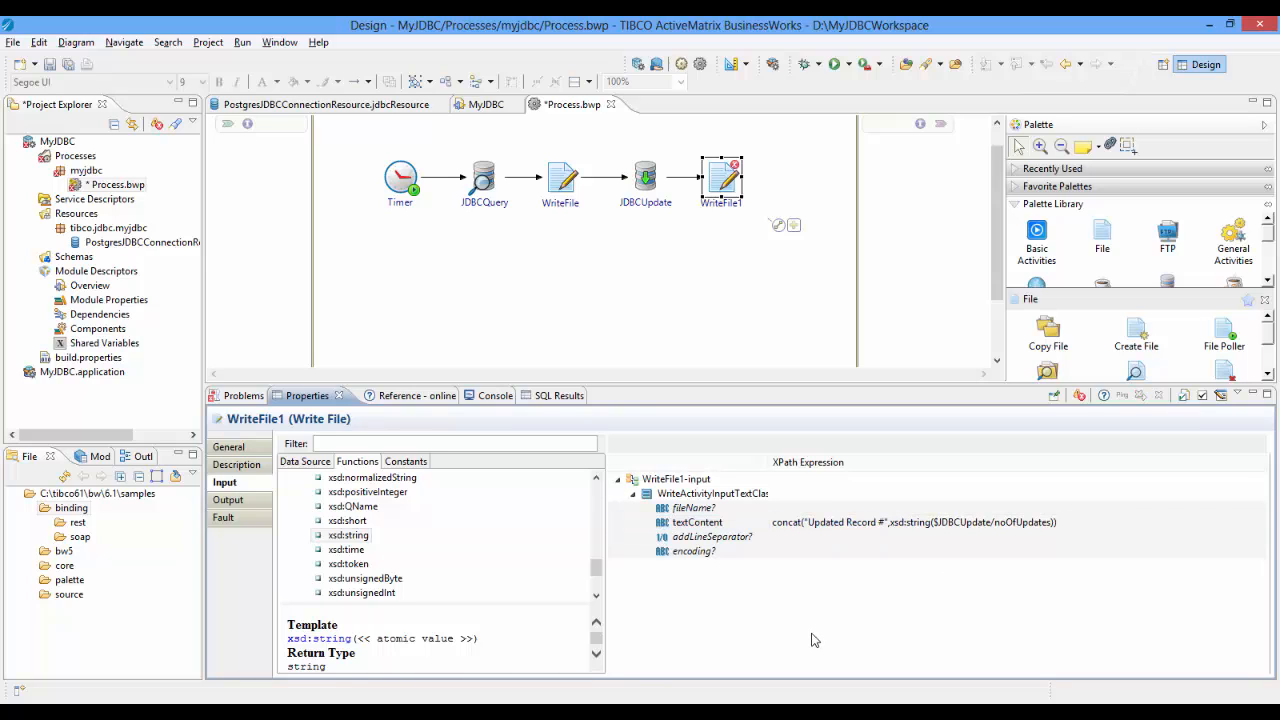
{"action": "left_click", "coordinate": [808, 64]}
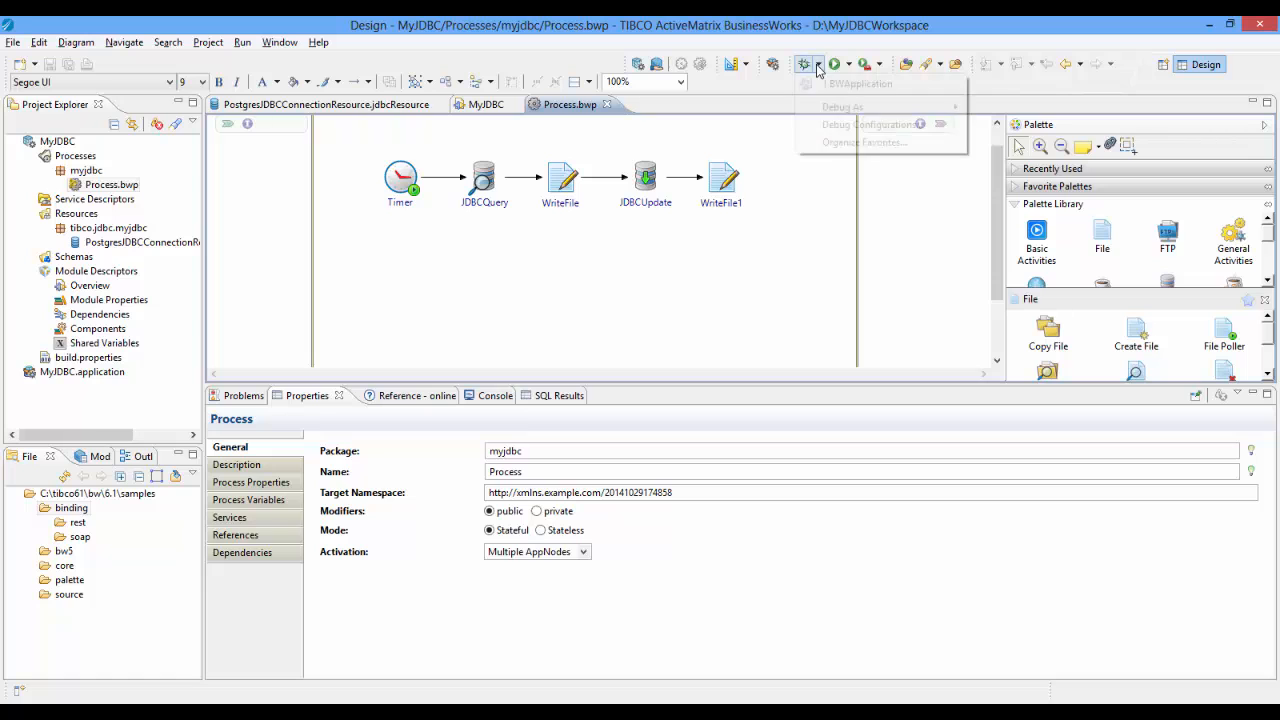
- Debug-run MyJDBC.application and view D:\JDBCOutput.txt in Notepad++
{"action": "left_click", "coordinate": [858, 84]}
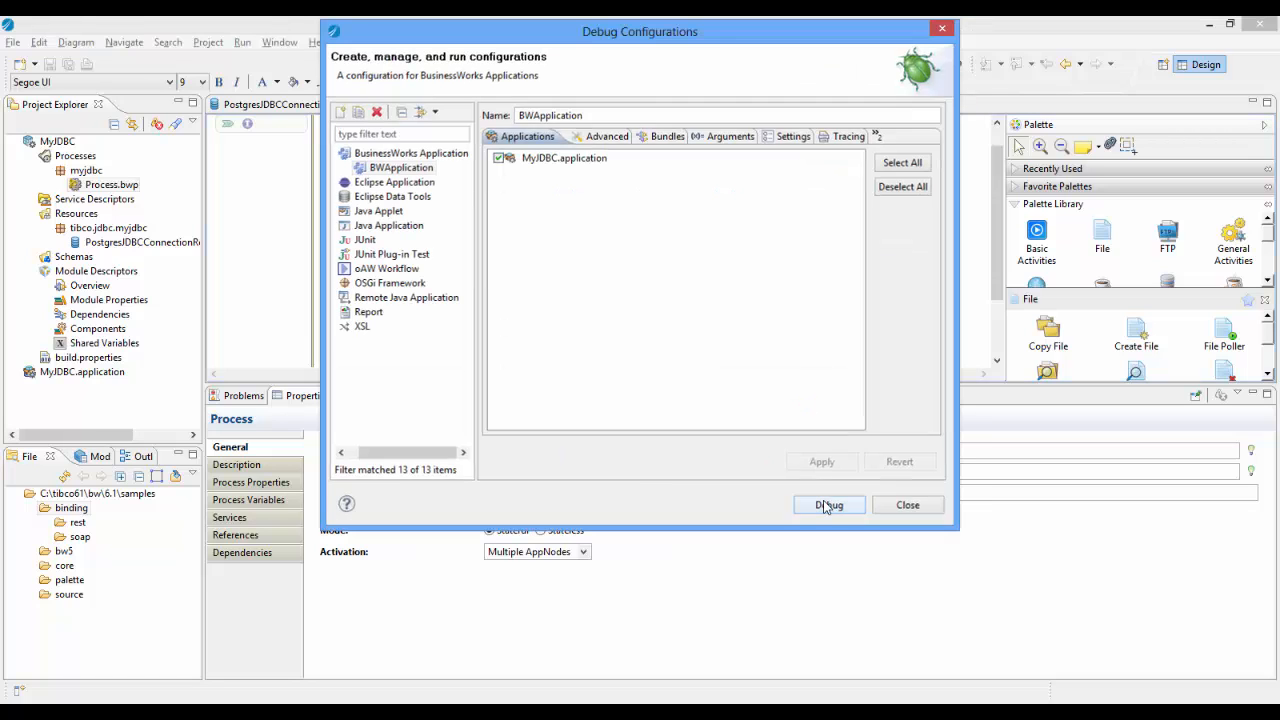
{"action": "left_click", "coordinate": [828, 504]}
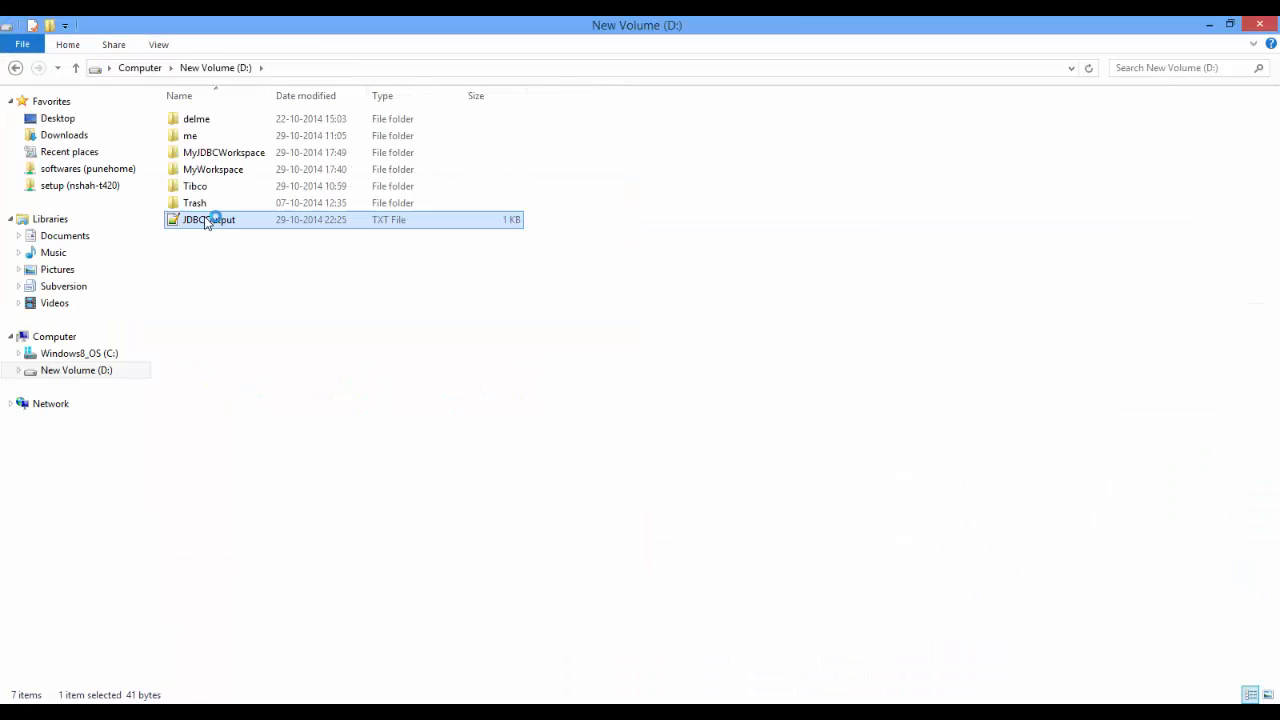
{"action": "double_click", "coordinate": [208, 218]}
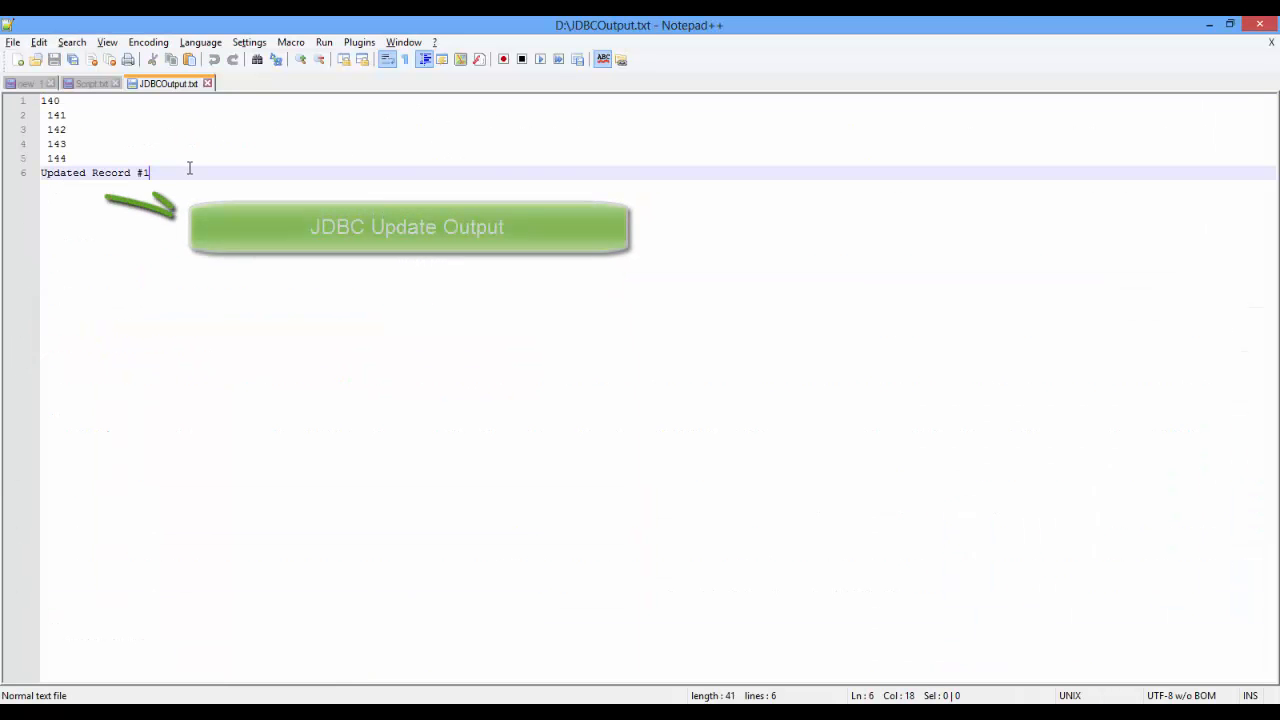